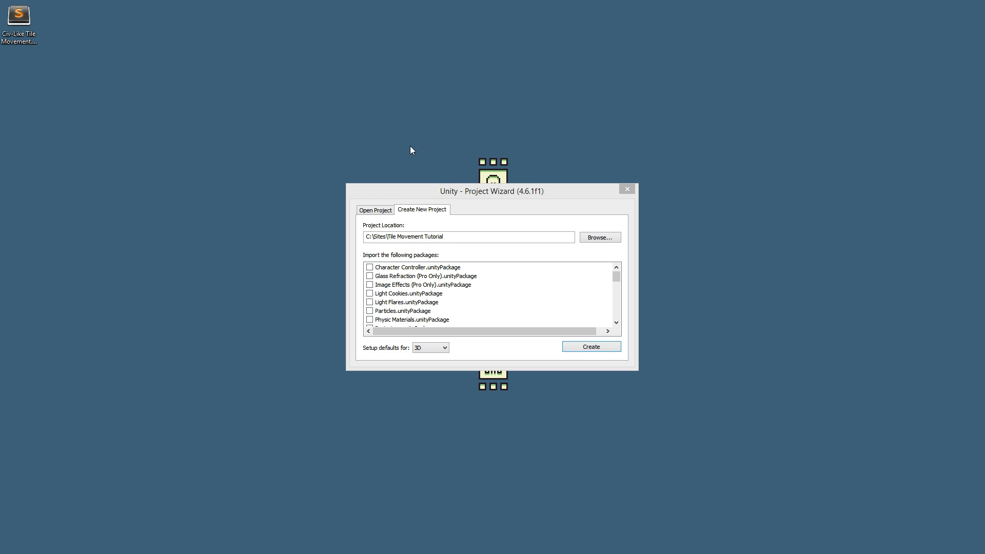
{"action": "mouse_move", "coordinate": [391, 188]}
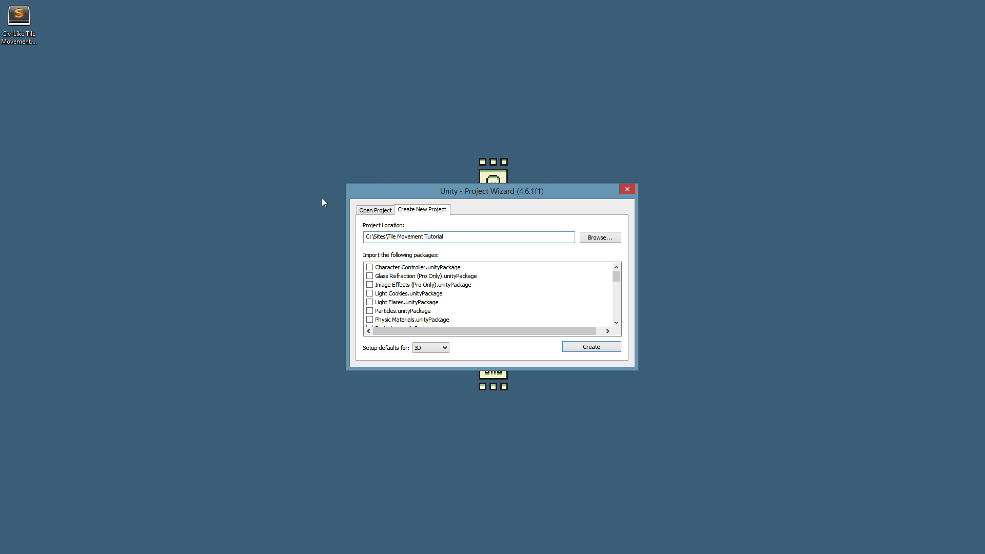
{"action": "mouse_move", "coordinate": [524, 124]}
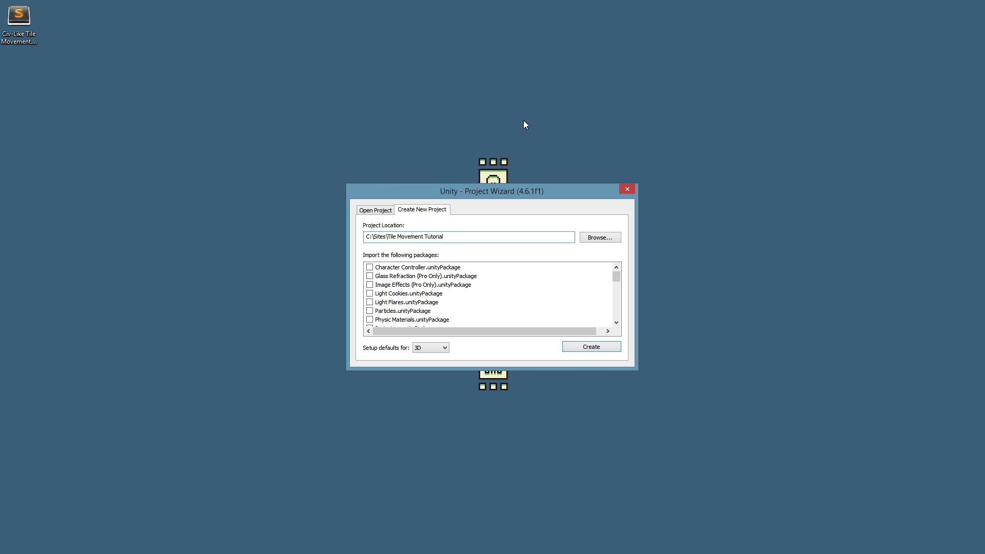
{"action": "mouse_move", "coordinate": [442, 159]}
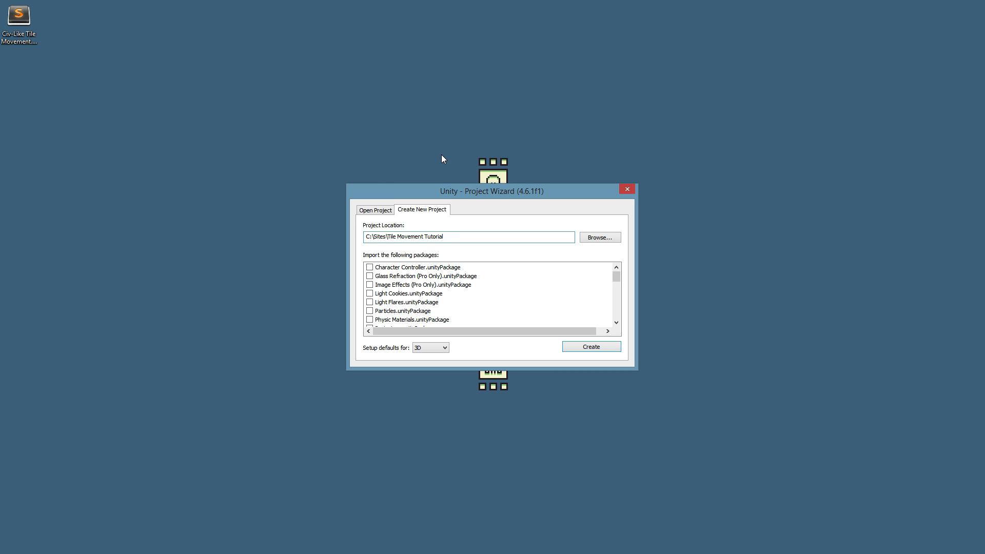
Create the project at C:\Sites\Tile Movement Tutorial with 3D defaults.
{"action": "left_click", "coordinate": [467, 236]}
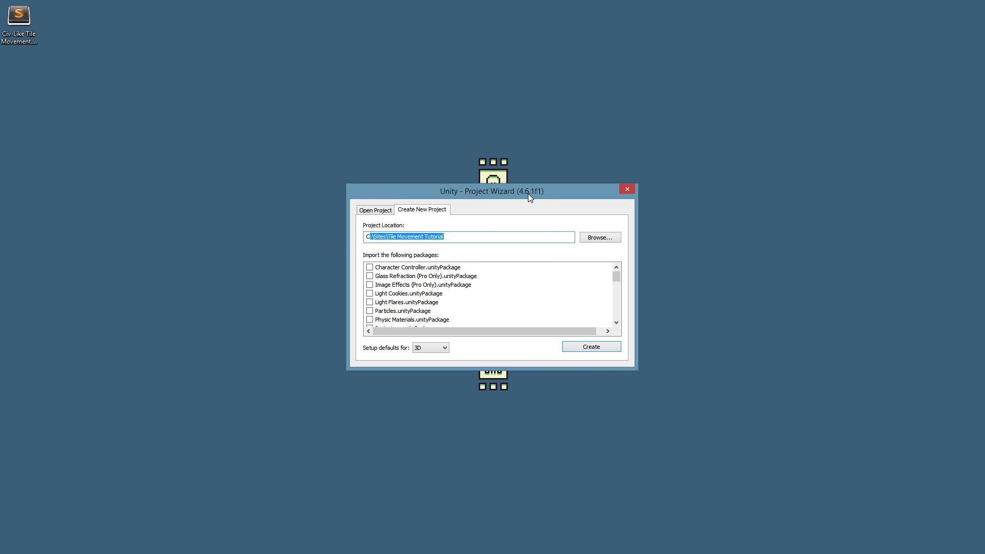
{"action": "mouse_move", "coordinate": [524, 200]}
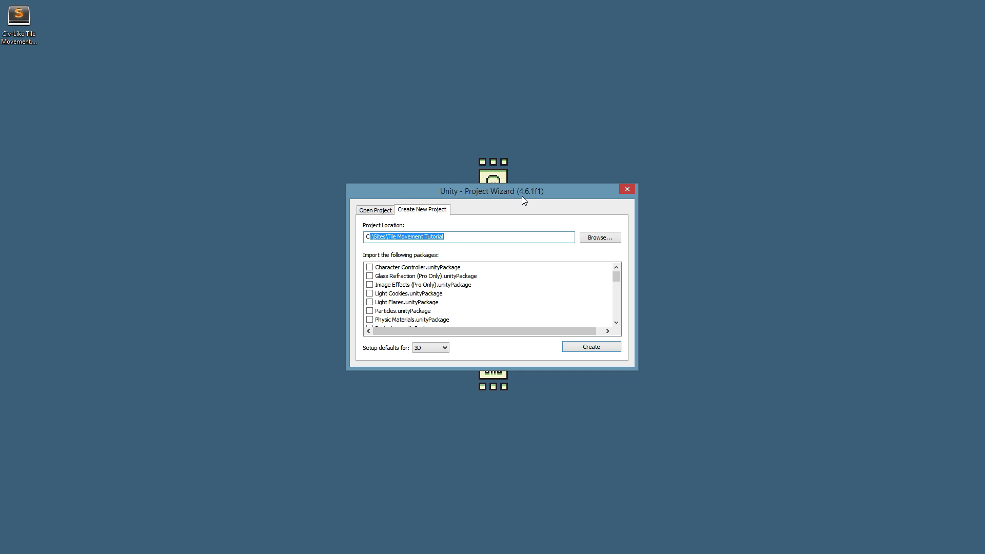
{"action": "mouse_move", "coordinate": [514, 201]}
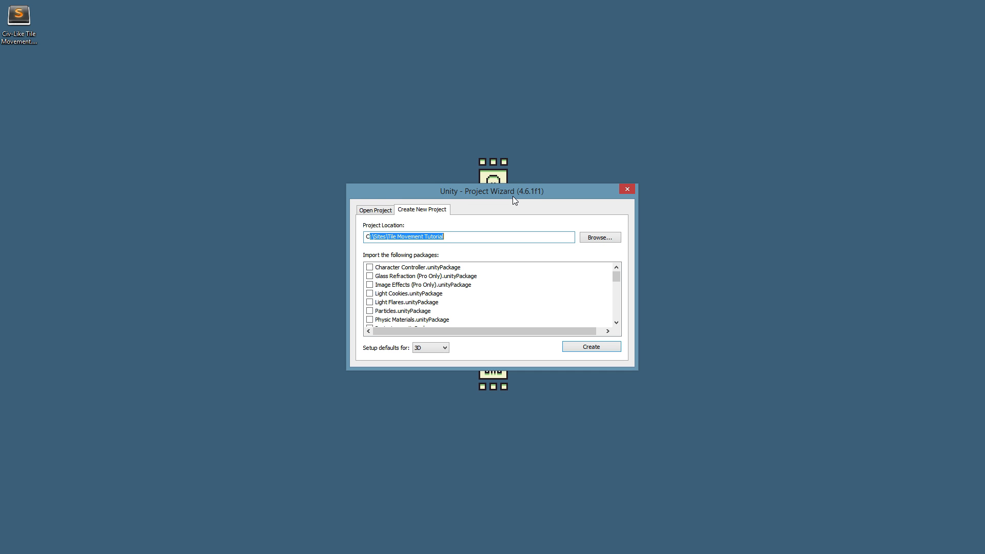
{"action": "left_click", "coordinate": [443, 348]}
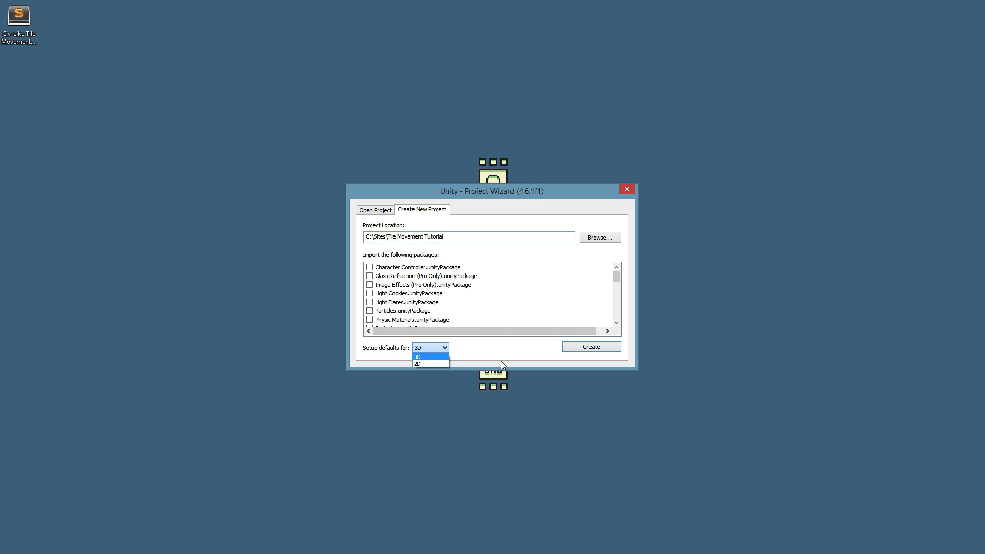
{"action": "left_click", "coordinate": [417, 355]}
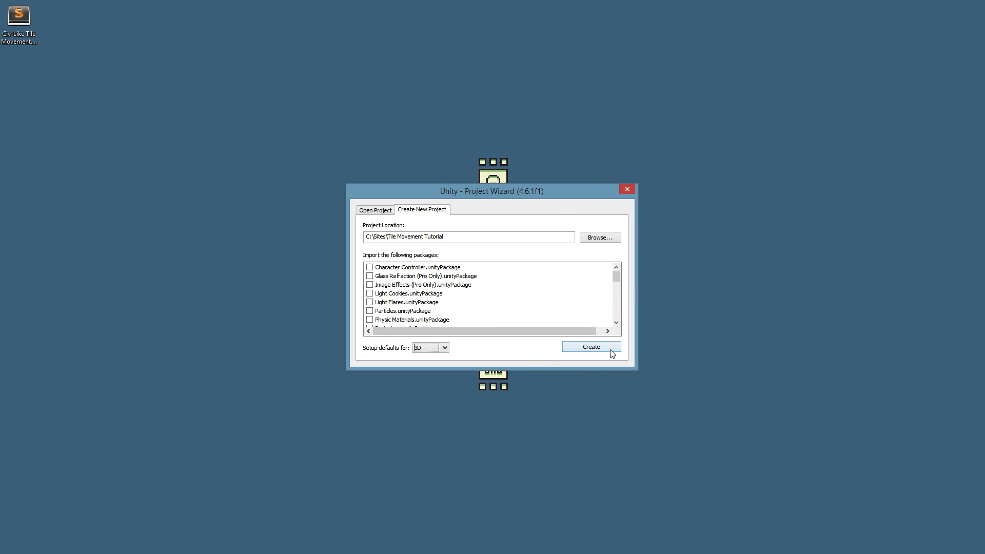
{"action": "left_click", "coordinate": [590, 347]}
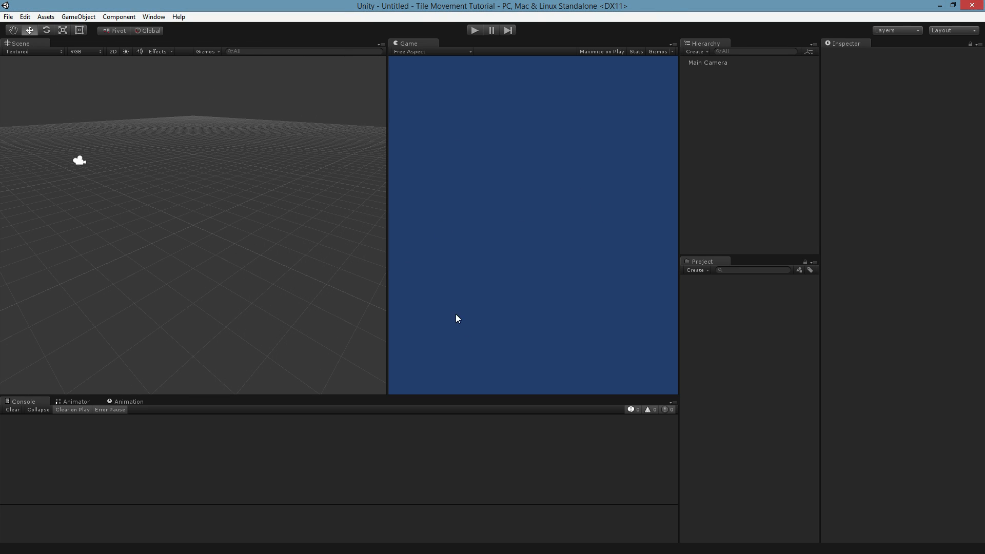
{"action": "mouse_move", "coordinate": [734, 173]}
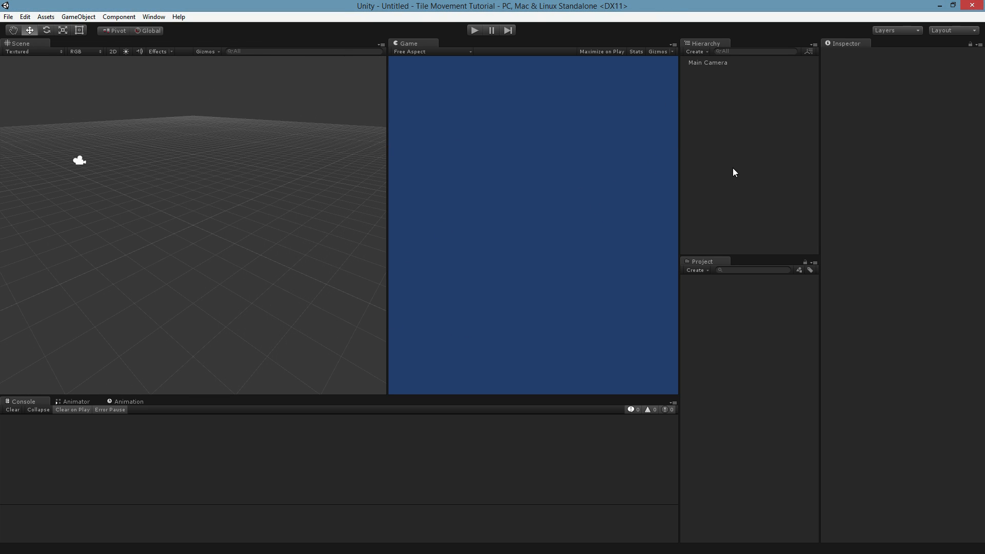
{"action": "mouse_move", "coordinate": [149, 131]}
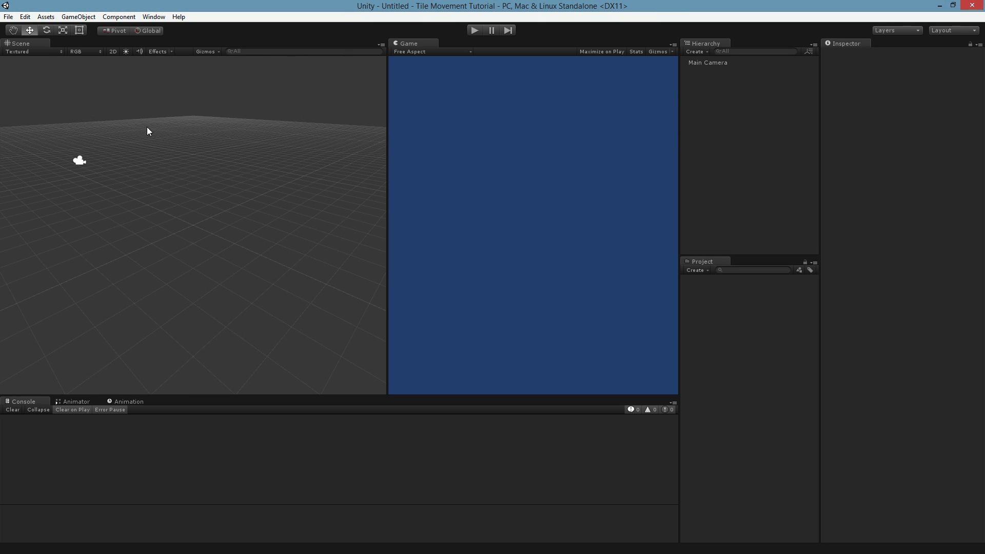
{"action": "mouse_move", "coordinate": [742, 132]}
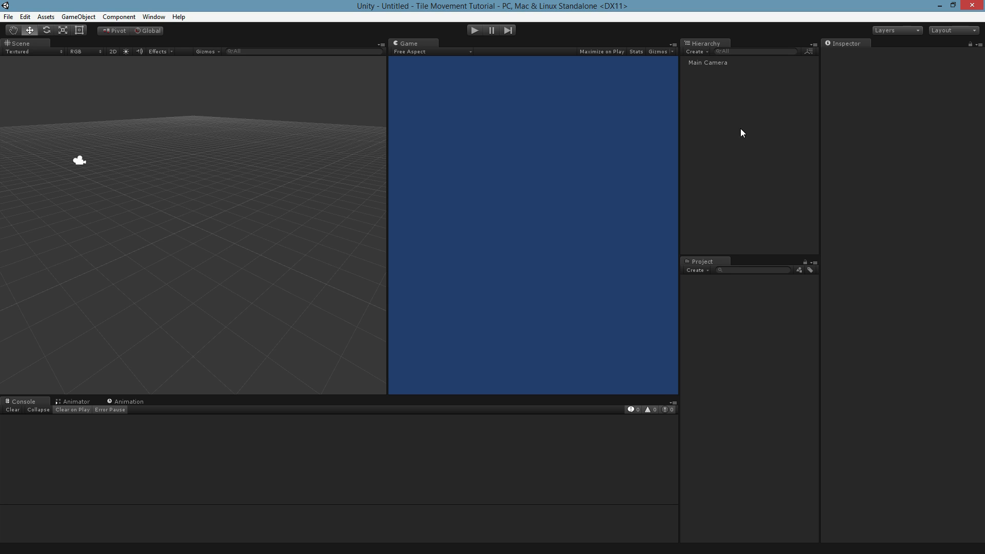
{"action": "mouse_move", "coordinate": [731, 113]}
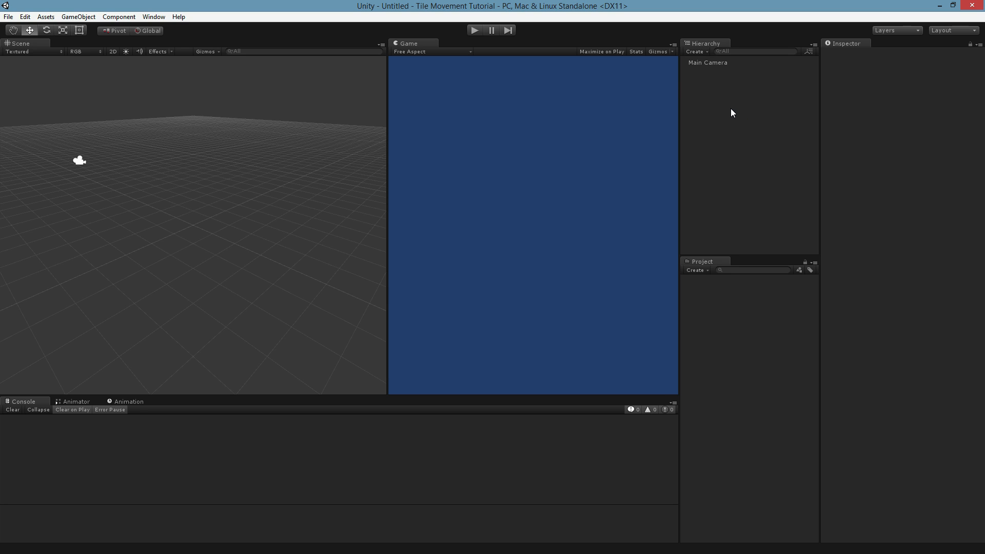
Add an empty GameObject to the Hierarchy and rename it Map.
{"action": "left_click", "coordinate": [695, 51]}
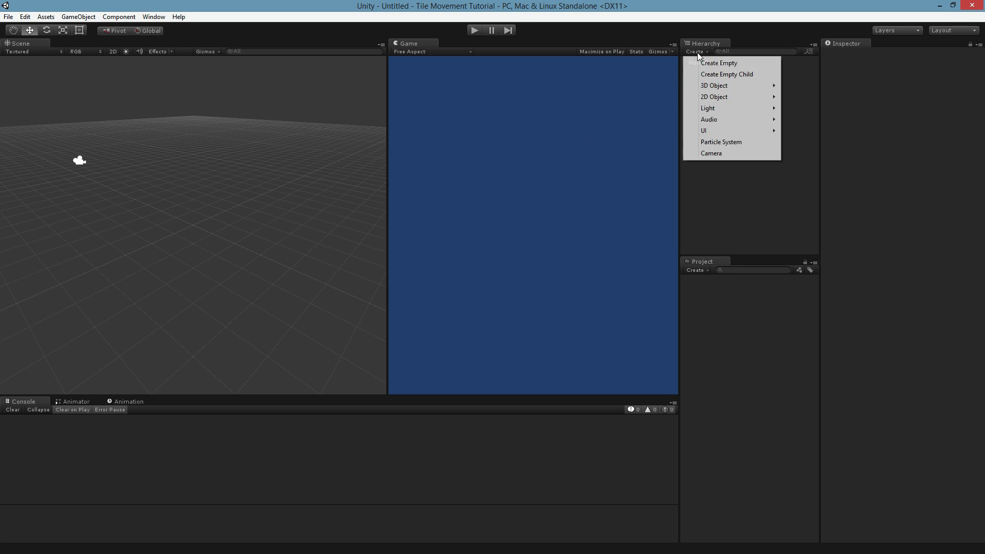
{"action": "left_click", "coordinate": [718, 63]}
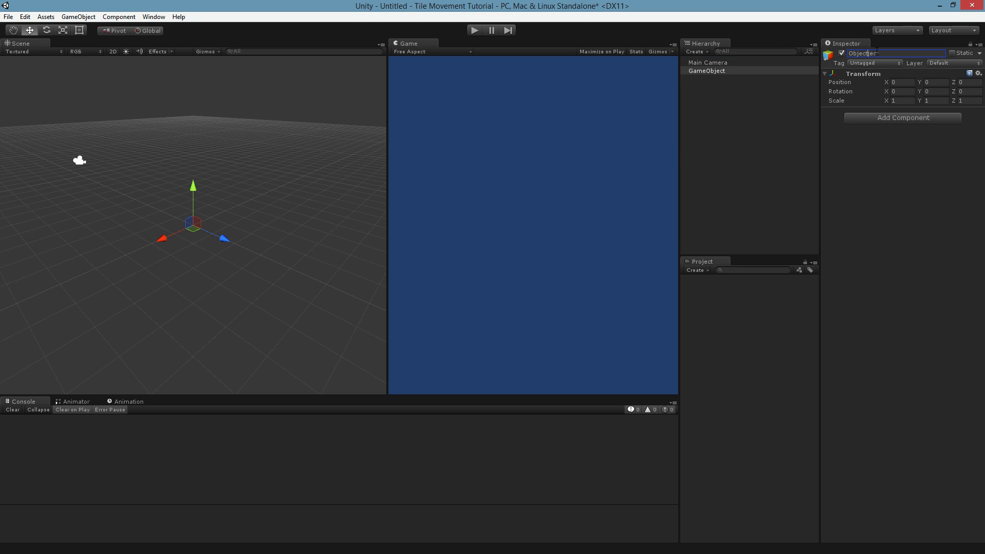
{"action": "type", "text": "Map"}
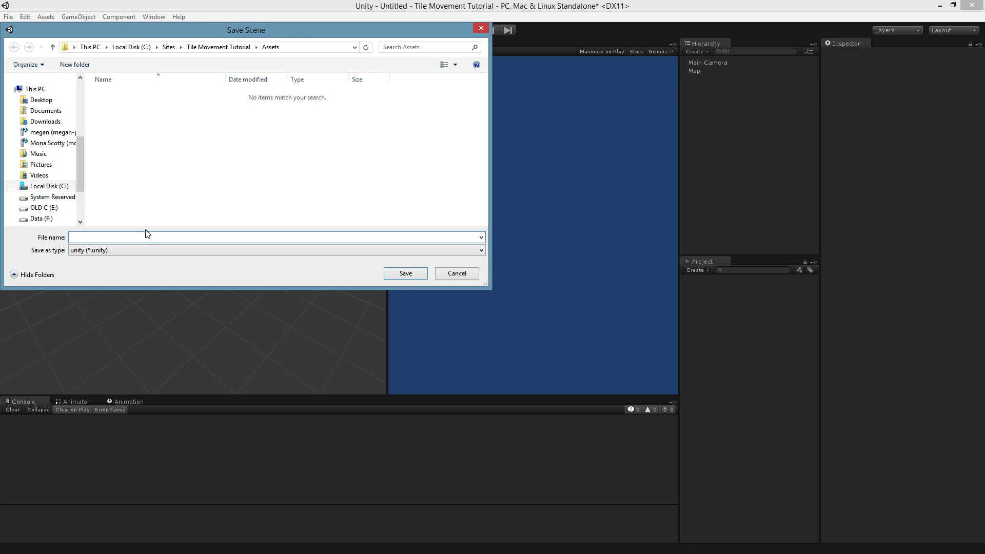
Save the scene as _SCENE_ in the Assets folder.
{"action": "left_click", "coordinate": [276, 237]}
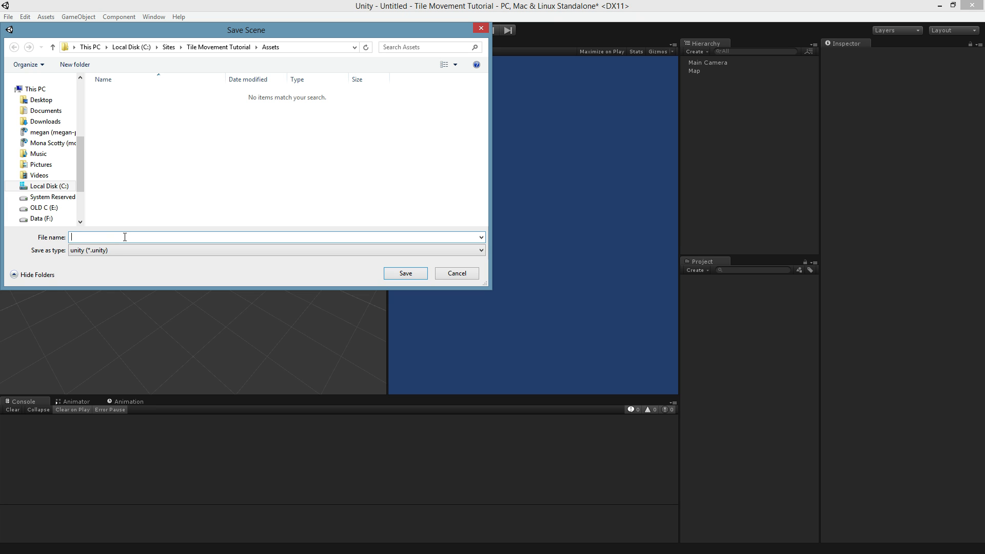
{"action": "left_click", "coordinate": [404, 273]}
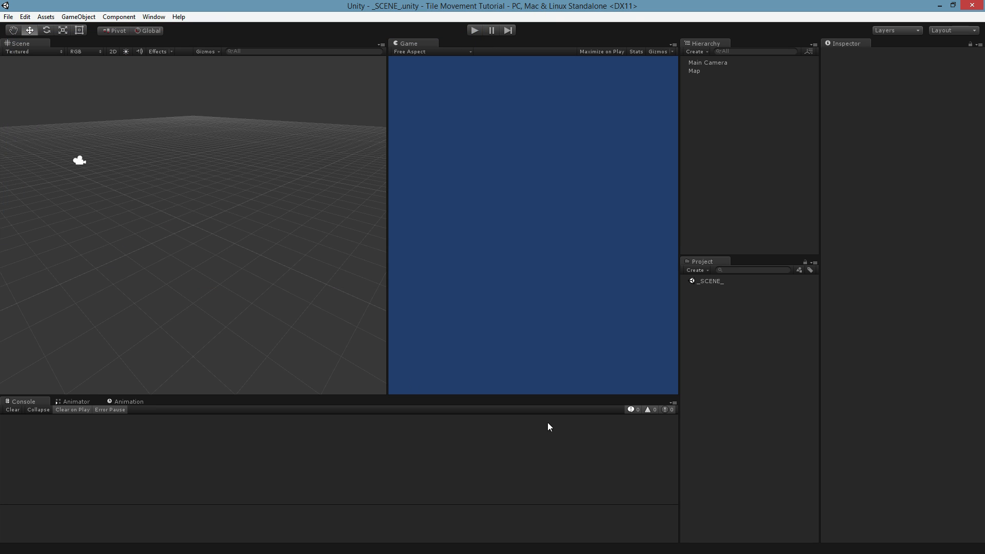
{"action": "mouse_move", "coordinate": [746, 195]}
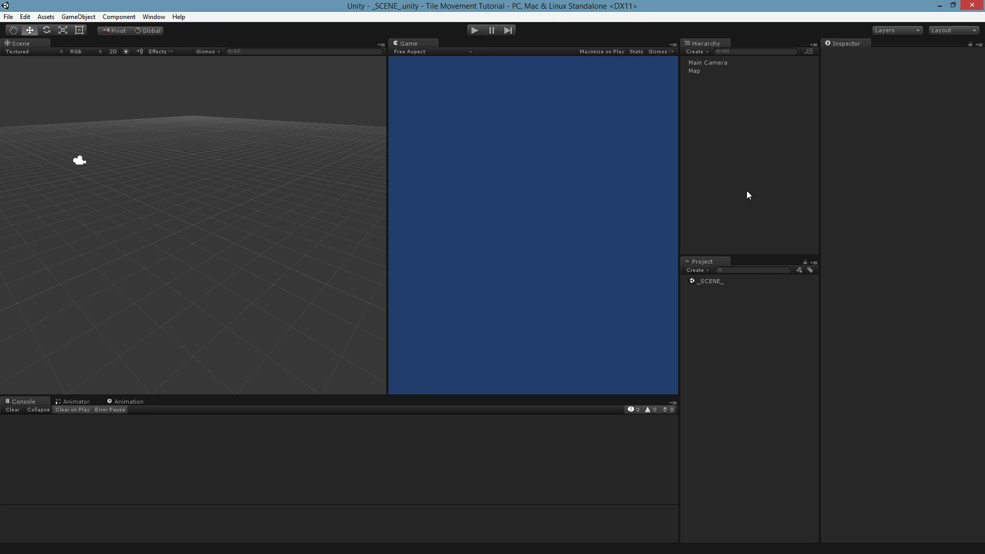
{"action": "mouse_move", "coordinate": [205, 18]}
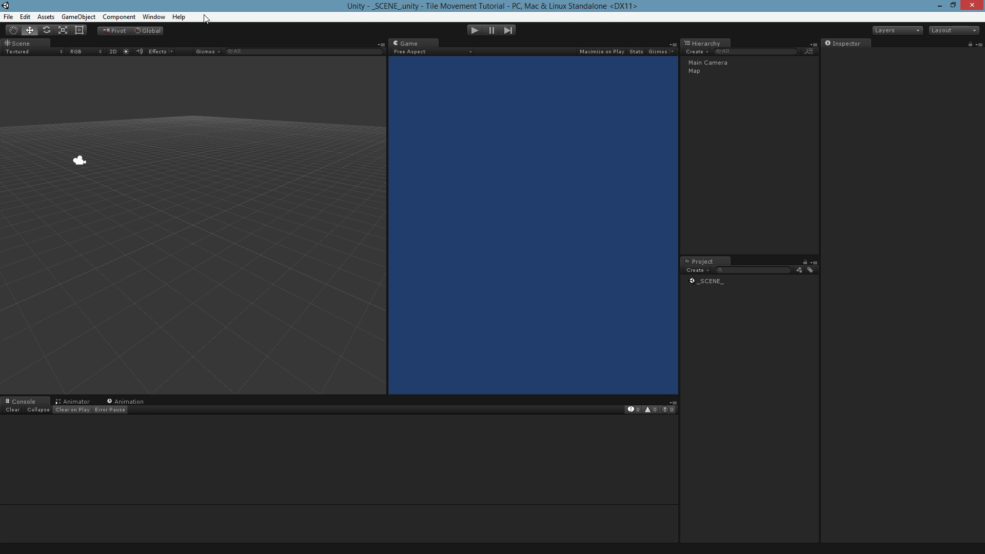
Select the Map object to inspect its transform at the origin.
{"action": "left_click", "coordinate": [695, 70]}
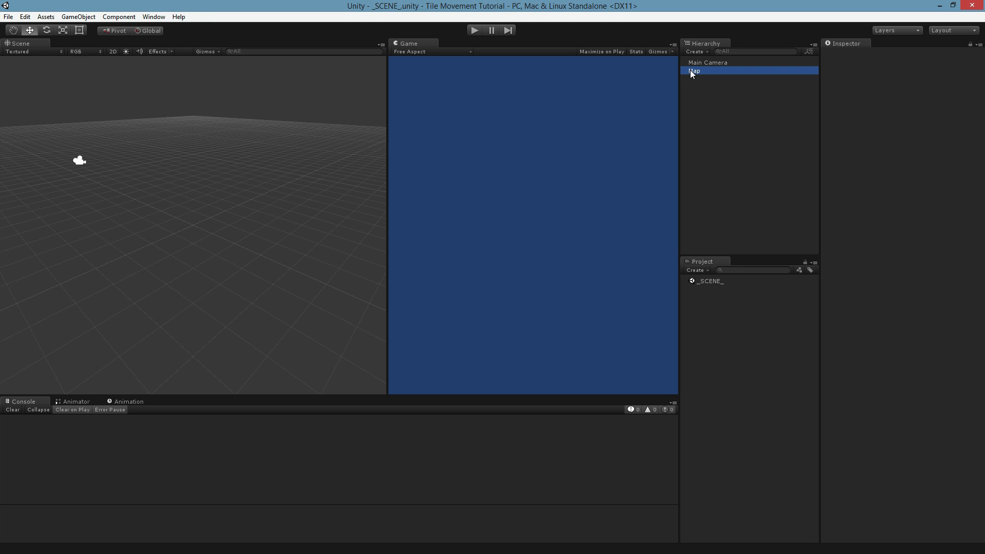
{"action": "left_click", "coordinate": [694, 71]}
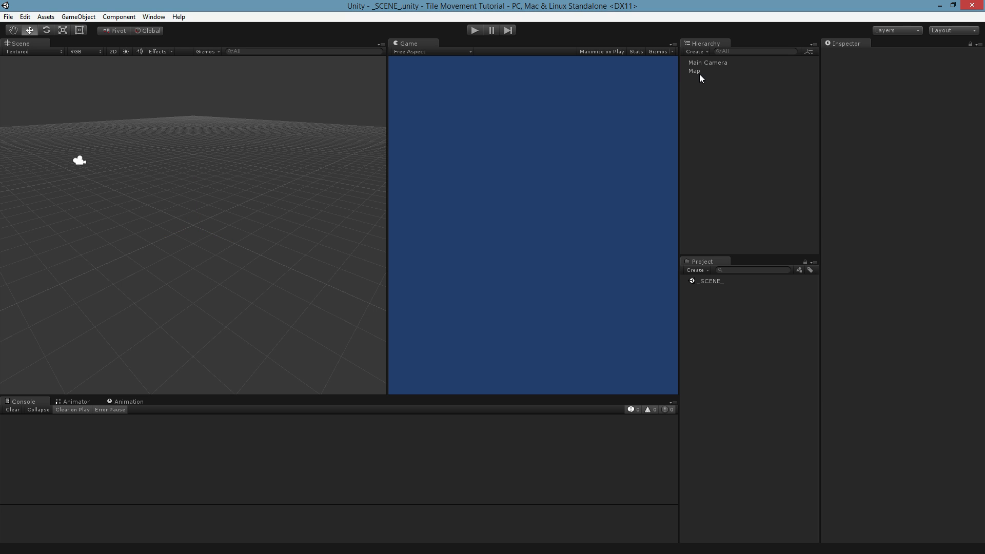
{"action": "mouse_move", "coordinate": [699, 75]}
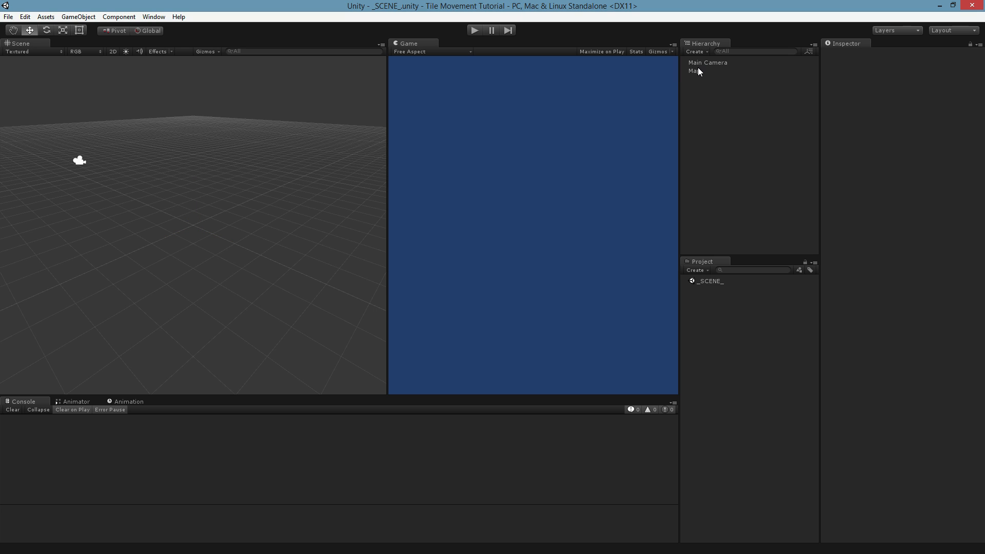
{"action": "left_click", "coordinate": [693, 71]}
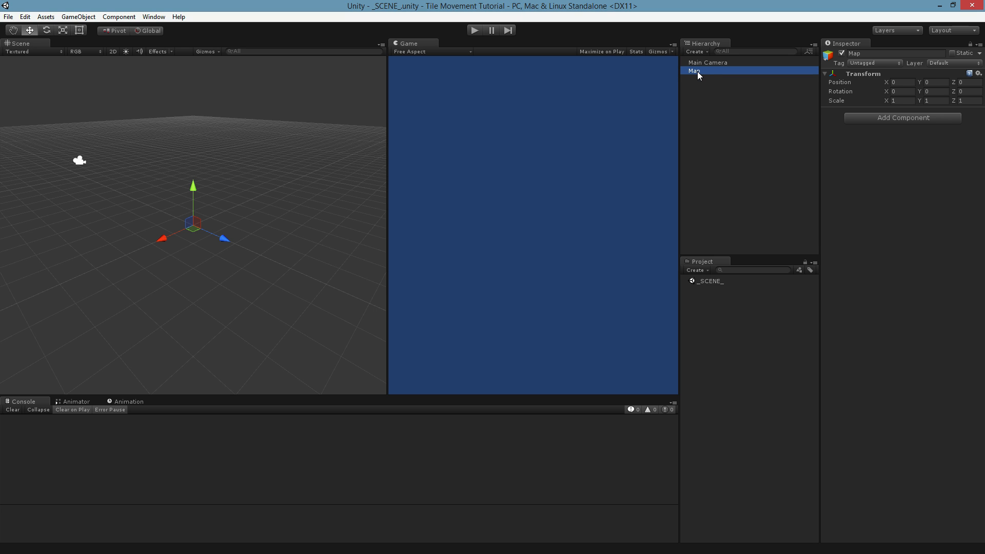
{"action": "mouse_move", "coordinate": [739, 77]}
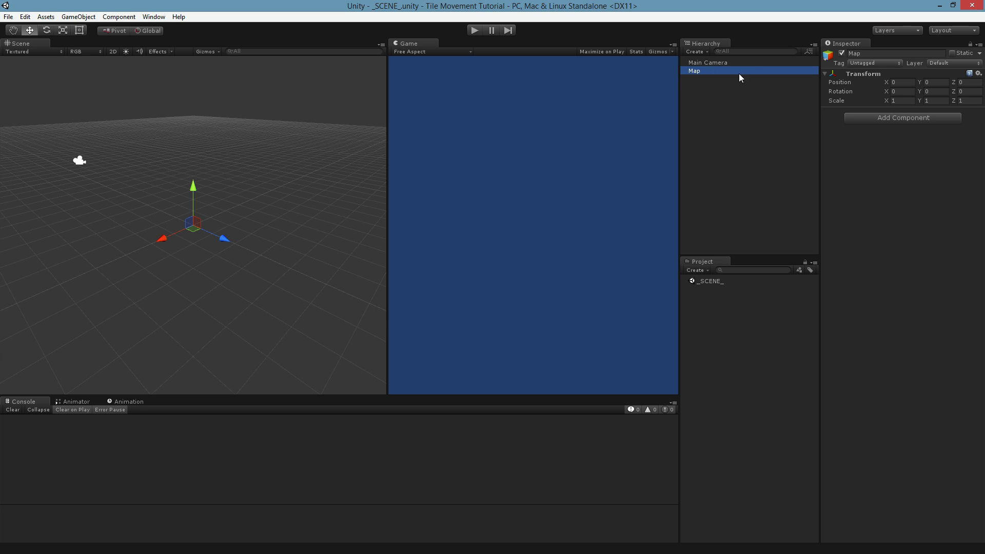
{"action": "mouse_move", "coordinate": [726, 100]}
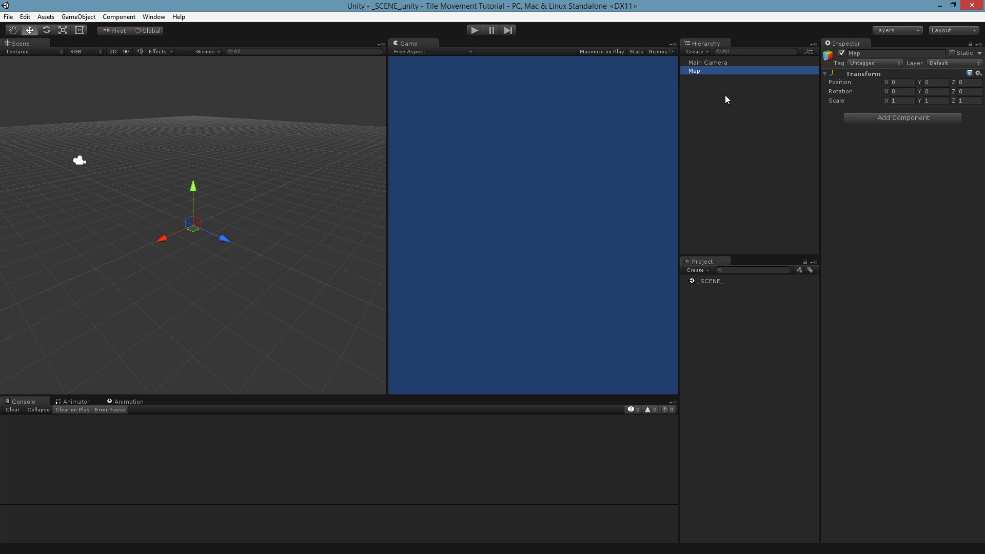
Add a new script component named TileMap to Map, launching MonoDevelop.
{"action": "left_click", "coordinate": [901, 117]}
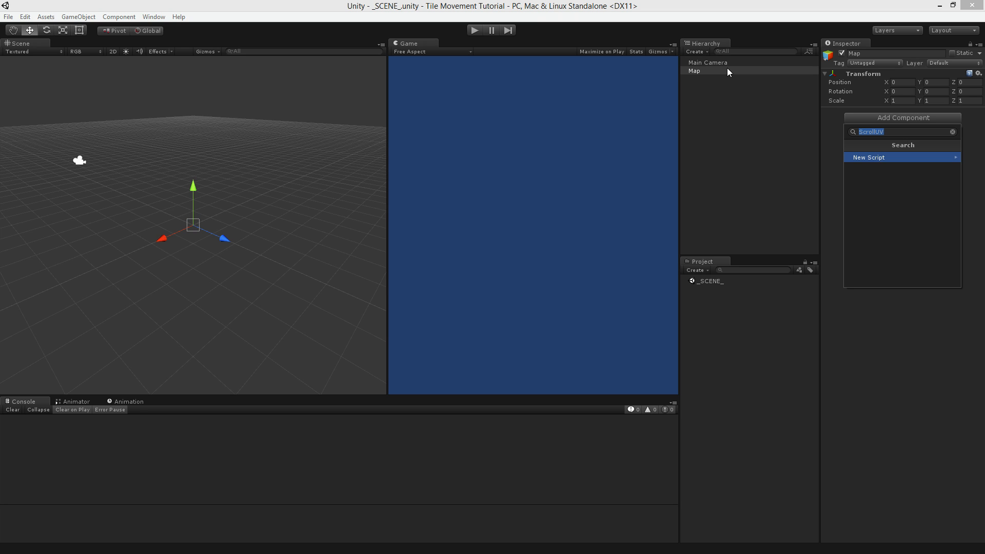
{"action": "type", "text": "TileMap"}
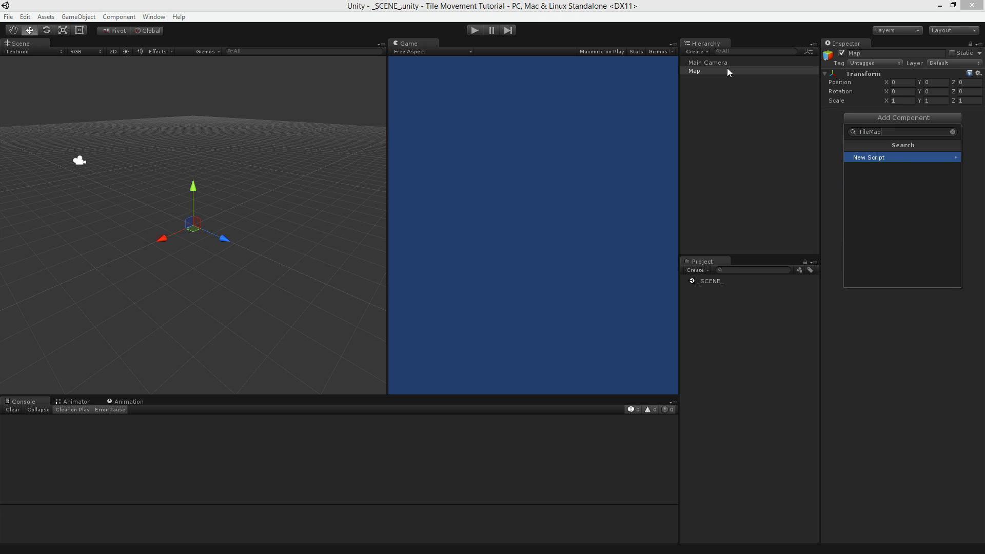
{"action": "left_click", "coordinate": [868, 157]}
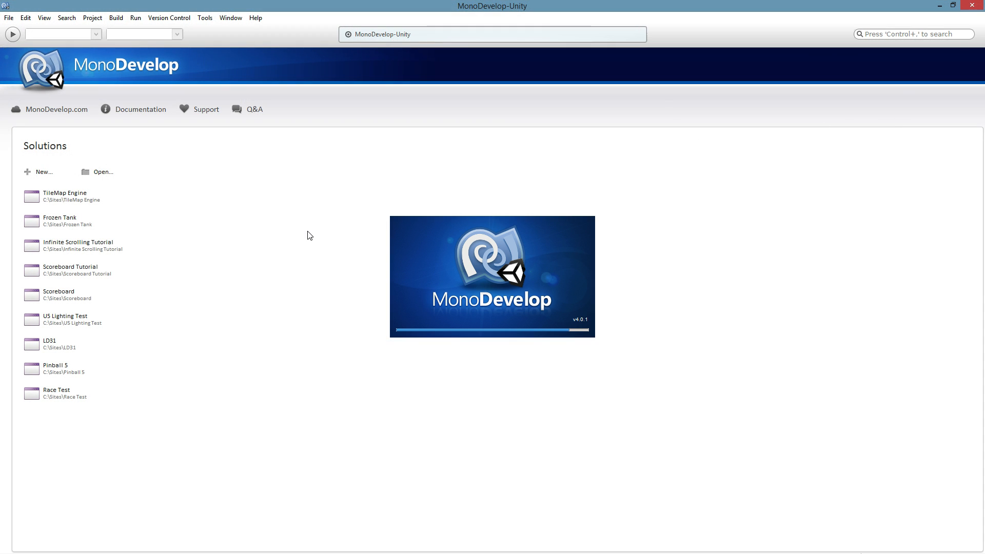
Delete the generated Start and Update methods from TileMap.cs, leaving an empty class body.
{"action": "double_click", "coordinate": [64, 195]}
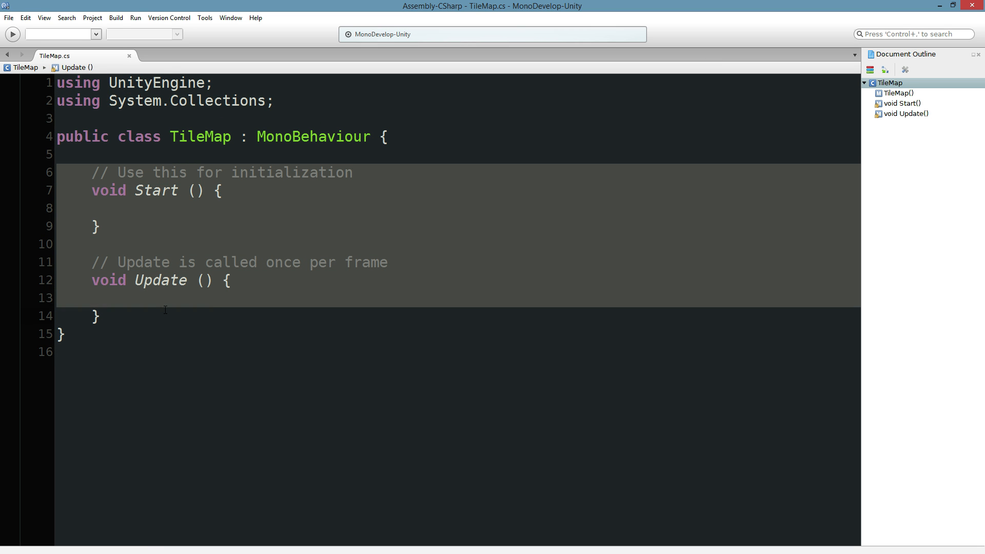
{"action": "key", "text": "Delete"}
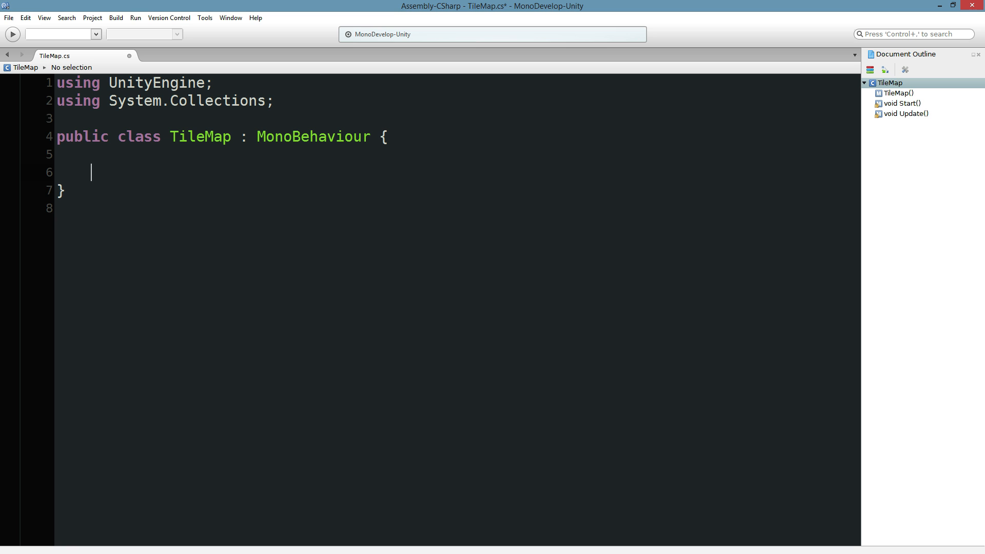
{"action": "key", "text": "enter"}
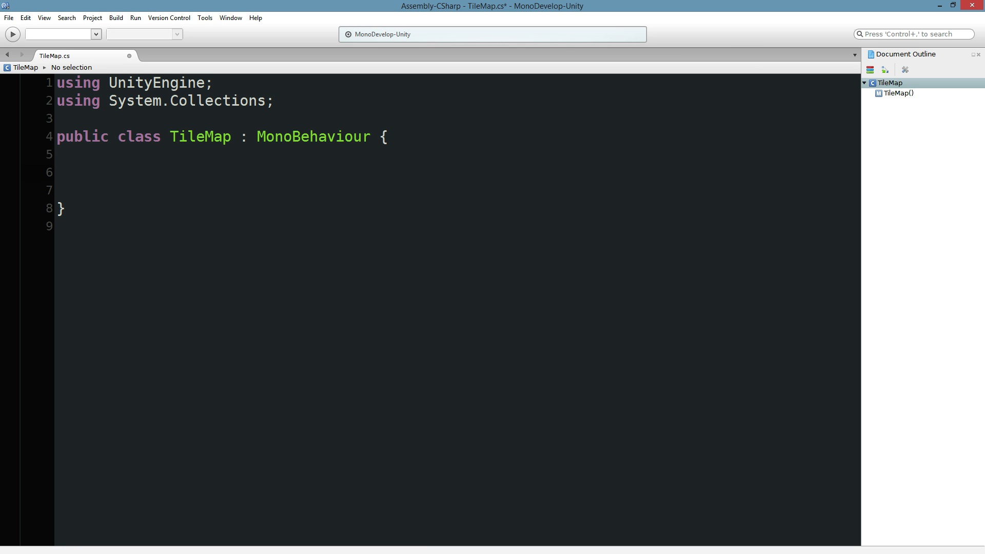
{"action": "left_click", "coordinate": [91, 173]}
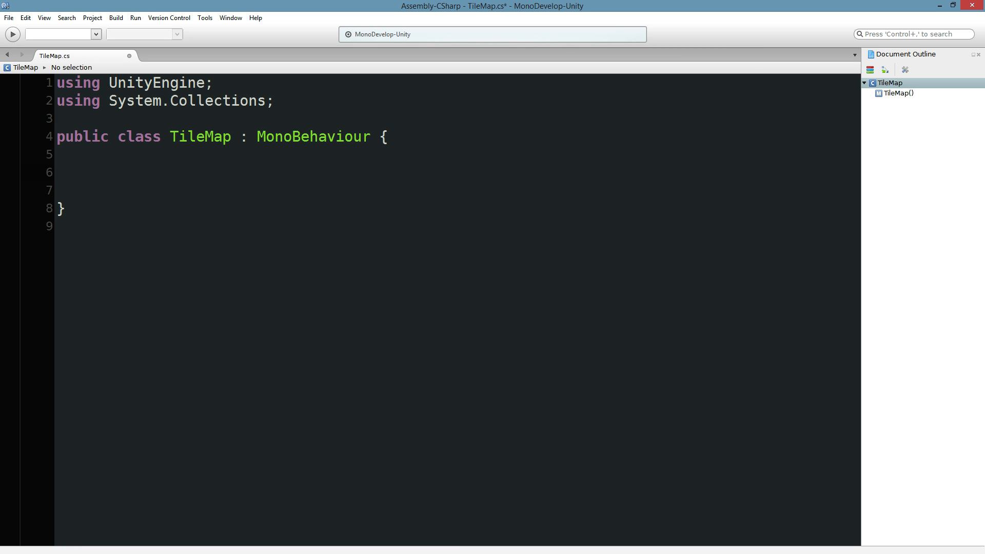
{"action": "left_click", "coordinate": [91, 173]}
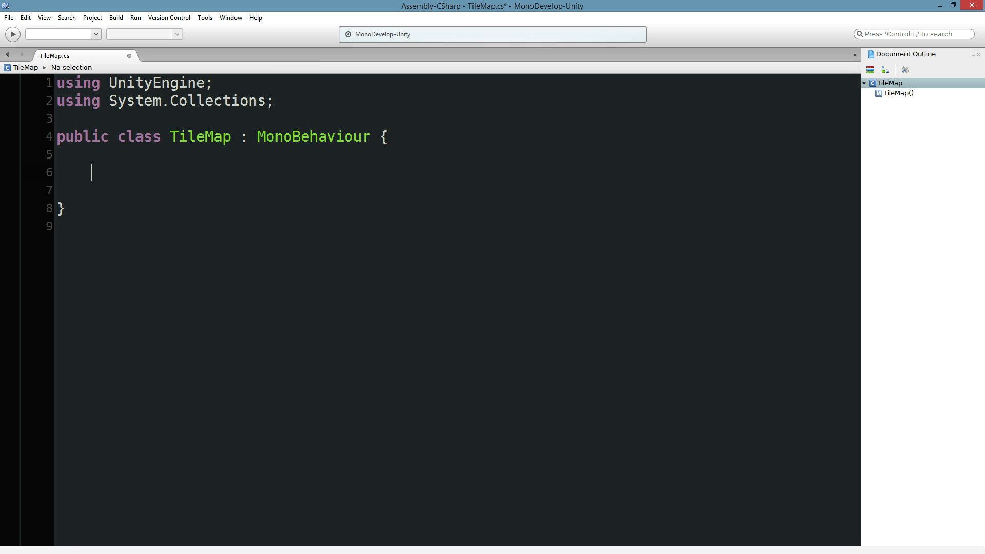
Declare fields TileType[] tileTypes; and int[,] tiles; in the TileMap class.
{"action": "type", "text": "Tile[,"}
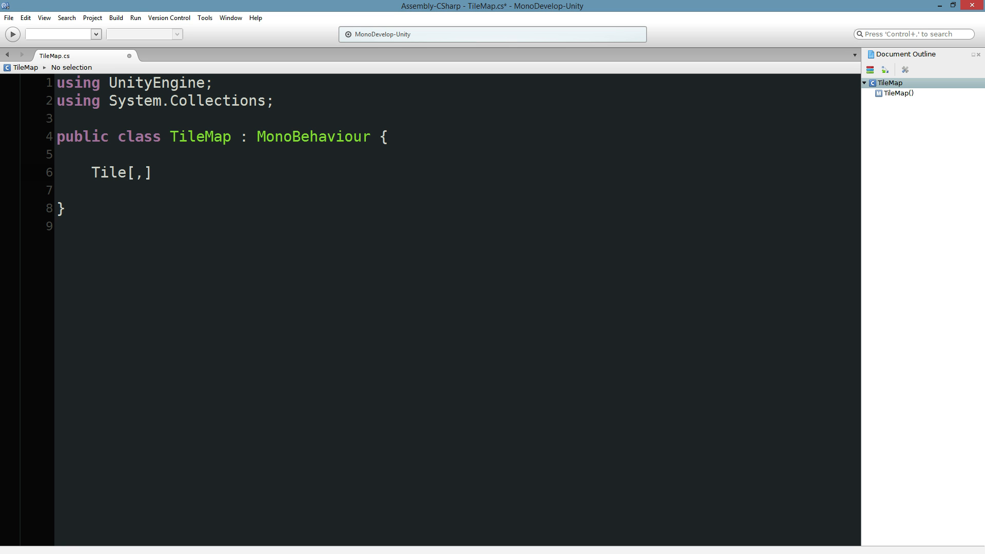
{"action": "type", "text": "tiles;"}
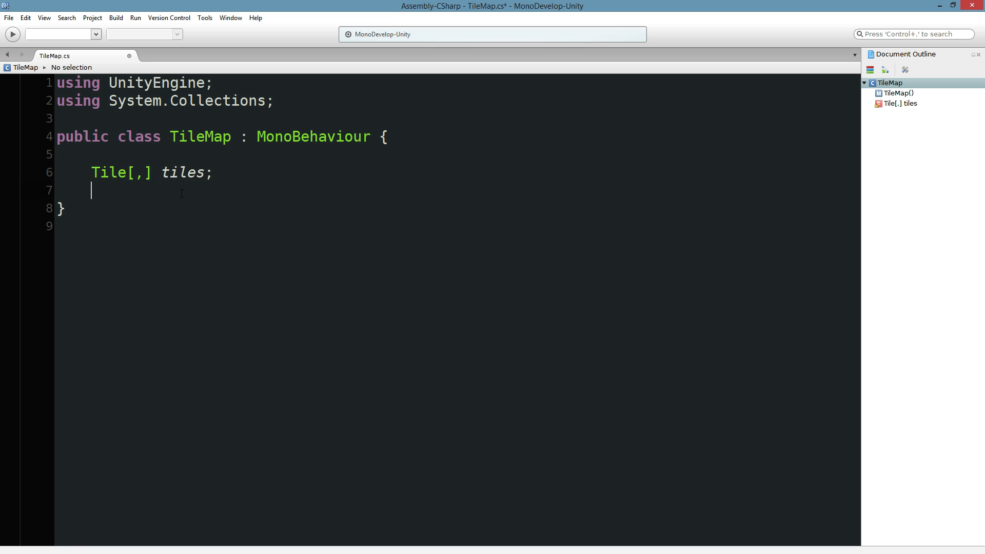
{"action": "double_click", "coordinate": [107, 173]}
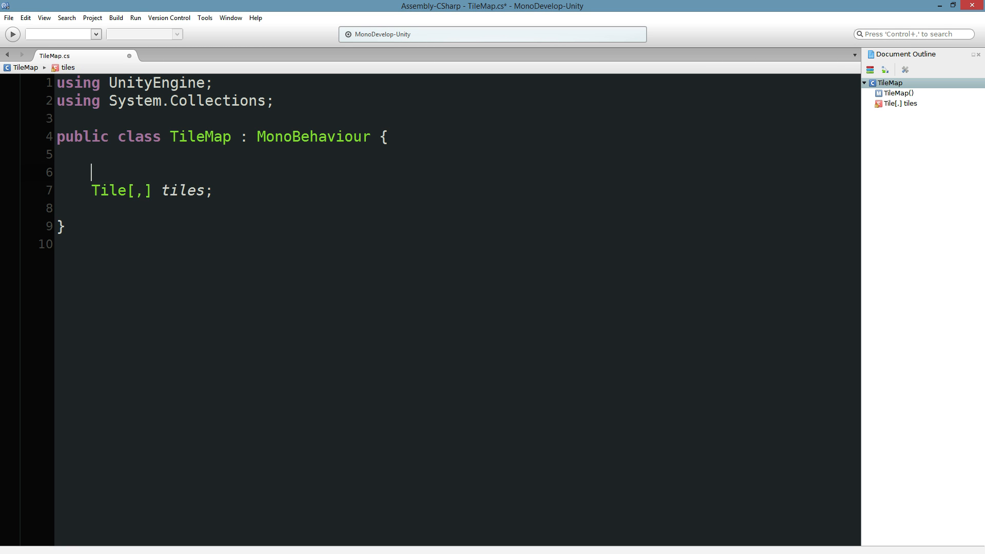
{"action": "type", "text": "TileD"}
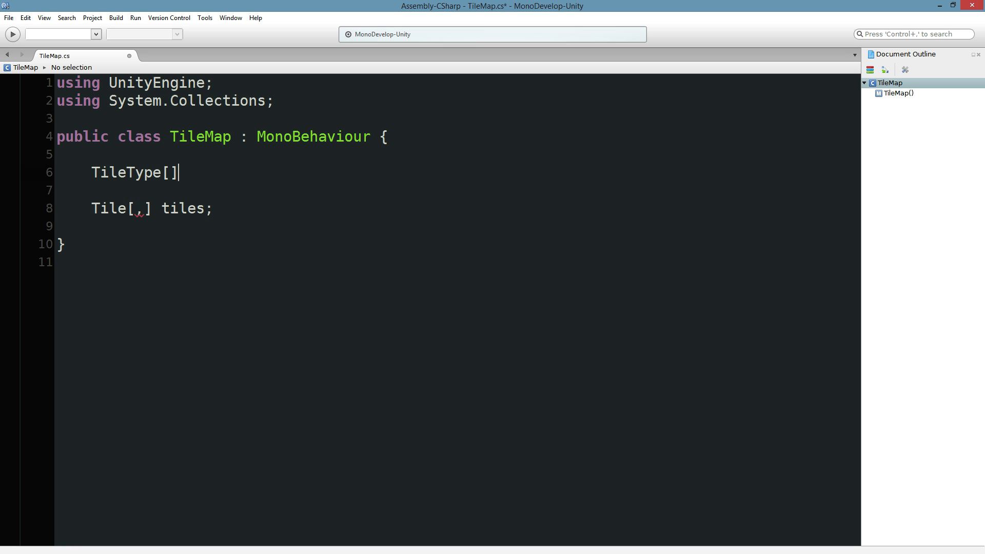
{"action": "type", "text": "tileT"}
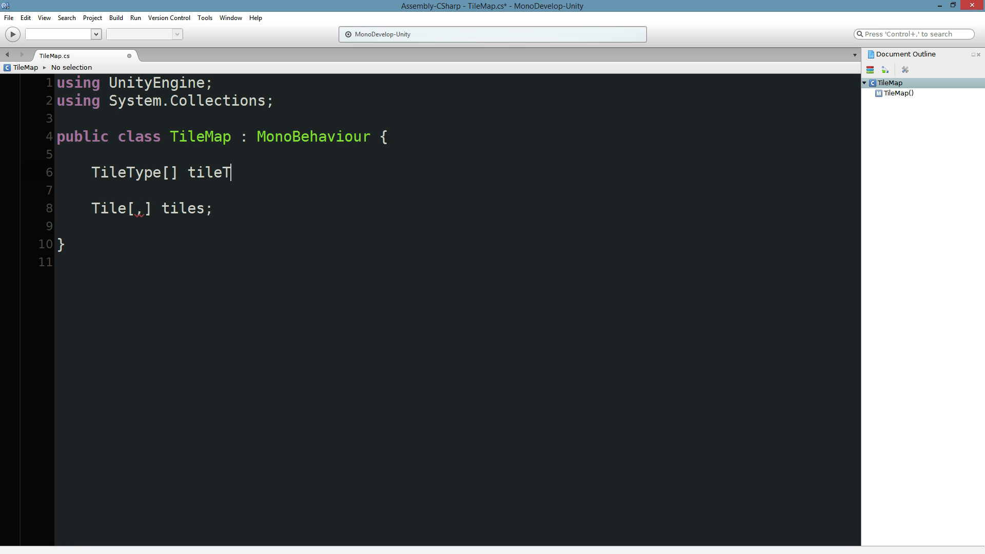
{"action": "type", "text": "ypes;"}
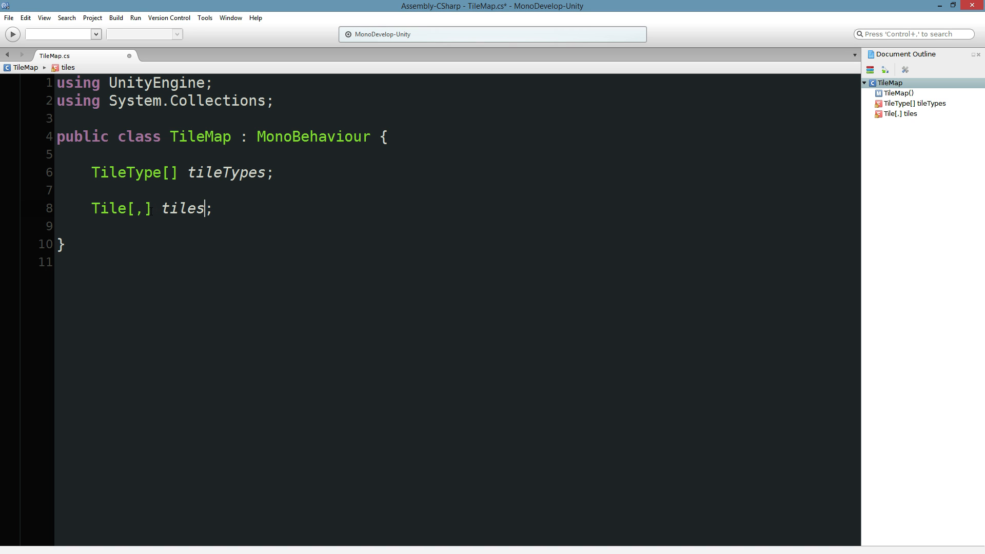
{"action": "type", "text": "int"}
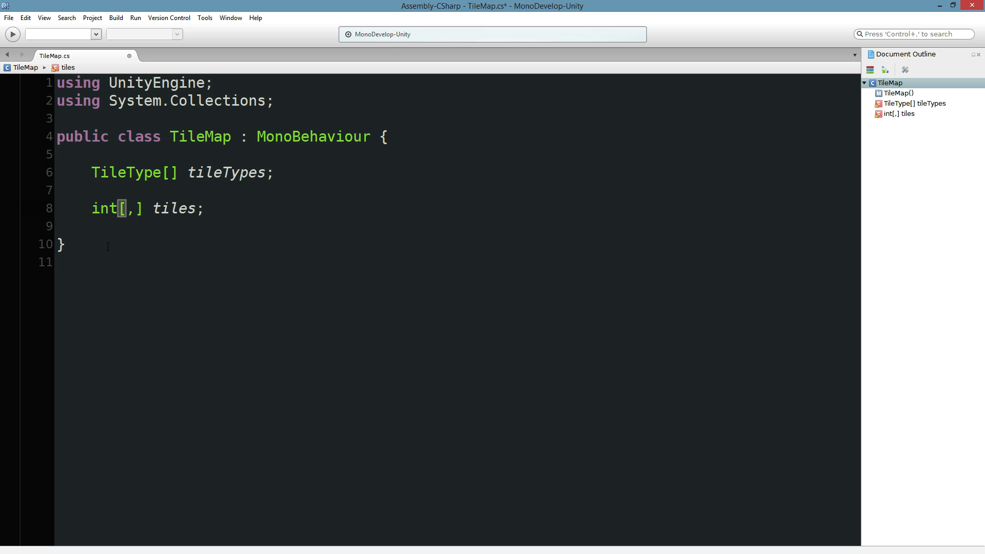
{"action": "mouse_move", "coordinate": [187, 218]}
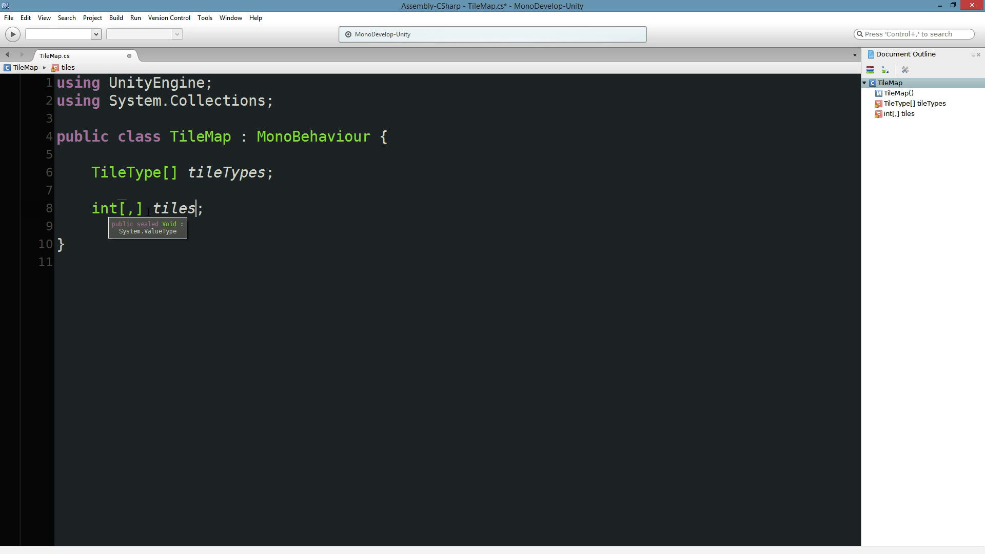
{"action": "mouse_move", "coordinate": [249, 206]}
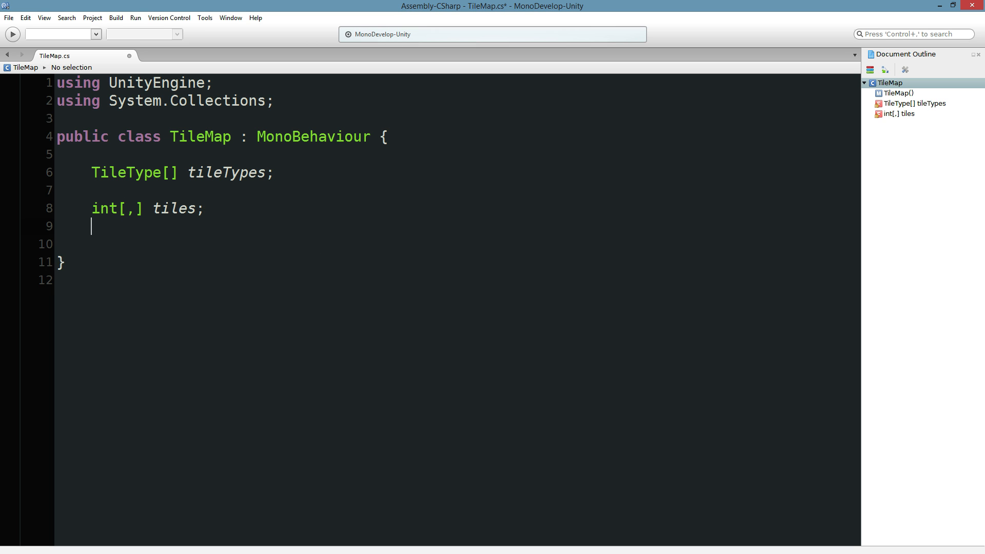
Declare int mapSizeX = 10; int mapSizeY = 10; and begin a Start() method.
{"action": "type", "text": "void St"}
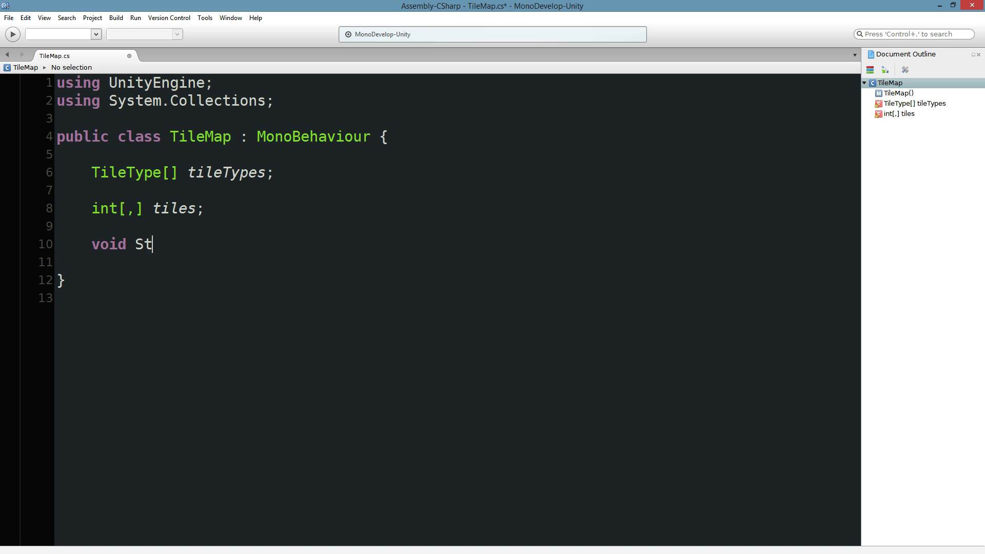
{"action": "type", "text": "art() {"}
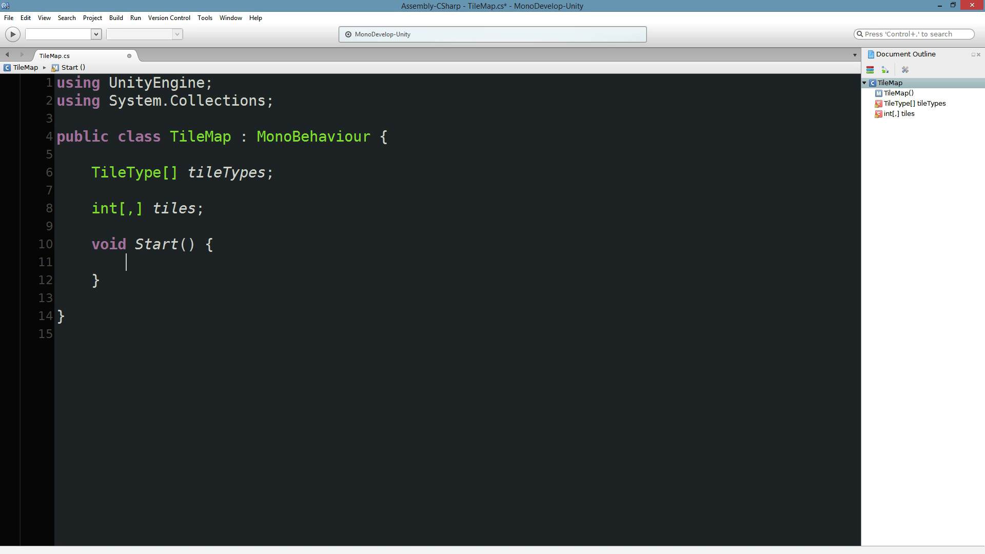
{"action": "type", "text": "int"}
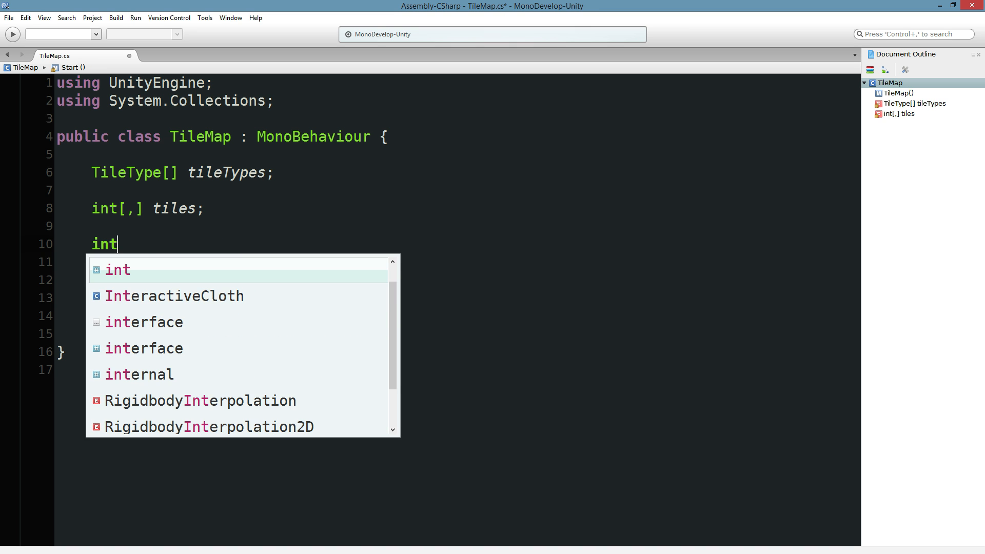
{"action": "type", "text": "mapSizeX = 10"}
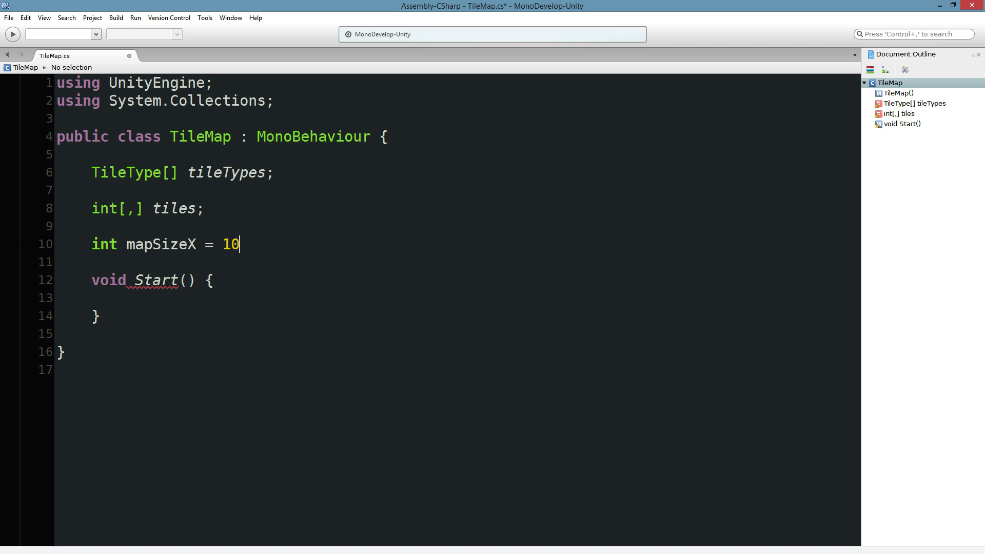
{"action": "type", "text": ";"}
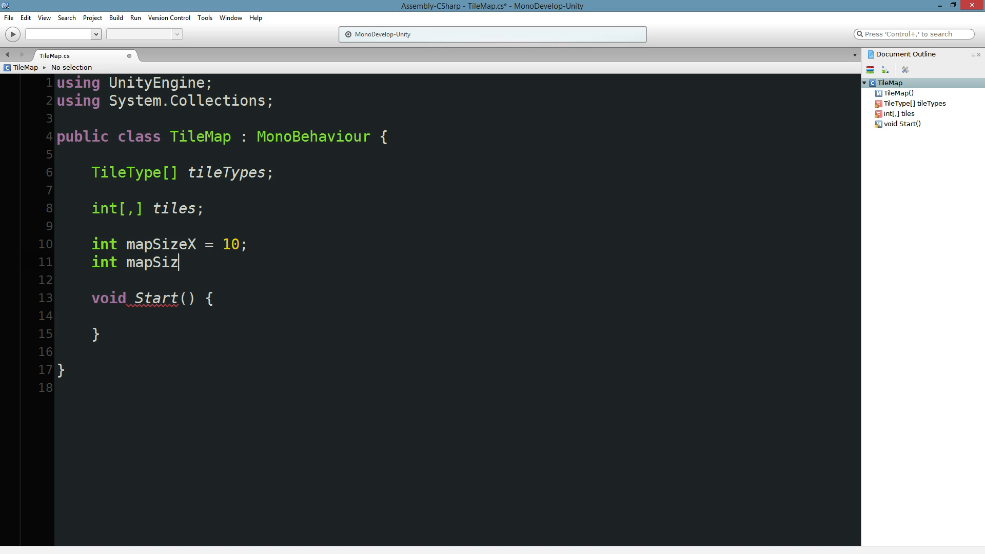
{"action": "type", "text": "eY = 10;"}
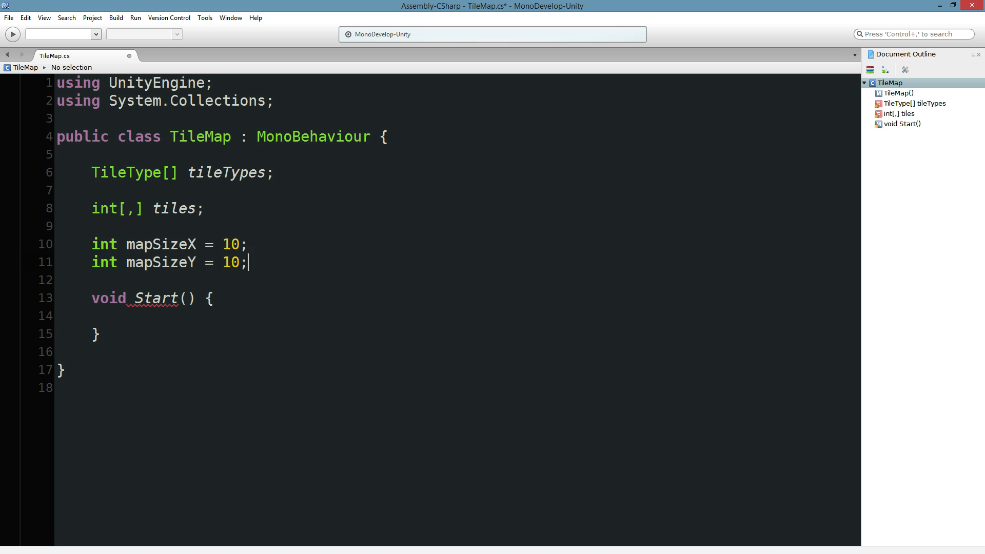
Allocate tiles = new int[mapSizeX,mapSizeY]; inside Start.
{"action": "type", "text": "tiles"}
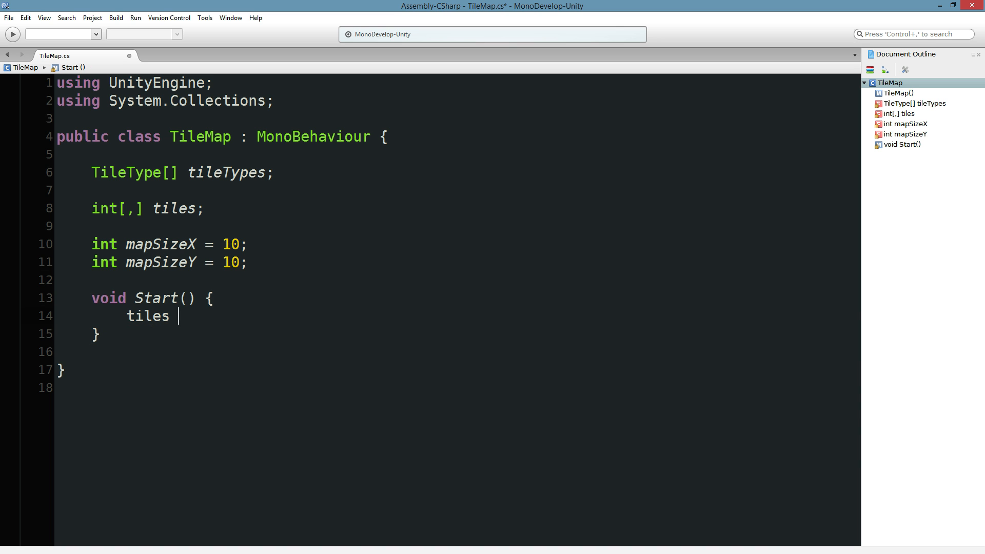
{"action": "type", "text": "= new int[,];"}
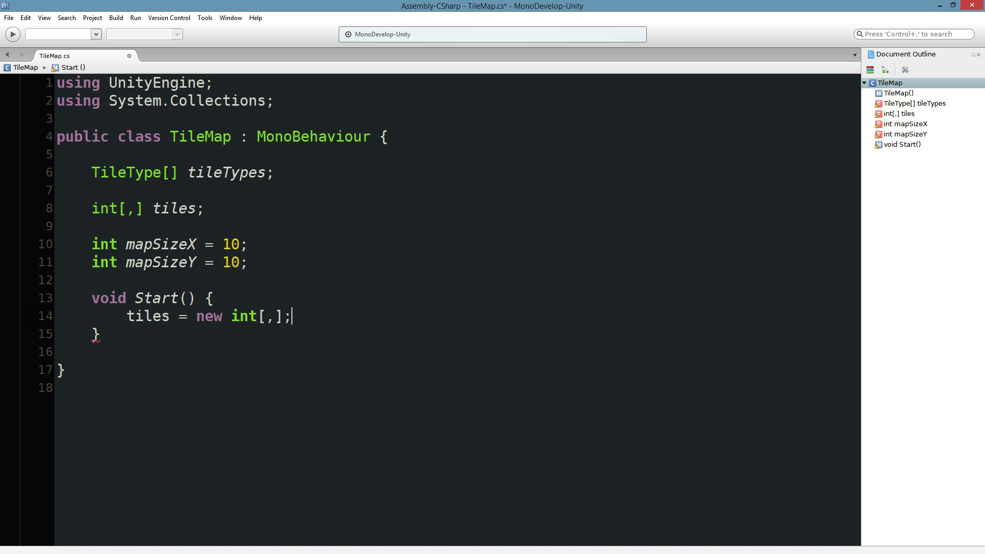
{"action": "type", "text": "mapSizeX"}
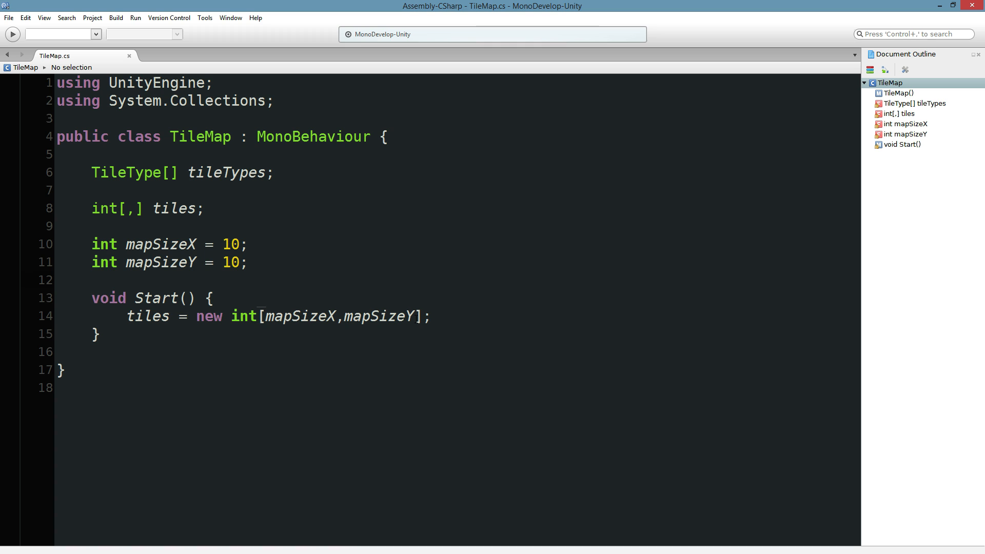
{"action": "left_click", "coordinate": [92, 279]}
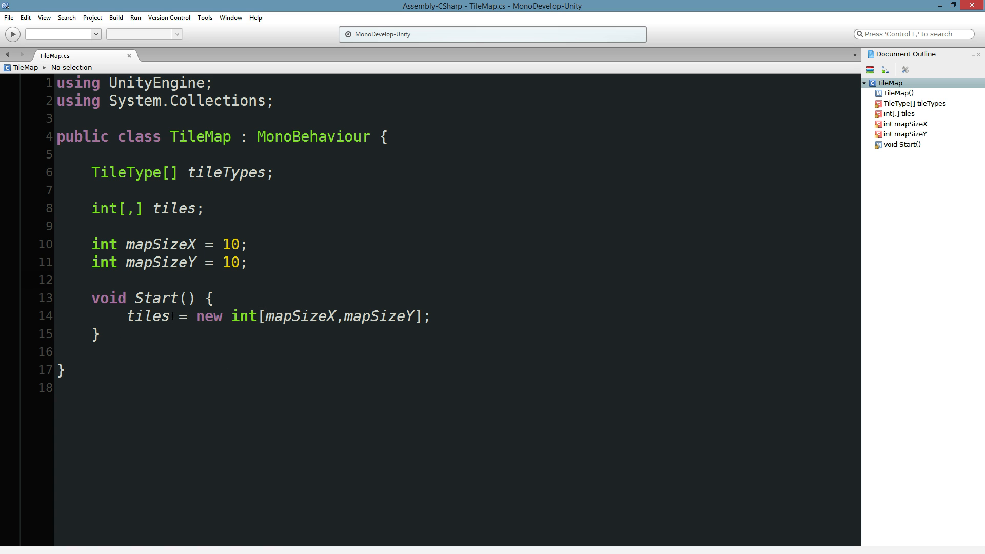
Replace a tiles[0,0] test line with a for loop over x up to mapSizeX.
{"action": "key", "text": "Enter"}
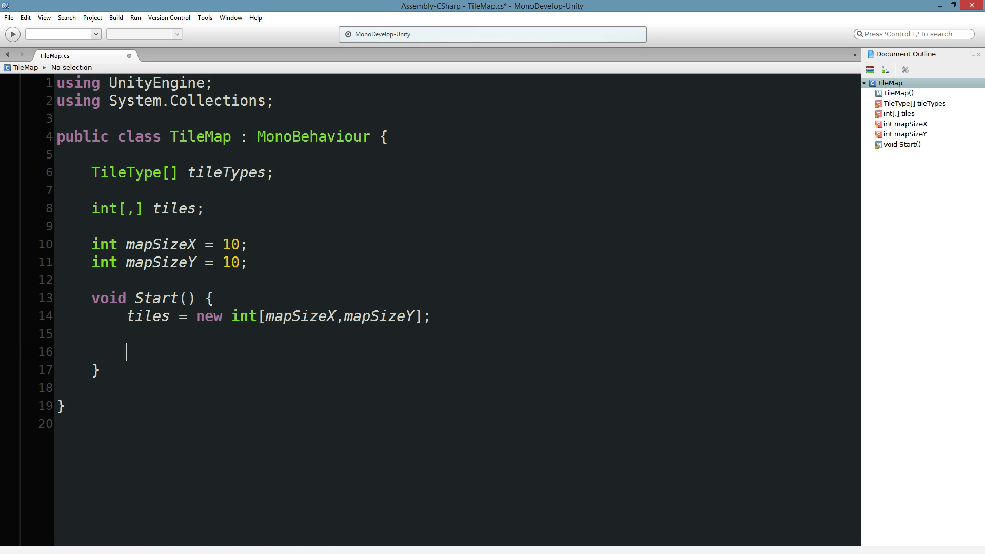
{"action": "type", "text": "tiles[0,0] = 0;"}
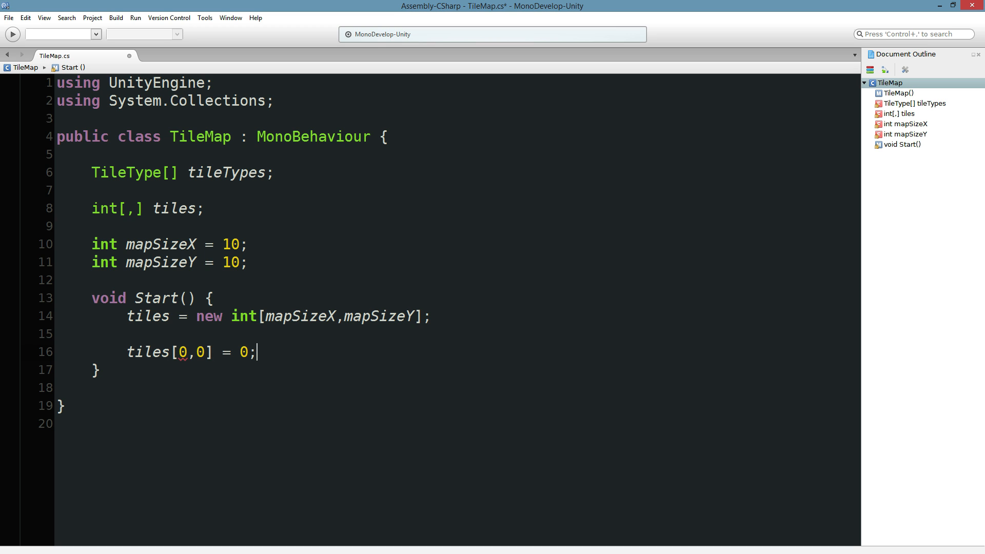
{"action": "key", "text": "ctrl+s"}
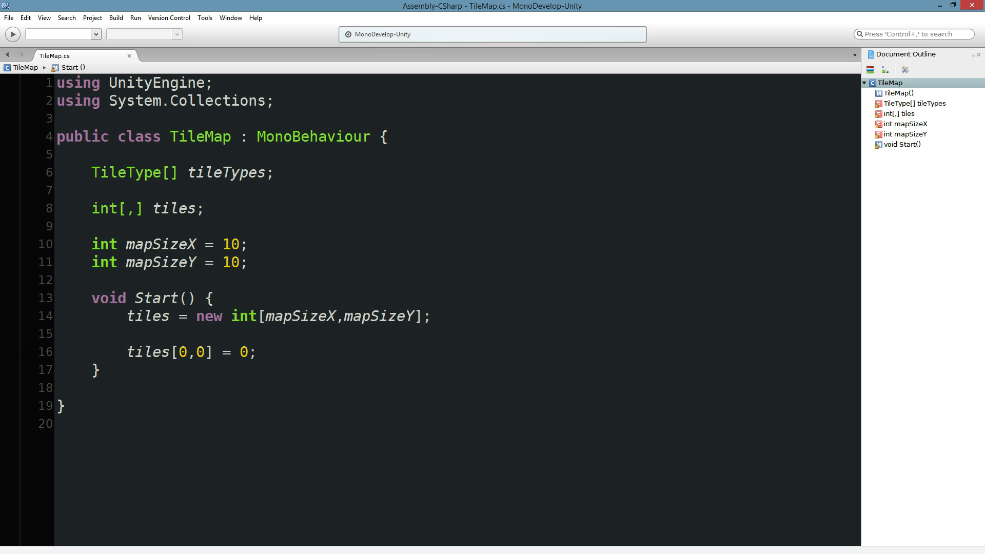
{"action": "left_click", "coordinate": [256, 352]}
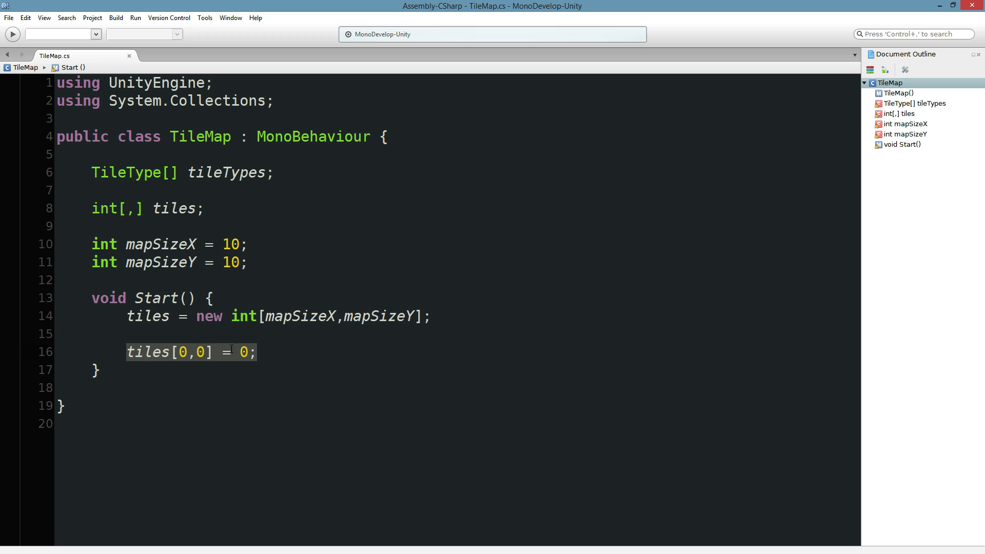
{"action": "type", "text": "for("}
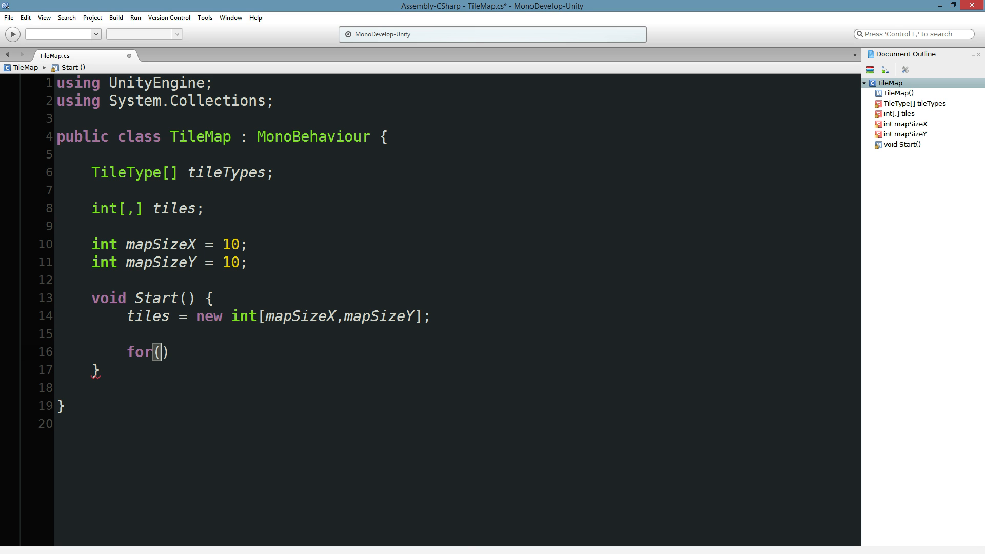
{"action": "type", "text": "int x=0;"}
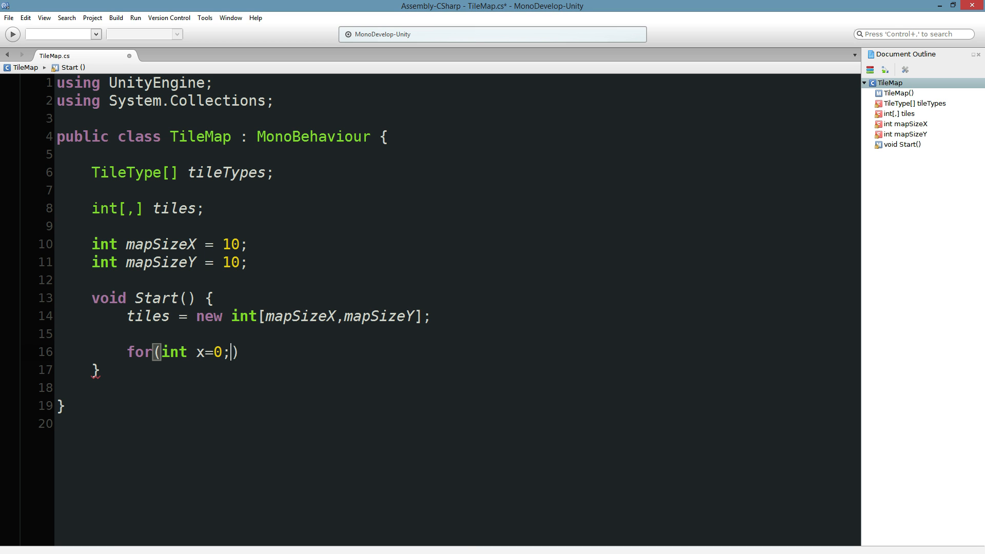
{"action": "type", "text": "x < mapSizeX"}
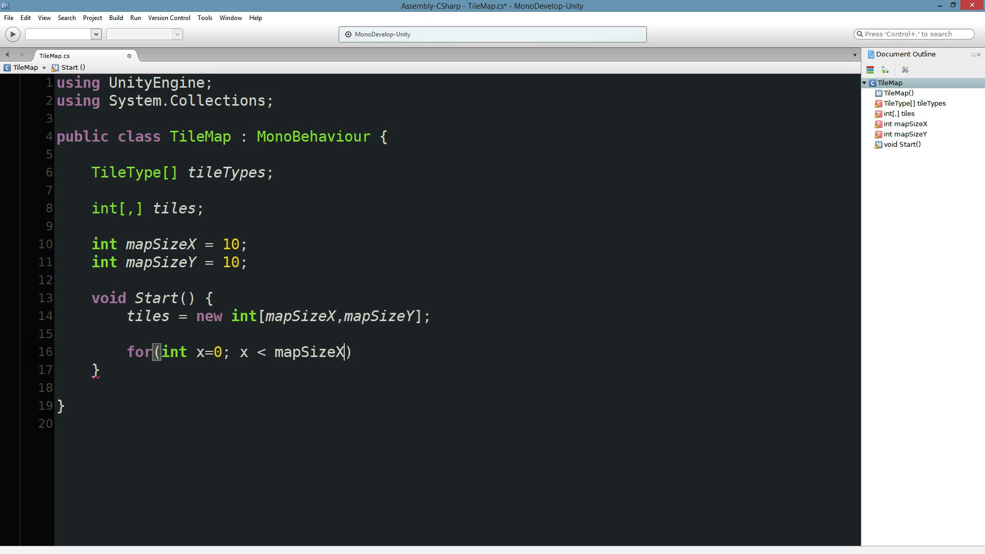
{"action": "type", "text": "; x++"}
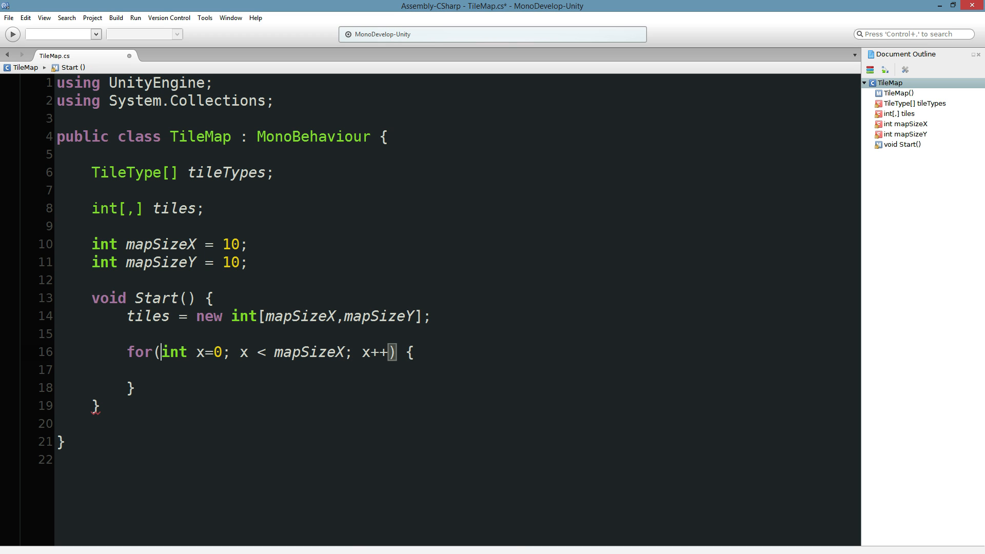
Nest a for loop over y and assign tiles[x,y] = 0; inside it.
{"action": "type", "text": "for(int x=0; x < mapSizeX; x++) {"}
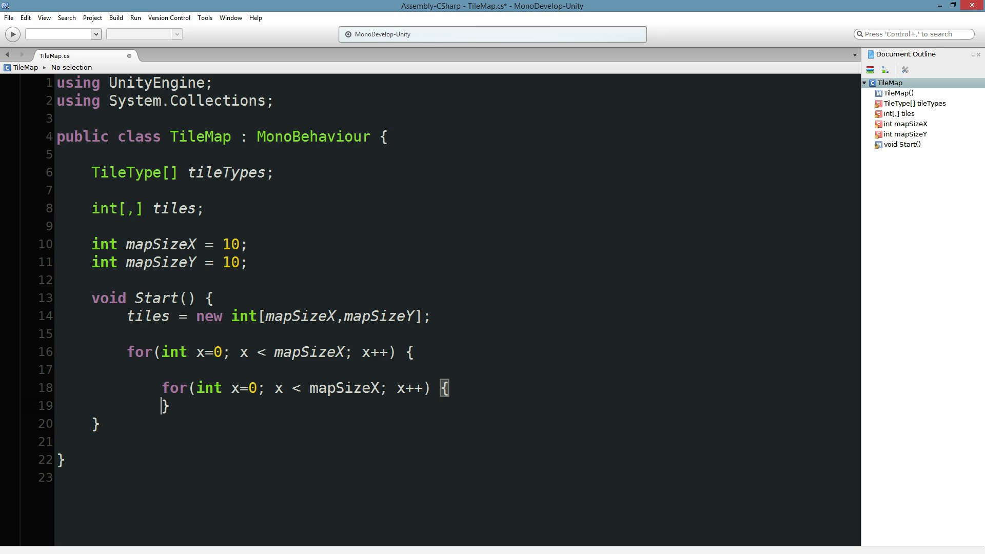
{"action": "key", "text": "Backspace"}
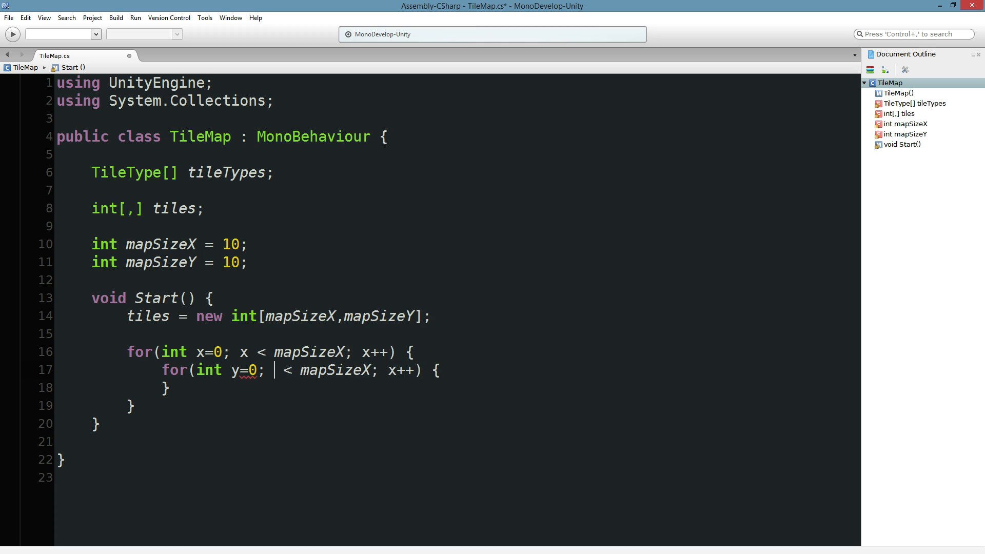
{"action": "type", "text": "y"}
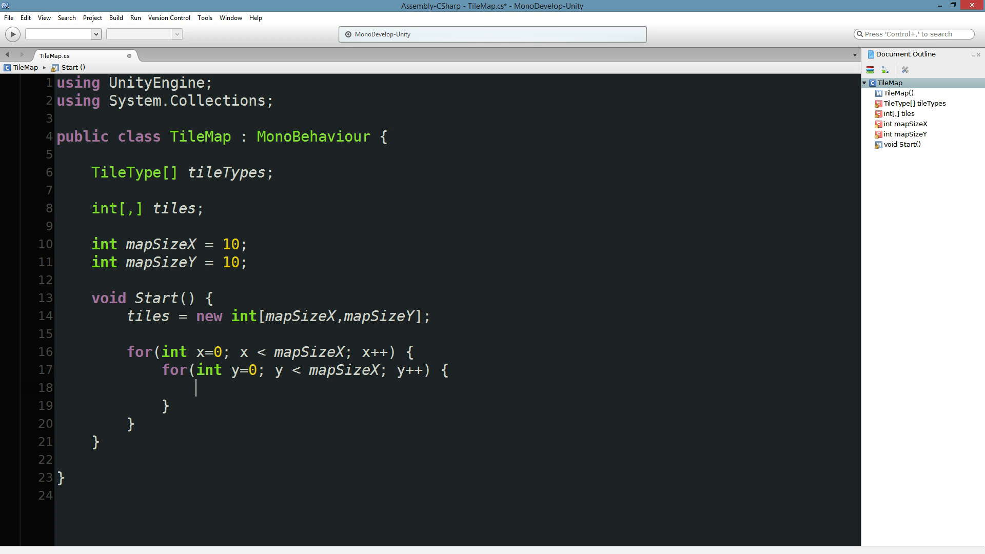
{"action": "type", "text": "tiles["}
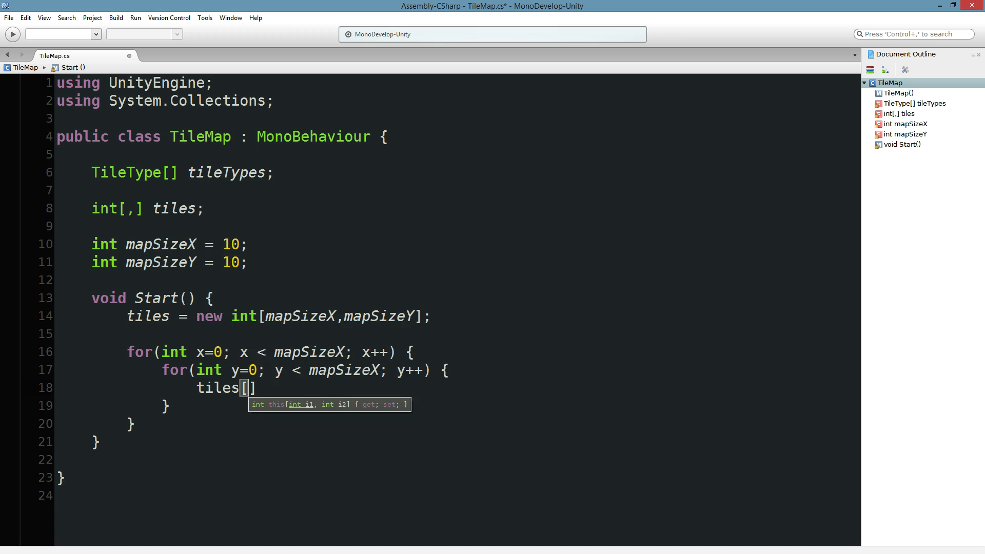
{"action": "type", "text": "x,y] ="}
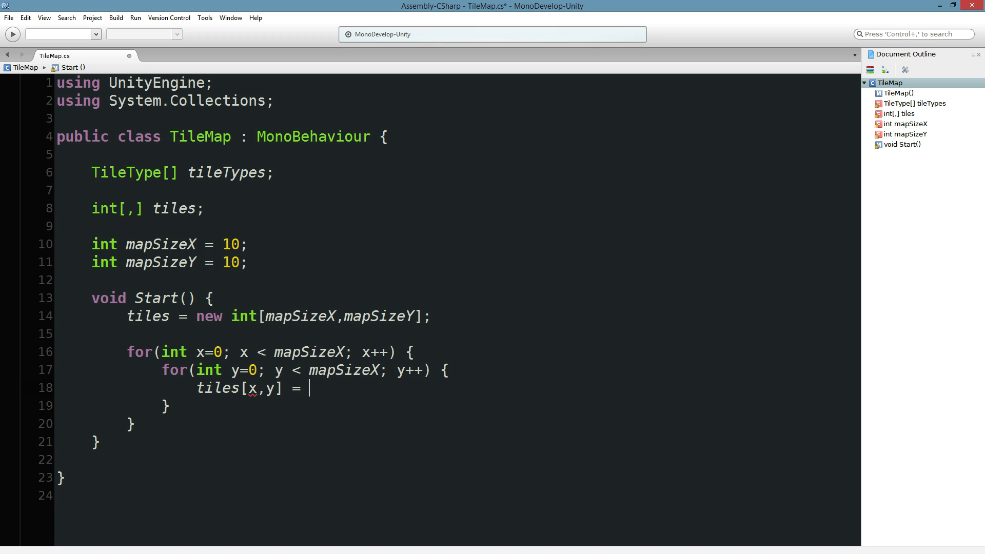
{"action": "type", "text": "0;"}
{"action": "type", "text": "// A"}
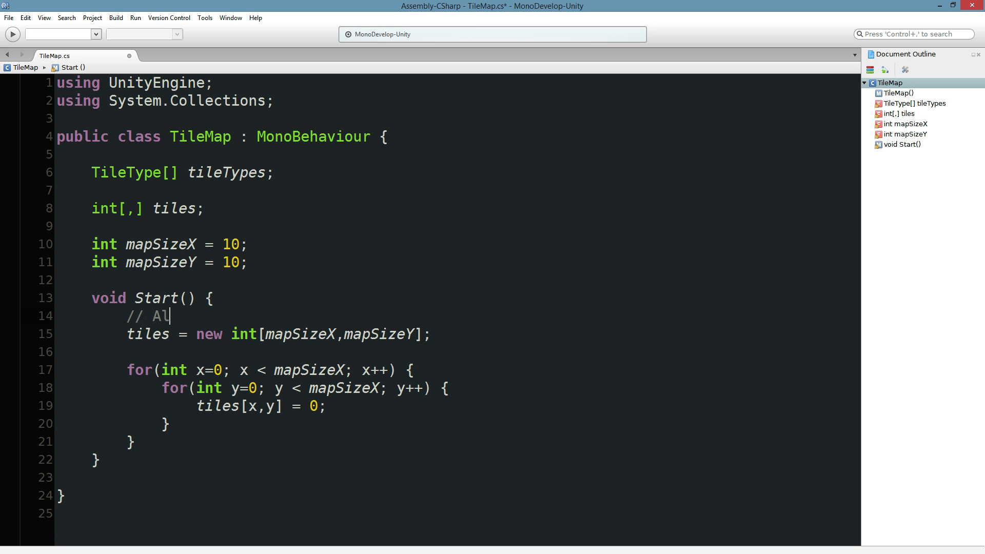
Add comments '// Allocate our map tiles' and '// Initialize our map tiles' in Start.
{"action": "type", "text": "locate our"}
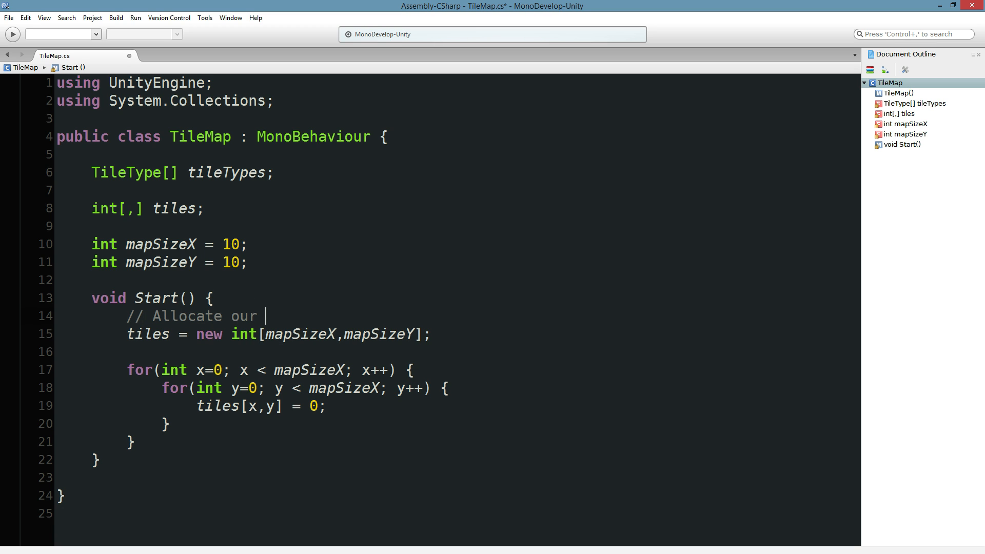
{"action": "type", "text": "map tiles"}
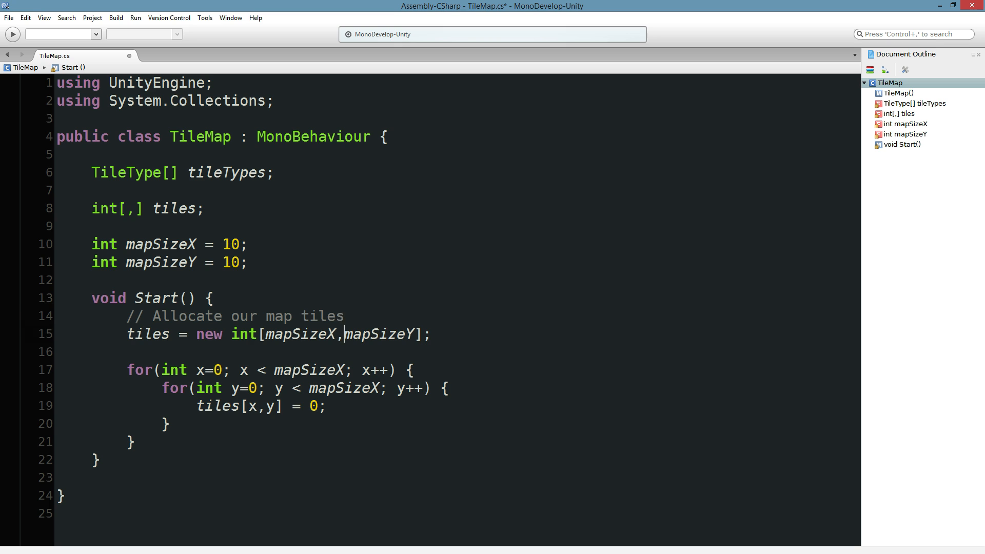
{"action": "type", "text": "// Initia"}
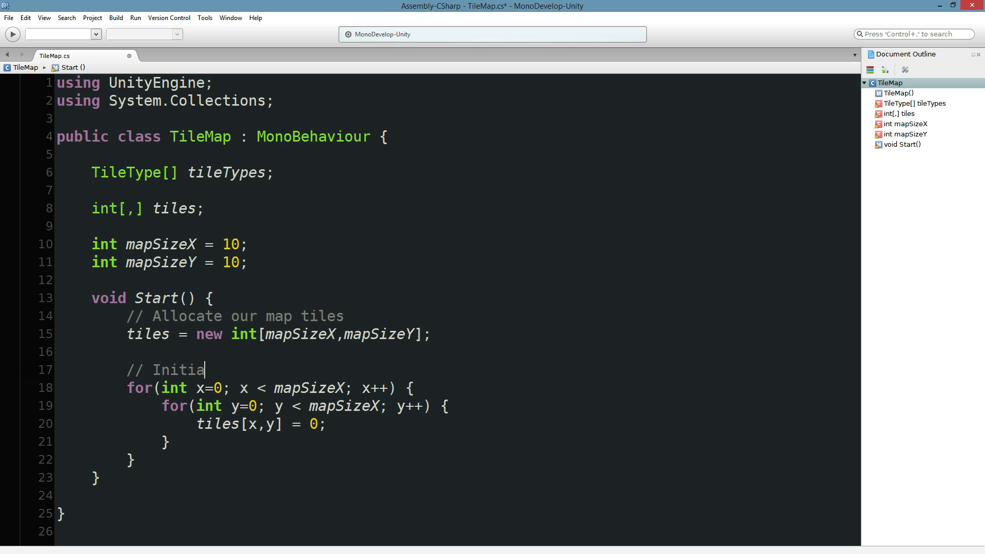
{"action": "type", "text": "lize our map tiles"}
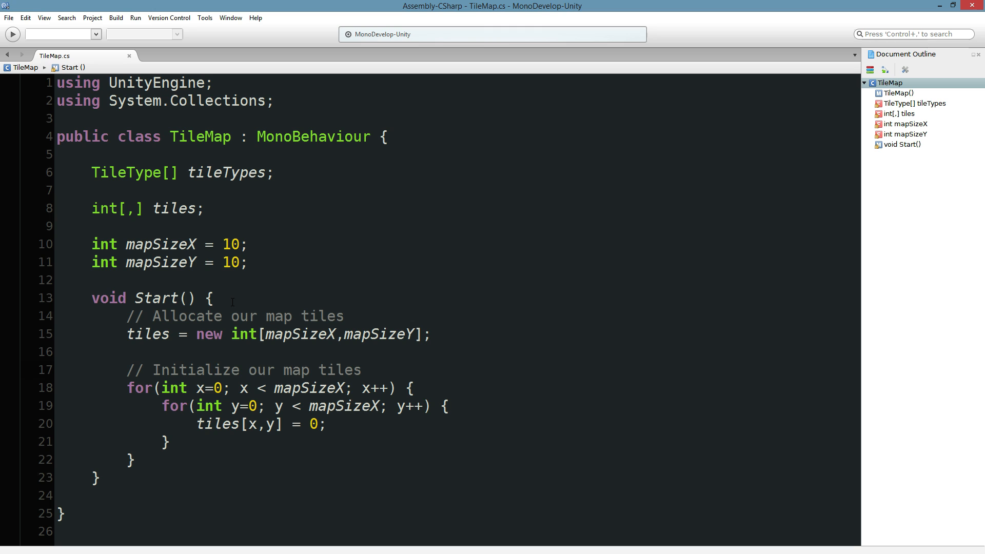
{"action": "double_click", "coordinate": [125, 172]}
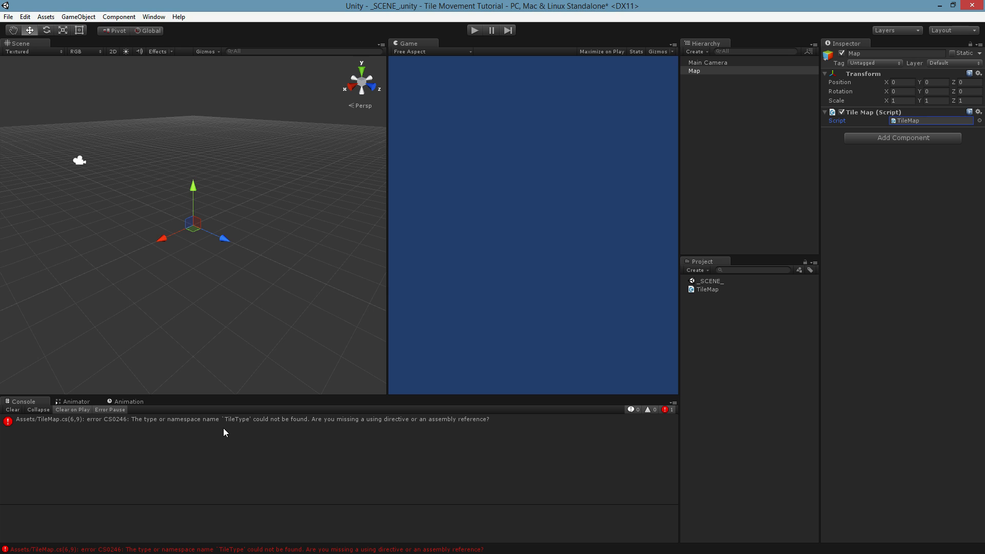
Create a C# script named TileType in the Project panel and open it in MonoDevelop.
{"action": "right_click", "coordinate": [700, 319]}
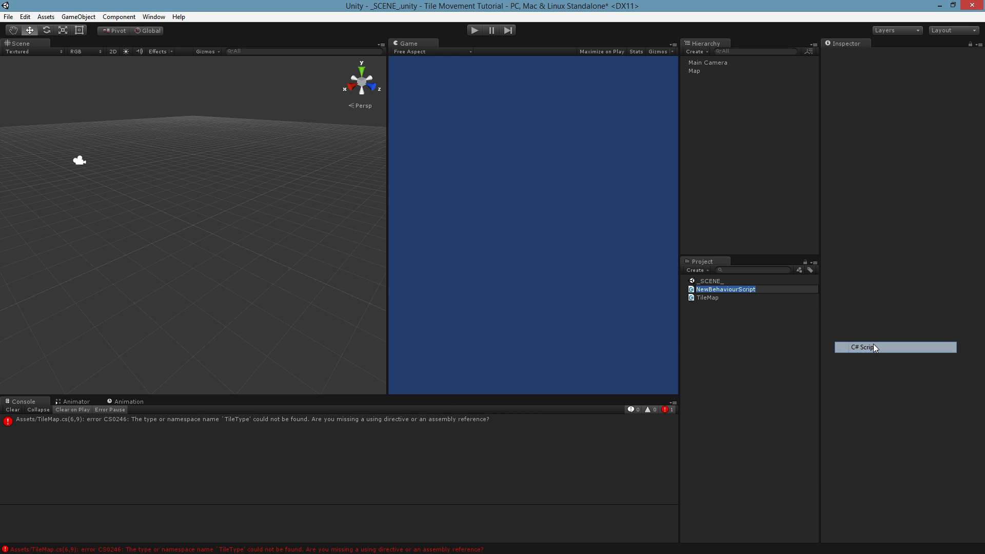
{"action": "type", "text": "TileType"}
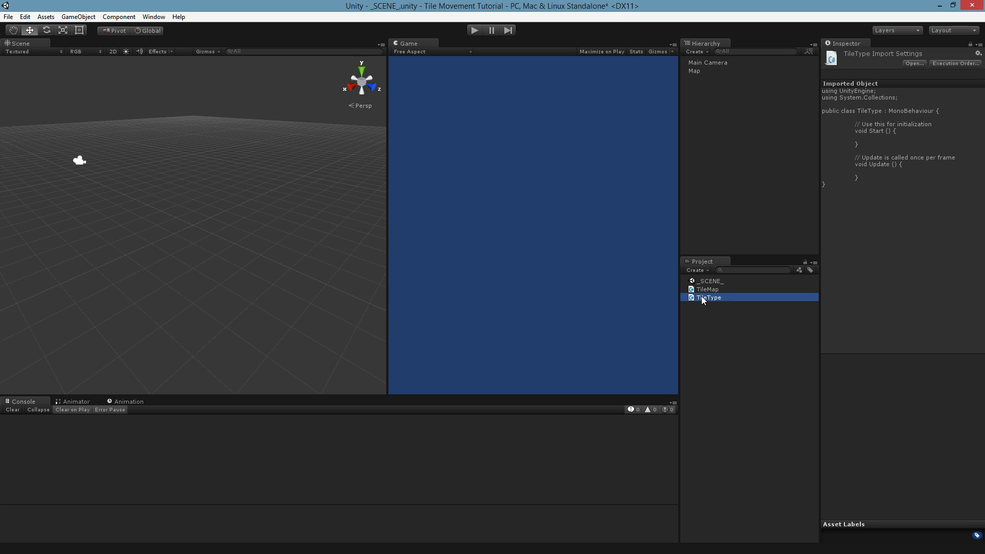
{"action": "double_click", "coordinate": [709, 297]}
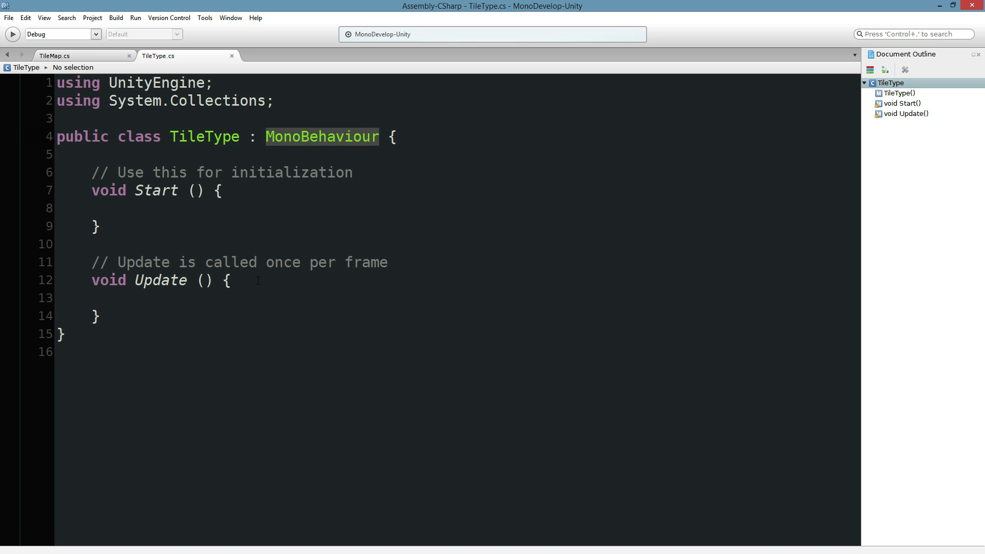
{"action": "mouse_move", "coordinate": [321, 136]}
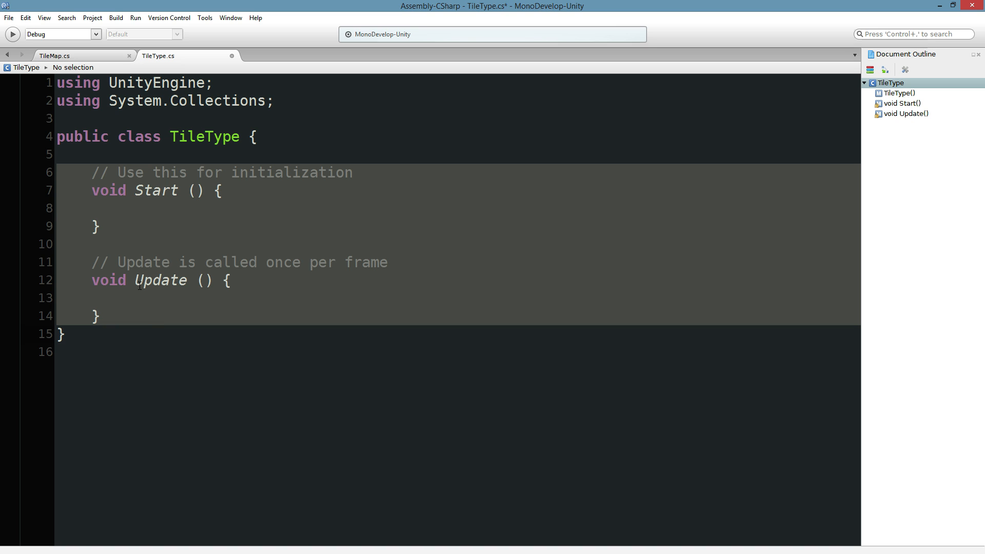
Strip TileType down to a plain class with only a 'public string name;' field and save.
{"action": "key", "text": "Delete"}
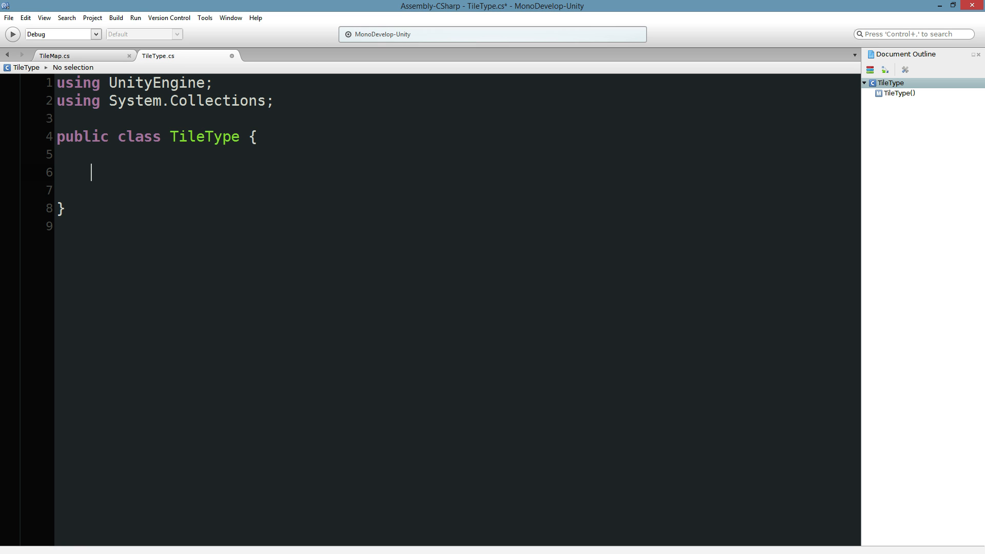
{"action": "type", "text": "public string n"}
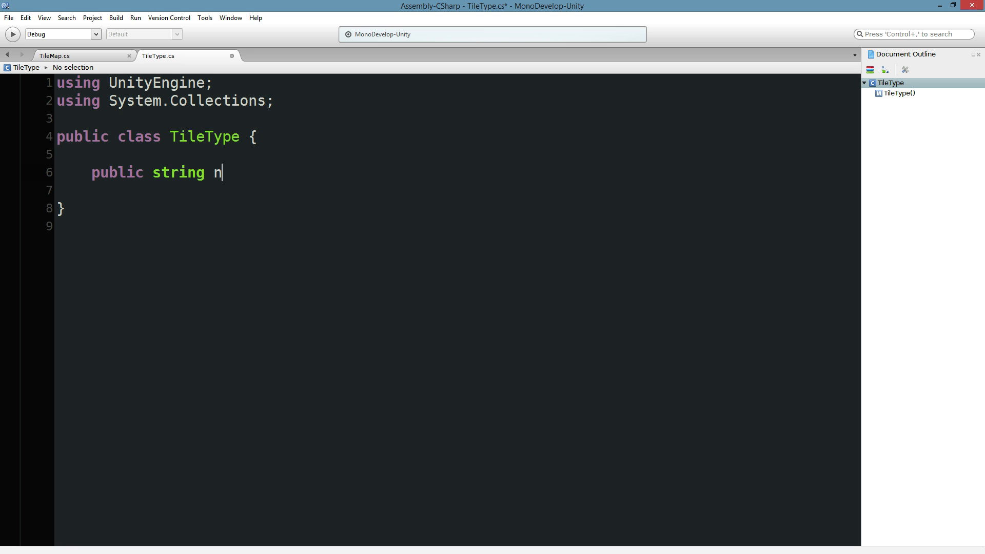
{"action": "type", "text": "ame;"}
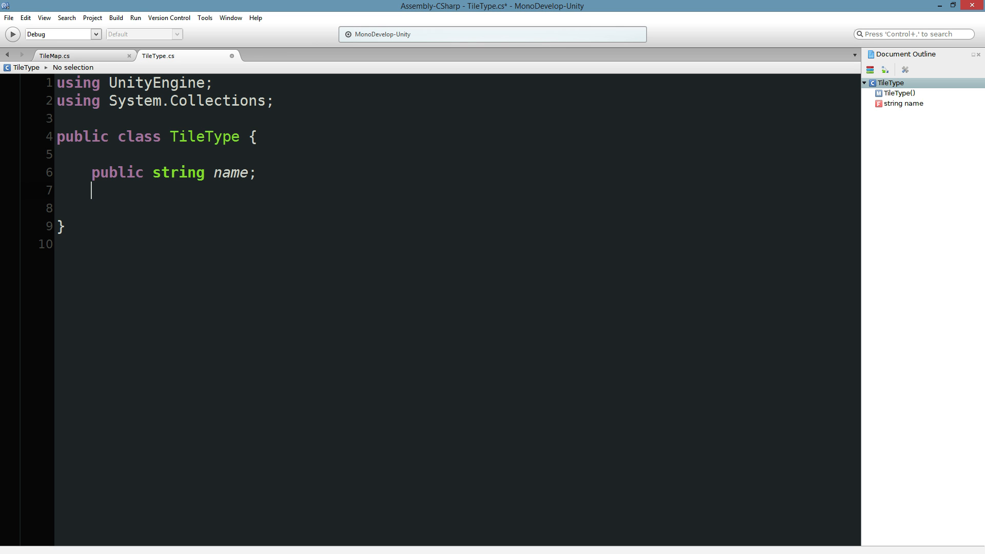
{"action": "key", "text": "ctrl+s"}
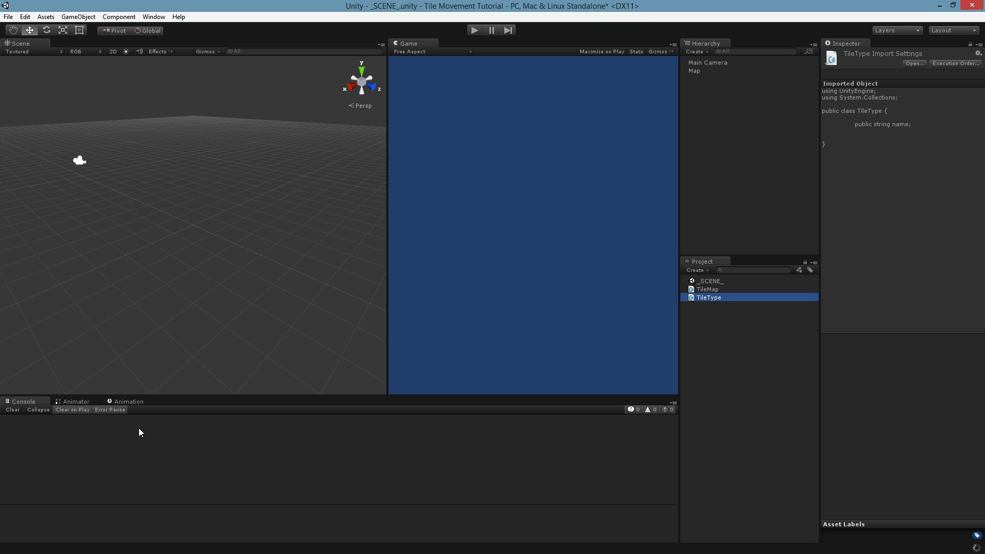
{"action": "mouse_move", "coordinate": [222, 205]}
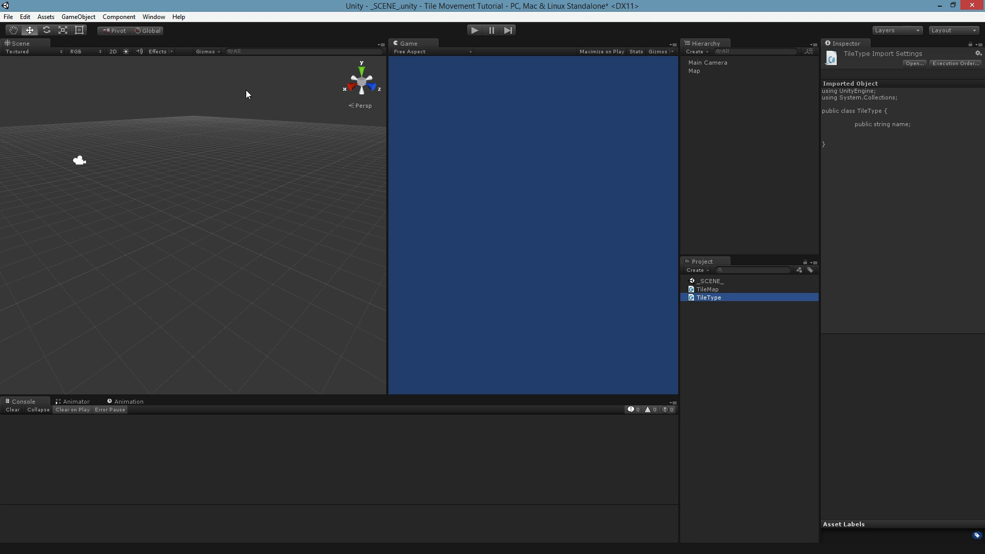
{"action": "mouse_move", "coordinate": [326, 173]}
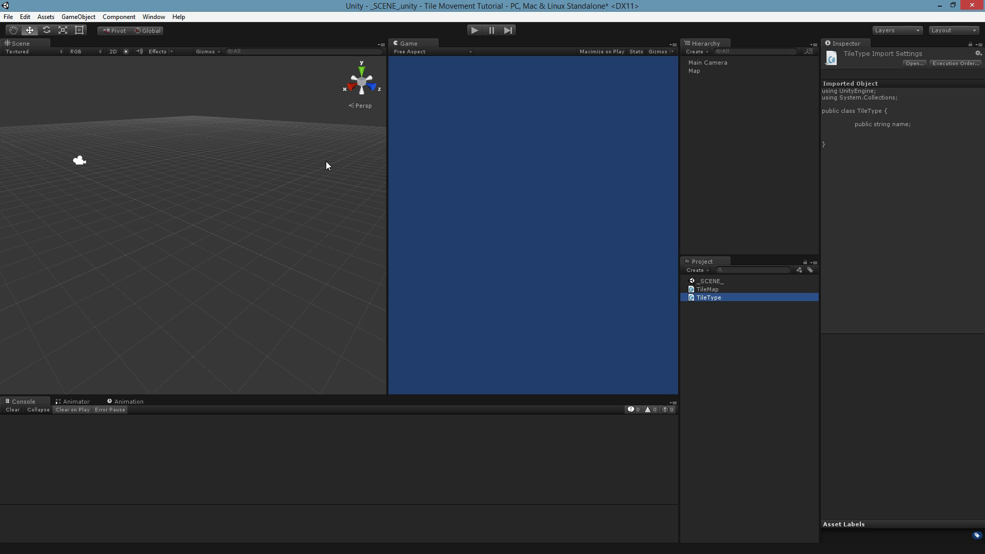
{"action": "mouse_move", "coordinate": [289, 140]}
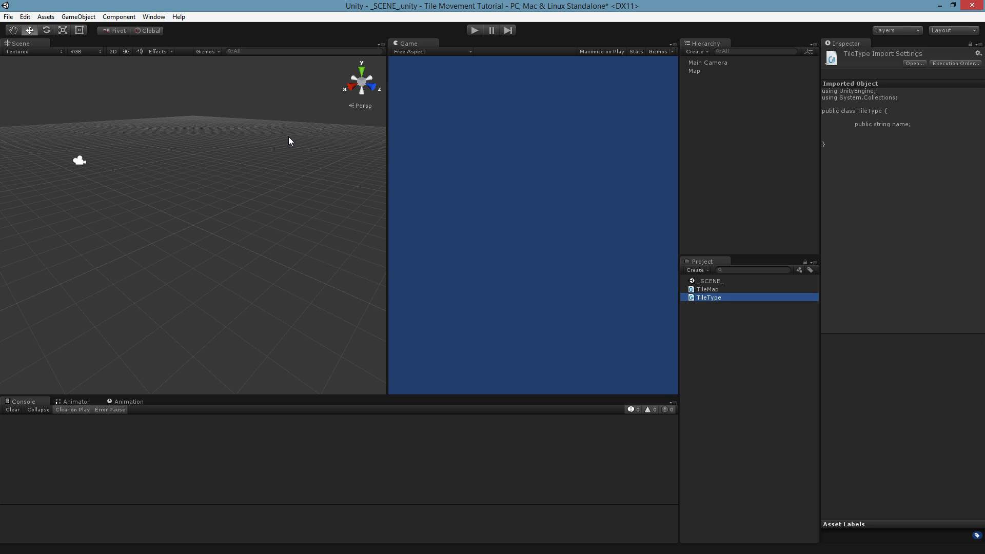
{"action": "mouse_move", "coordinate": [302, 153]}
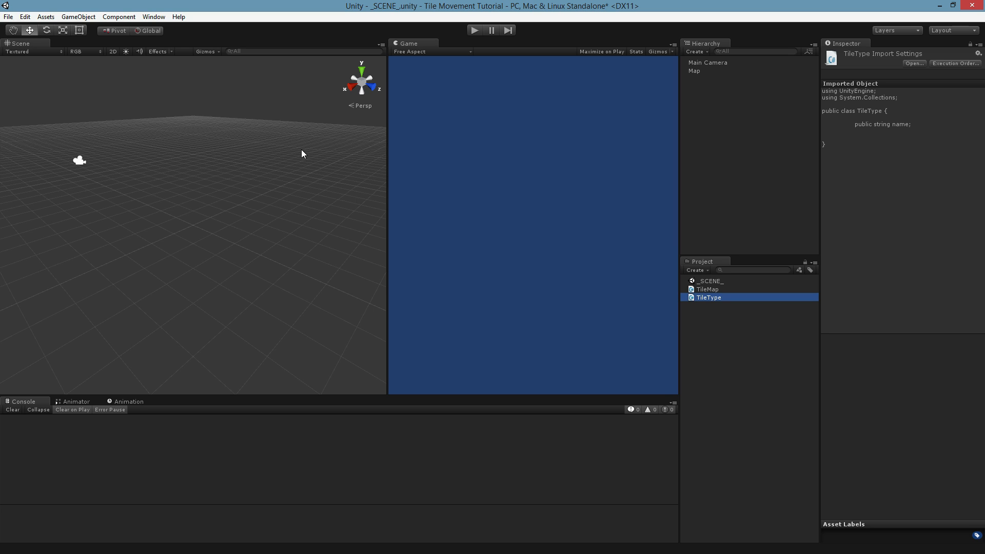
{"action": "mouse_move", "coordinate": [62, 167]}
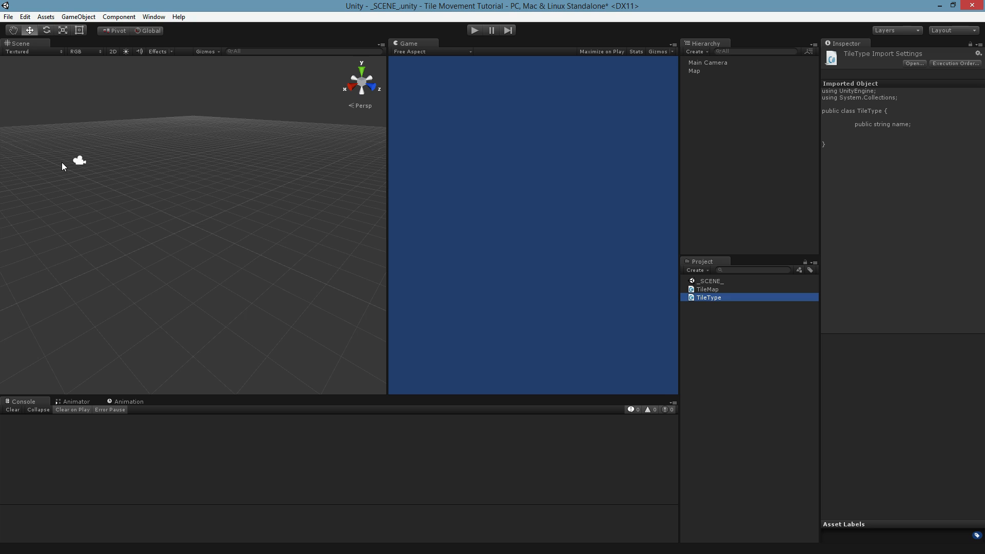
{"action": "mouse_move", "coordinate": [198, 136]}
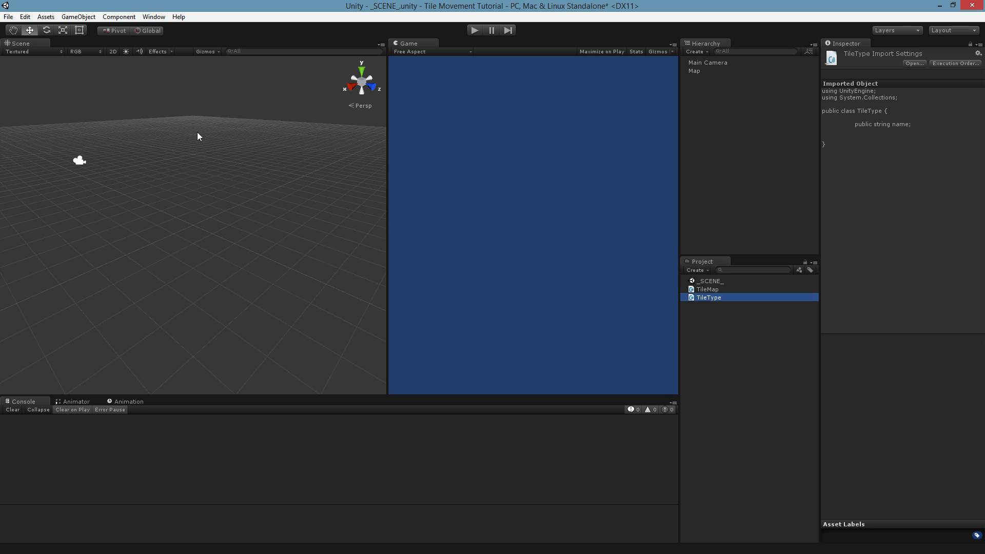
{"action": "mouse_move", "coordinate": [670, 129]}
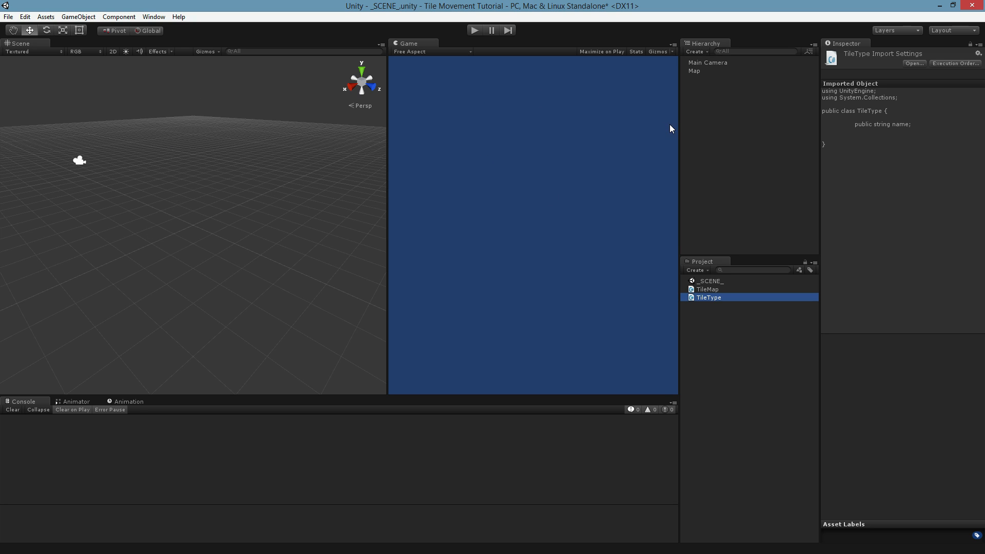
{"action": "left_click", "coordinate": [78, 16]}
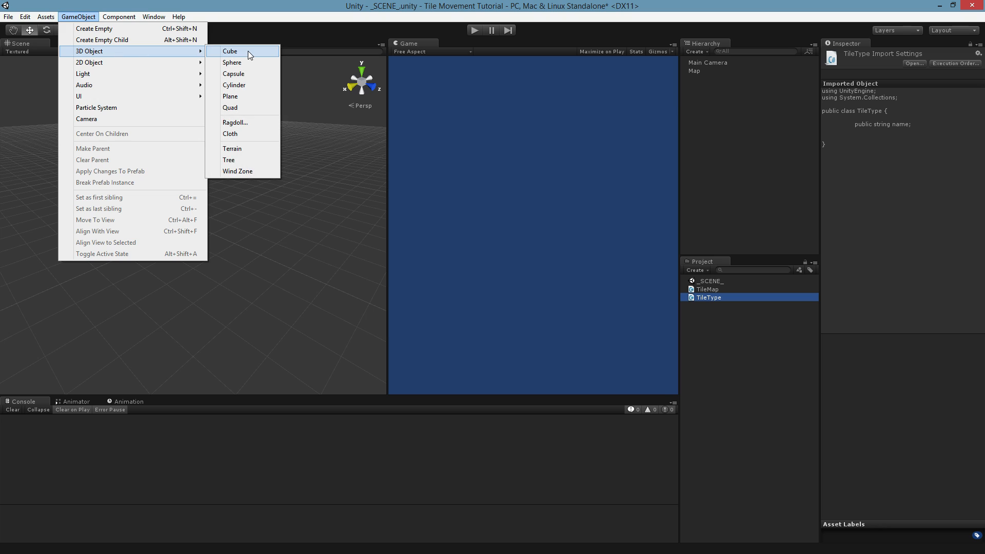
{"action": "left_click", "coordinate": [229, 51]}
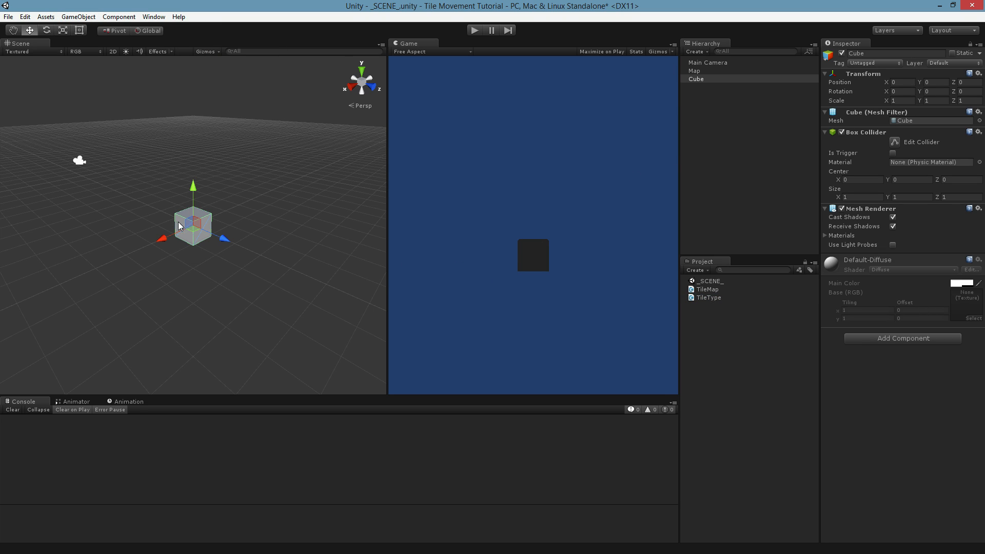
{"action": "mouse_move", "coordinate": [181, 220]}
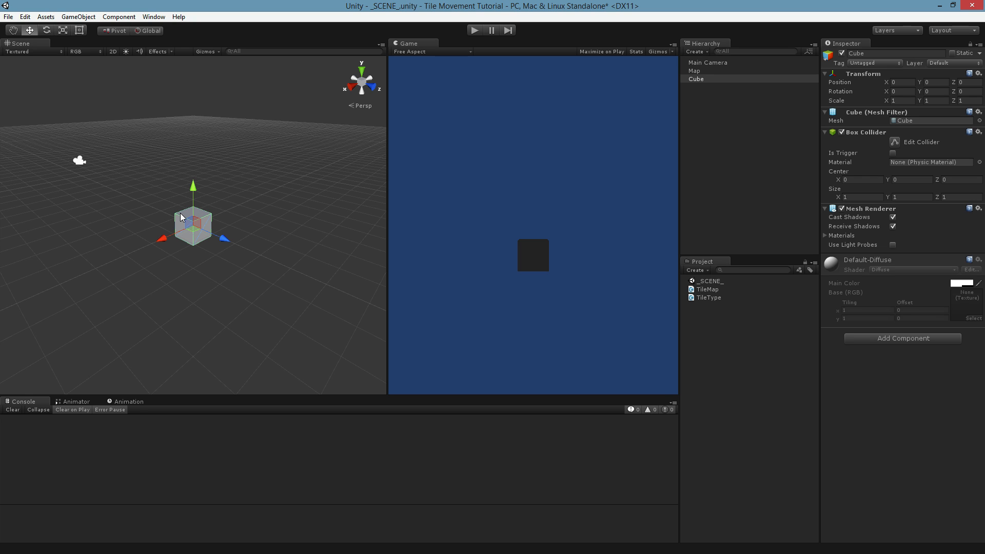
{"action": "mouse_move", "coordinate": [243, 211]}
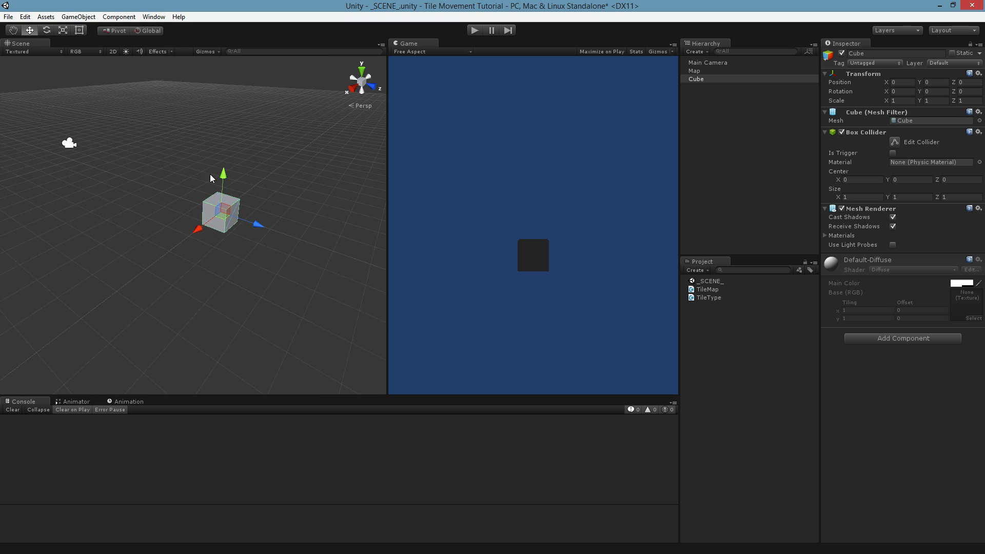
{"action": "left_click", "coordinate": [360, 67]}
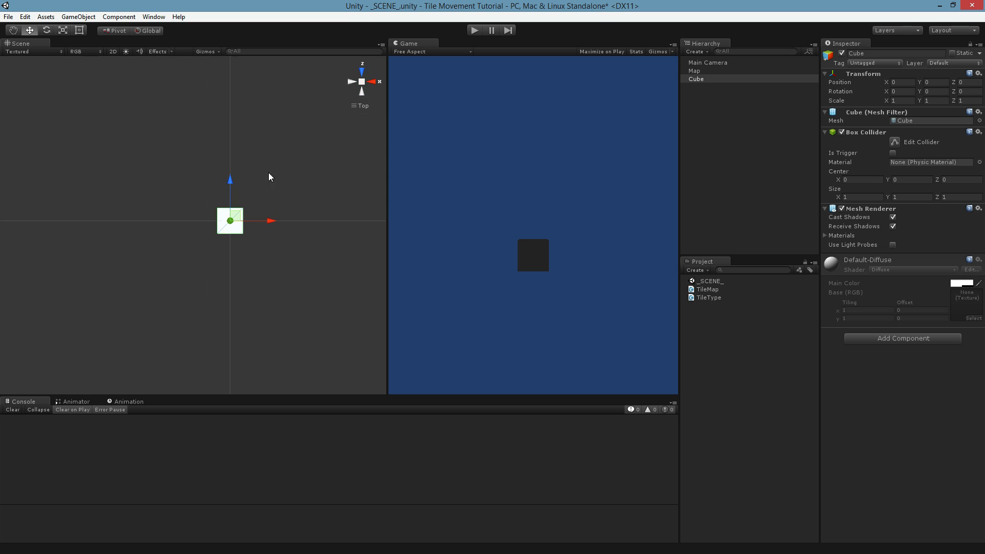
{"action": "mouse_move", "coordinate": [204, 257]}
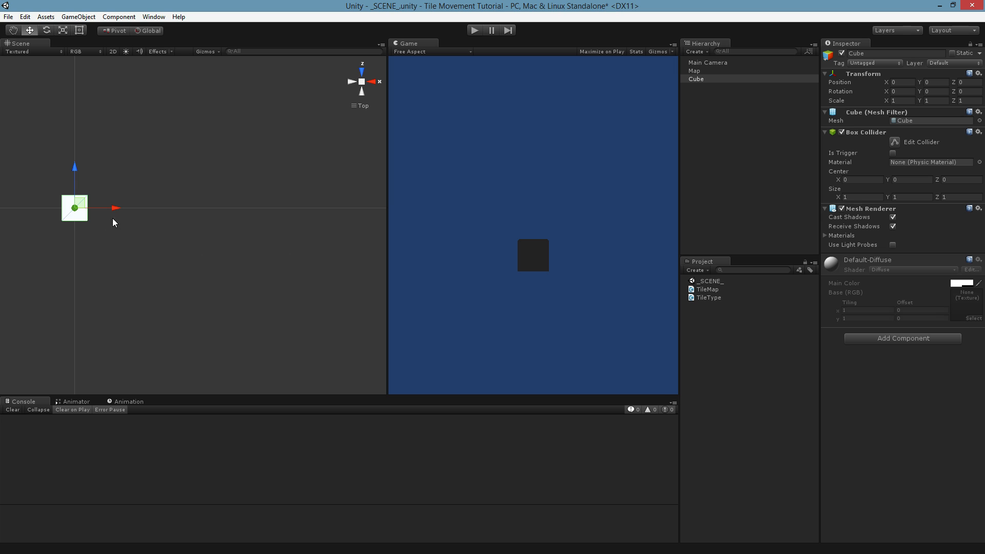
{"action": "mouse_move", "coordinate": [258, 240]}
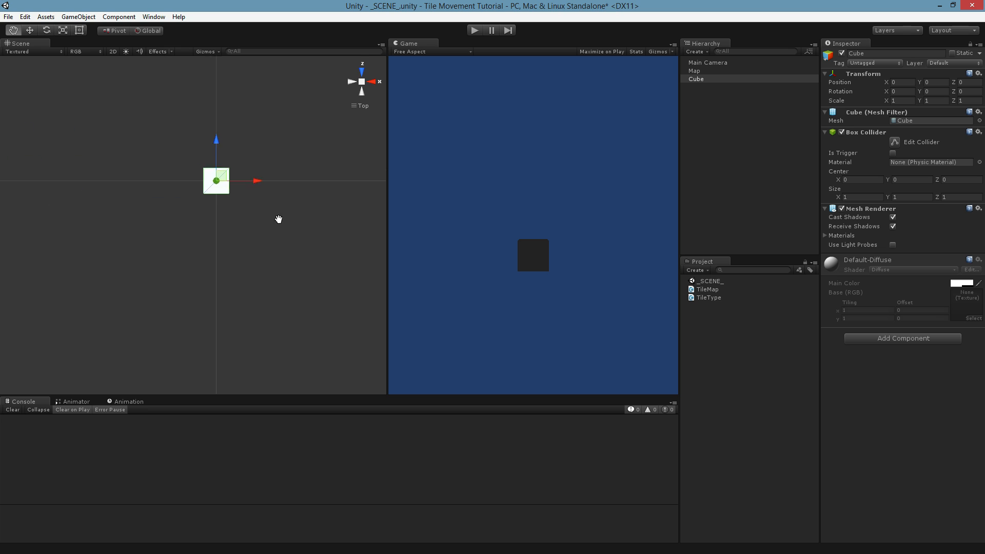
{"action": "left_click_drag", "start_coordinate": [278, 218], "coordinate": [177, 240]}
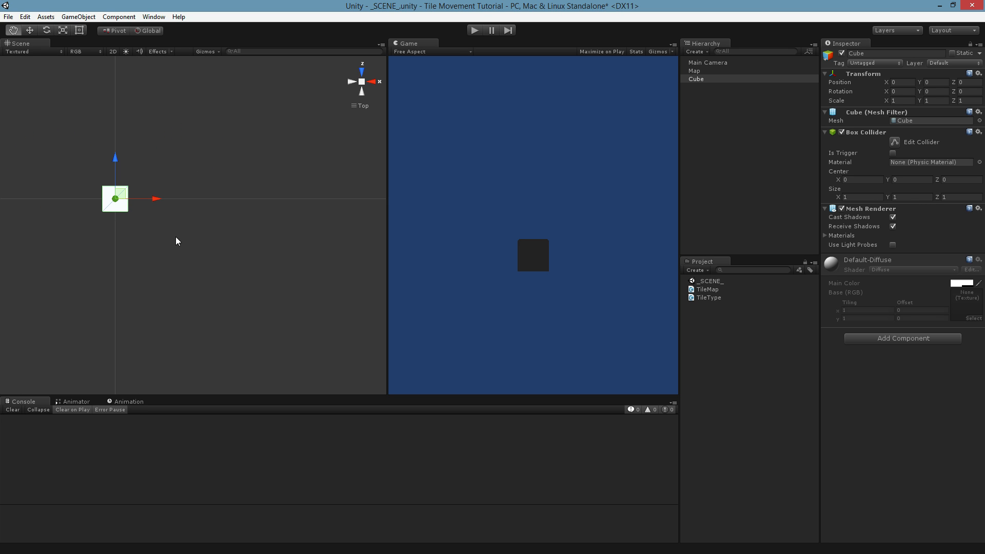
{"action": "left_click_drag", "start_coordinate": [114, 198], "coordinate": [326, 205]}
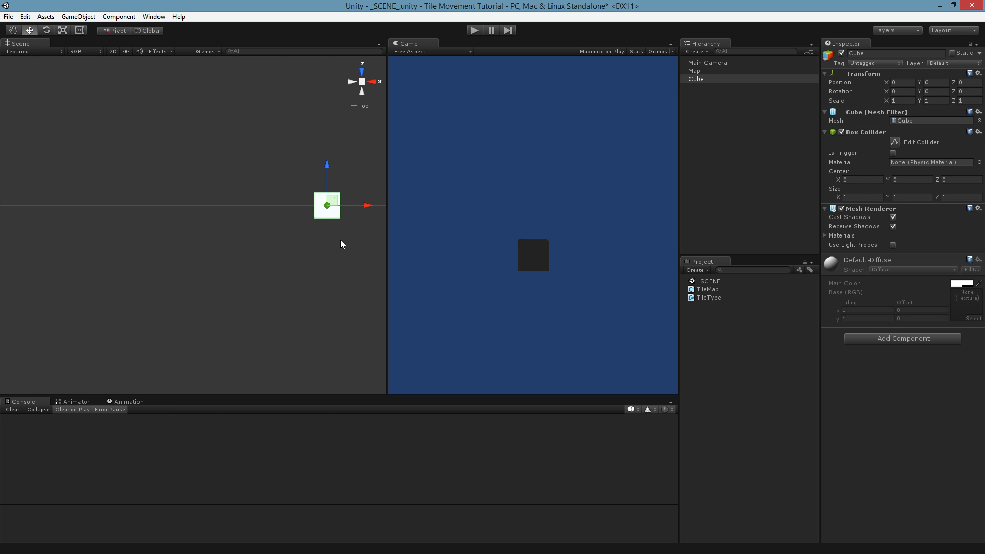
{"action": "left_click_drag", "start_coordinate": [326, 205], "coordinate": [157, 210]}
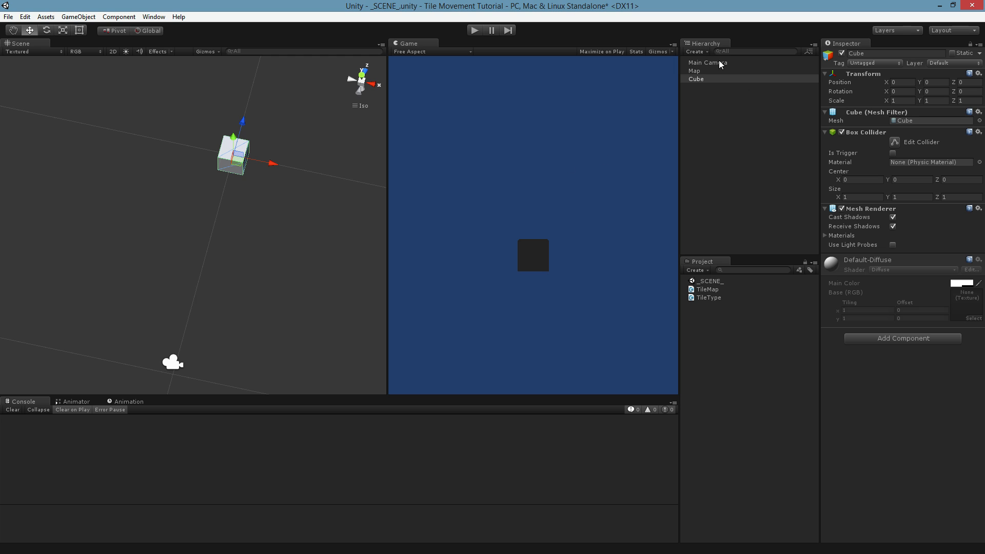
{"action": "mouse_move", "coordinate": [339, 189]}
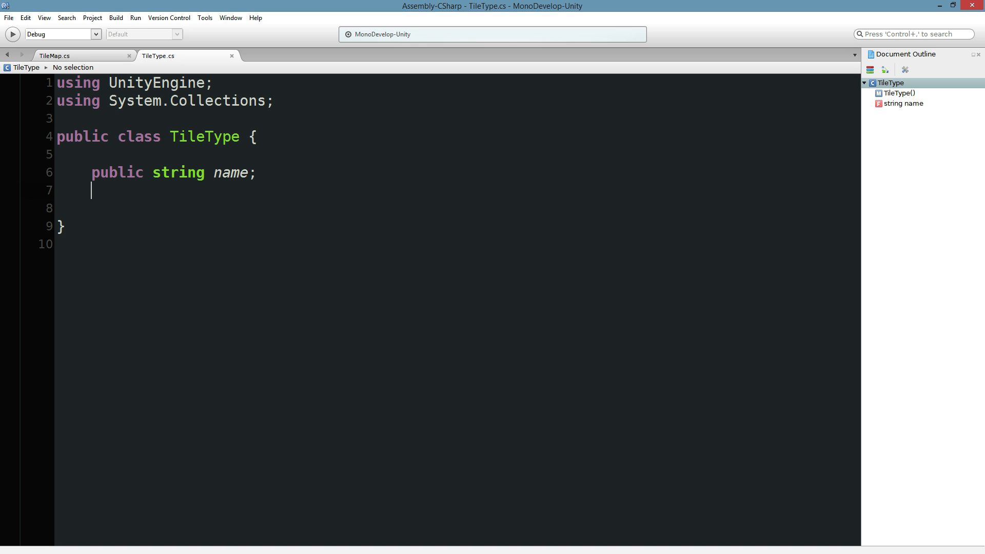
Add a 'public GameObject tileVisualPrefab;' field to TileType.
{"action": "type", "text": "public"}
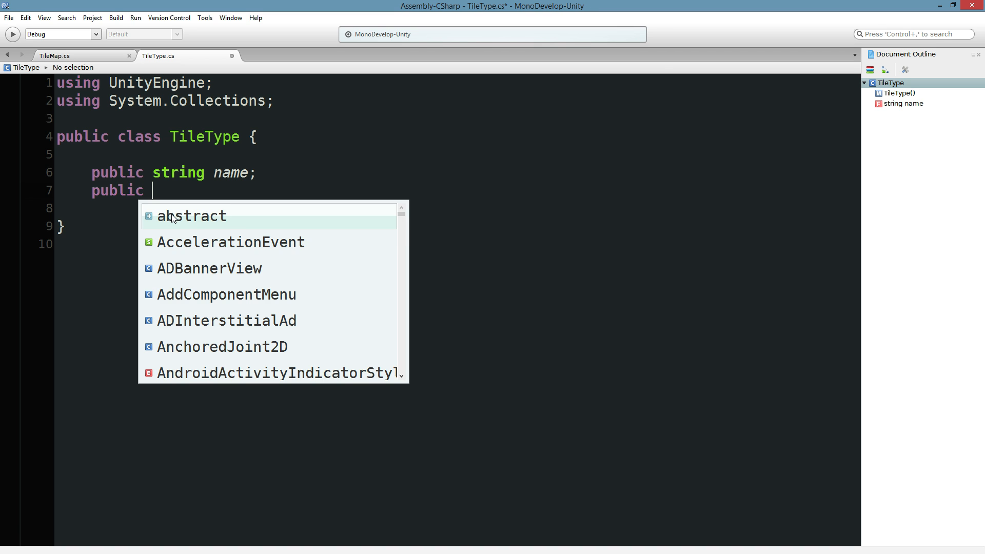
{"action": "type", "text": "GameObject"}
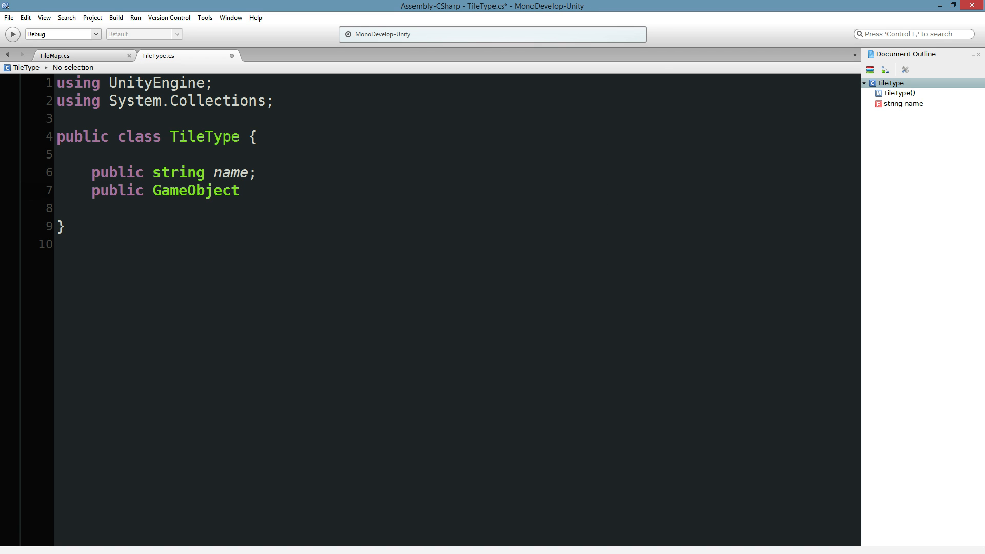
{"action": "type", "text": "tileVus"}
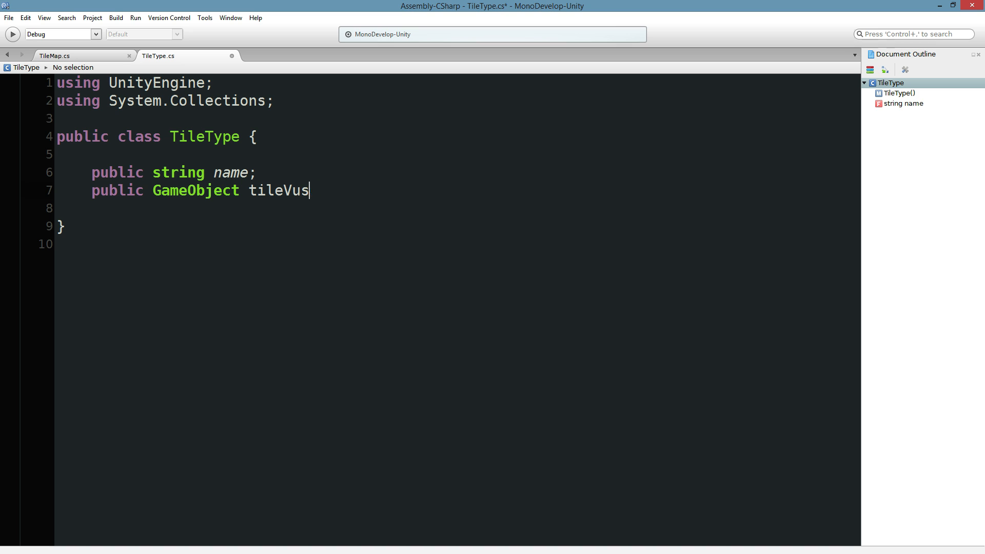
{"action": "type", "text": "ualPre"}
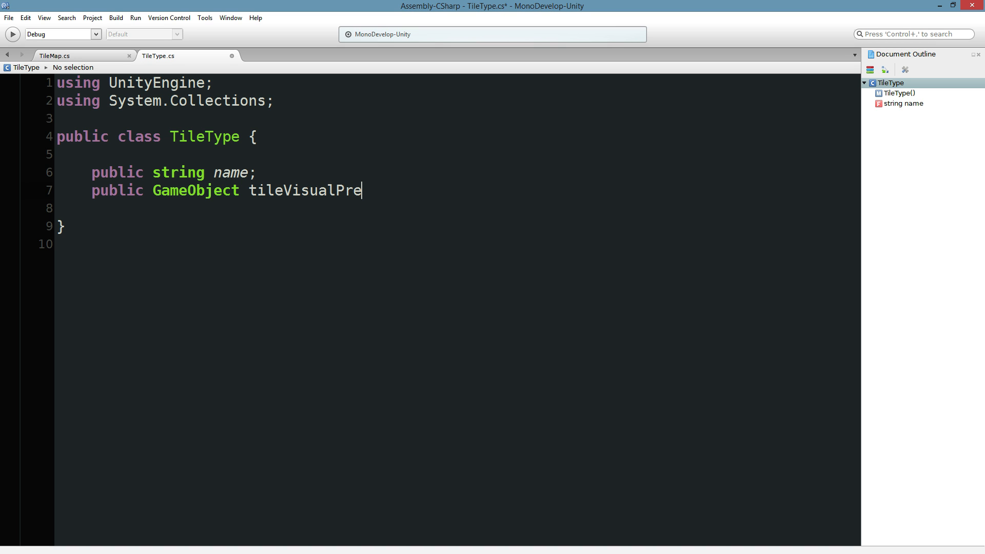
{"action": "type", "text": "fab;"}
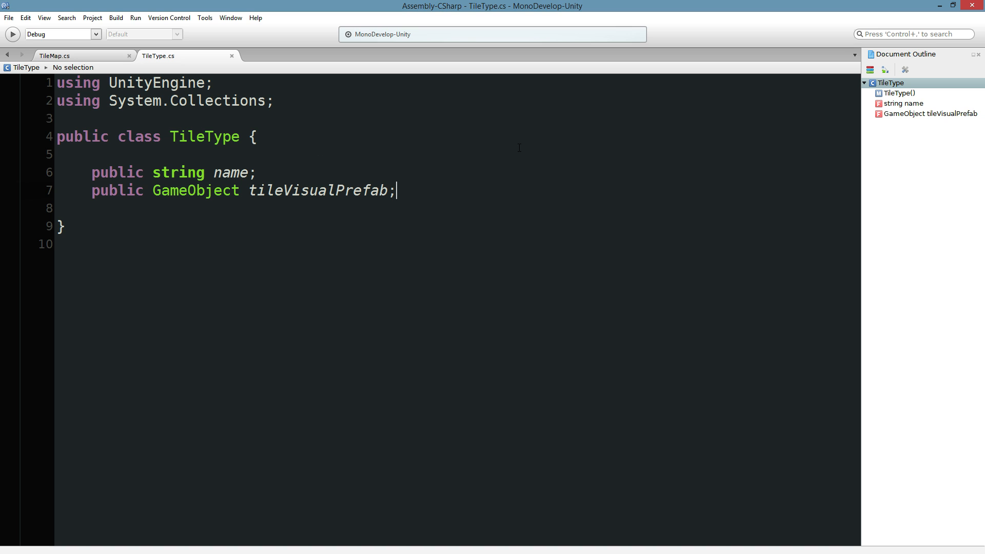
Add 'public bool isWalkable = true;' to TileType and return to the Unity editor.
{"action": "type", "text": "p"}
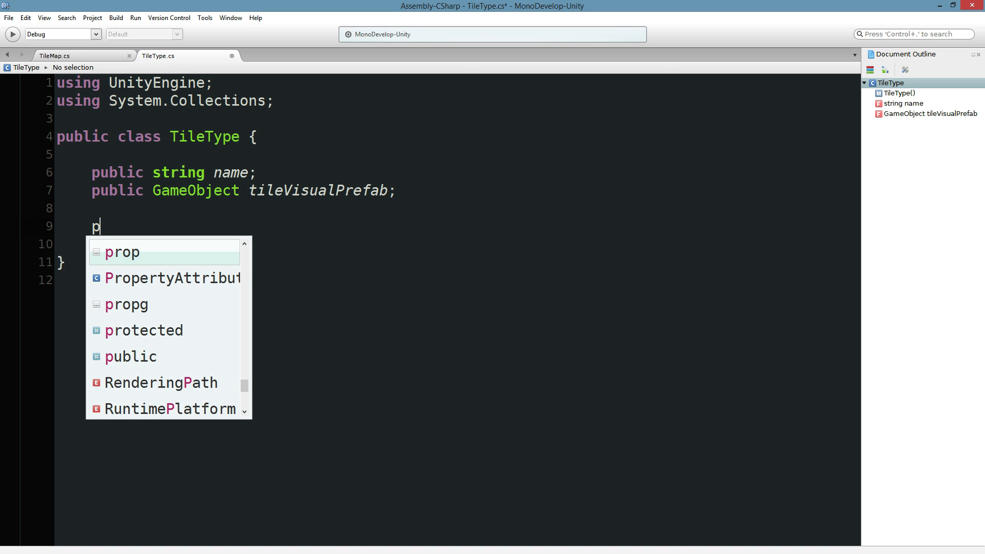
{"action": "type", "text": "ublic bool"}
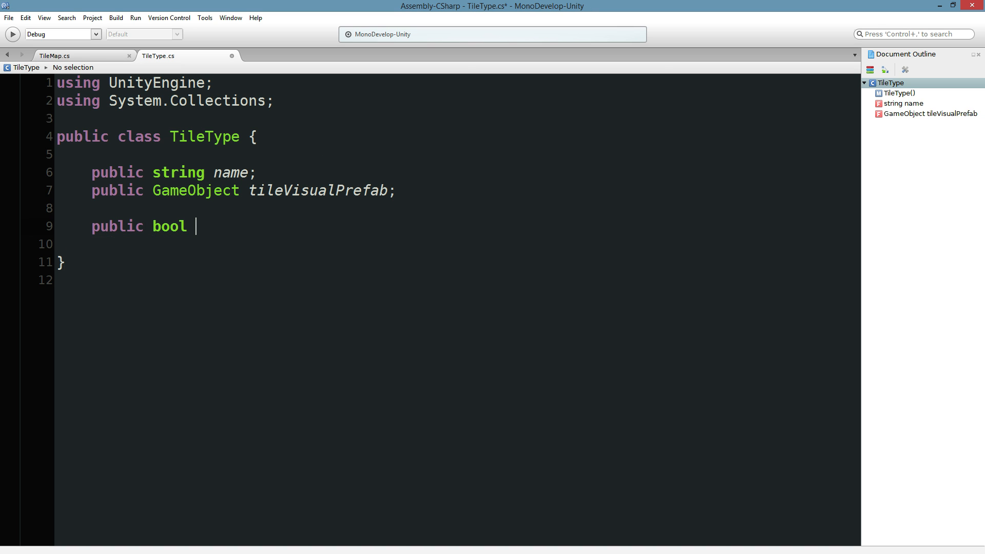
{"action": "type", "text": "isWalka"}
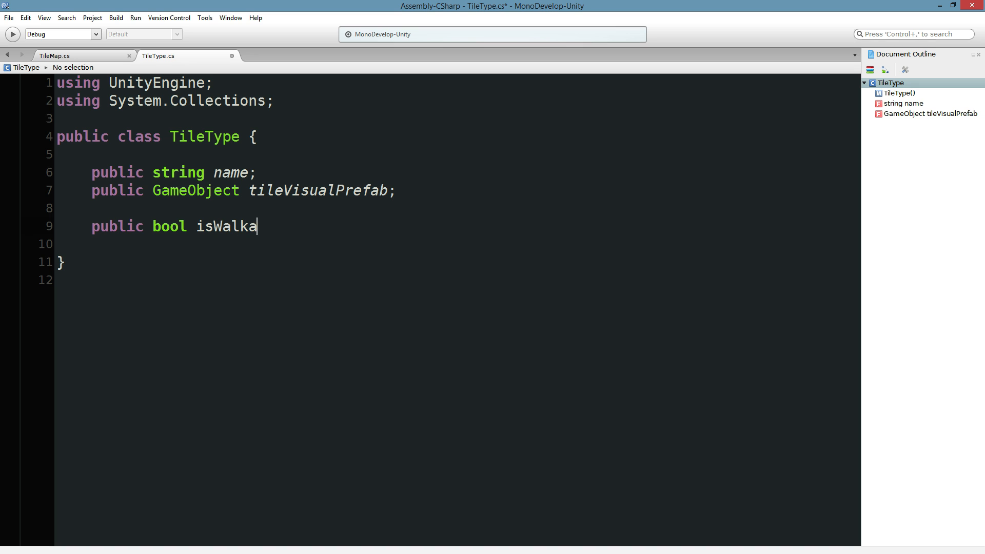
{"action": "type", "text": "ble ="}
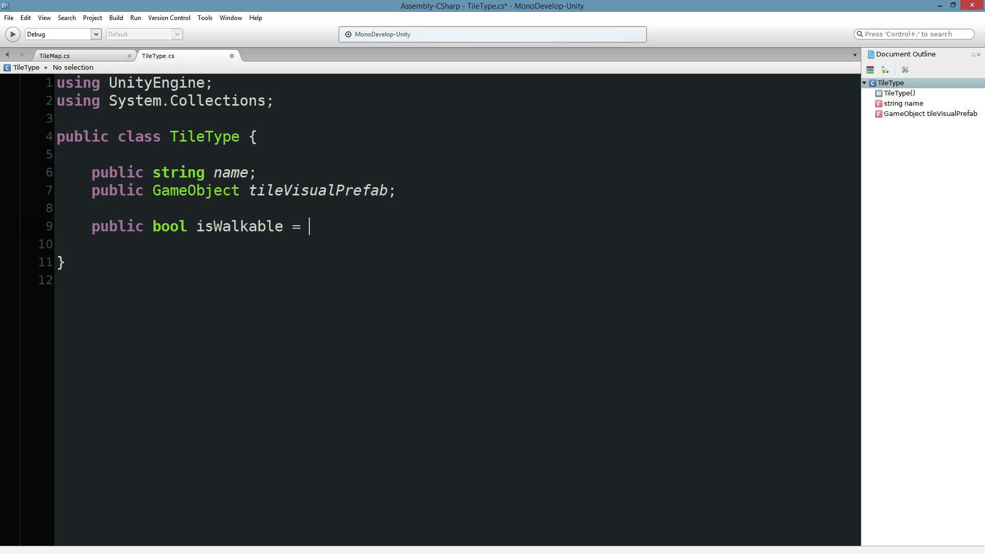
{"action": "type", "text": "true;"}
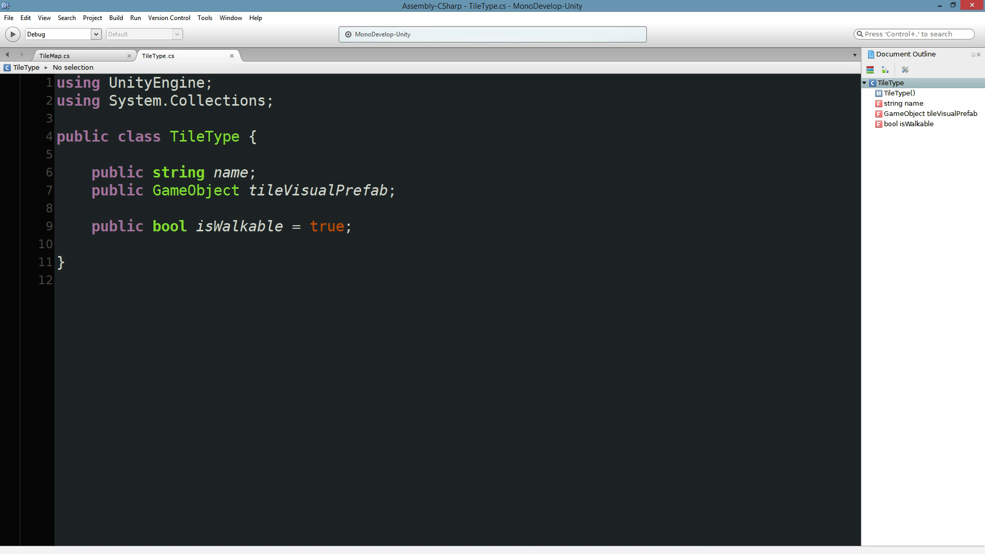
{"action": "left_click", "coordinate": [353, 226]}
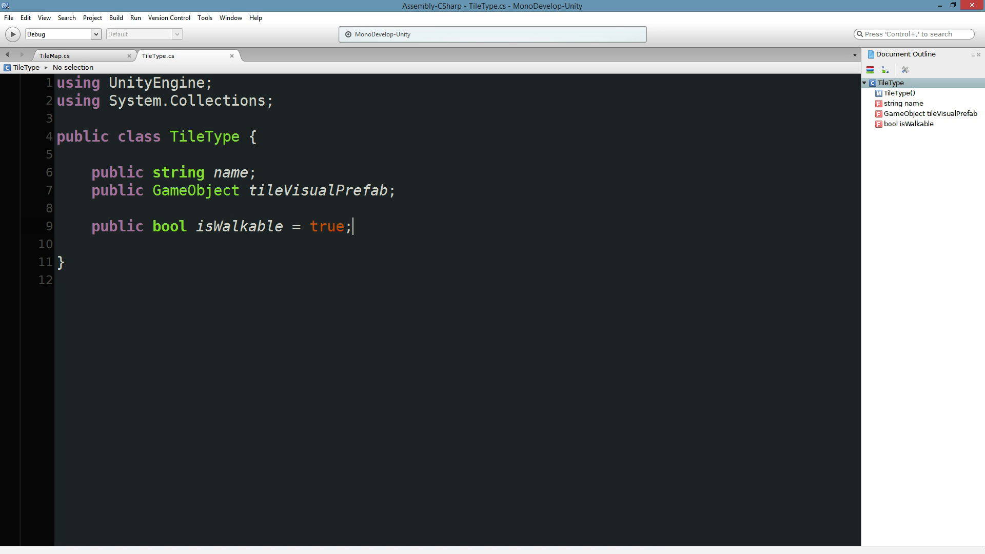
{"action": "key", "text": "Delete"}
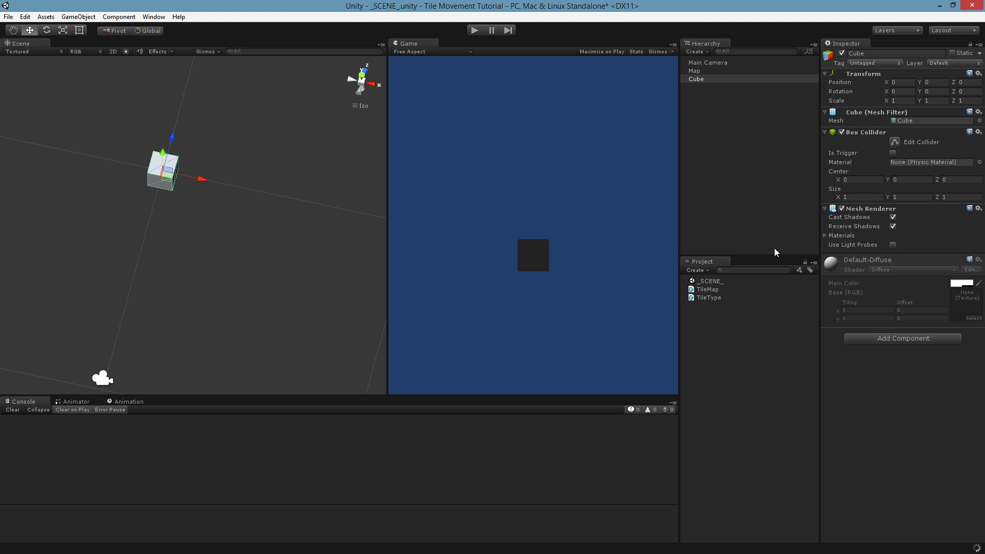
{"action": "mouse_move", "coordinate": [716, 303]}
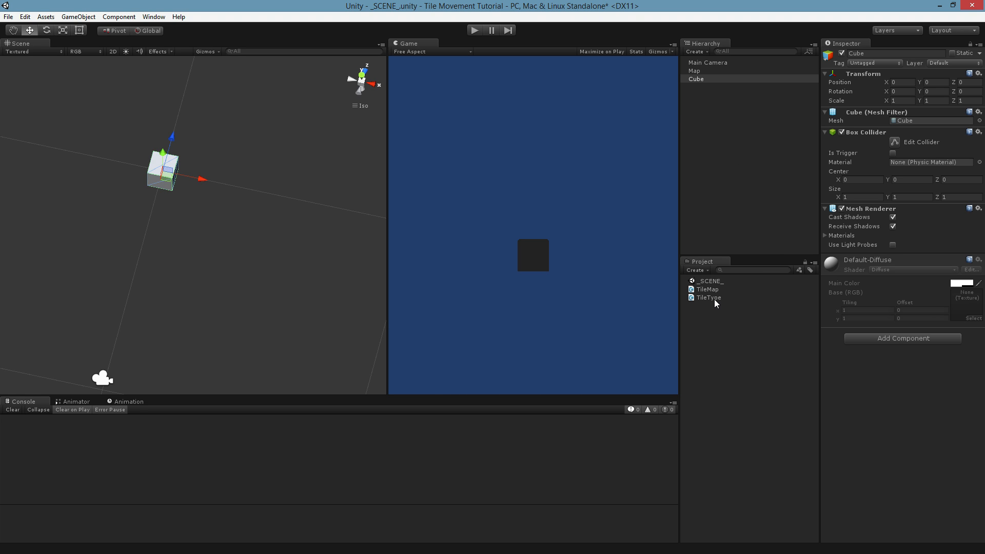
{"action": "mouse_move", "coordinate": [712, 290]}
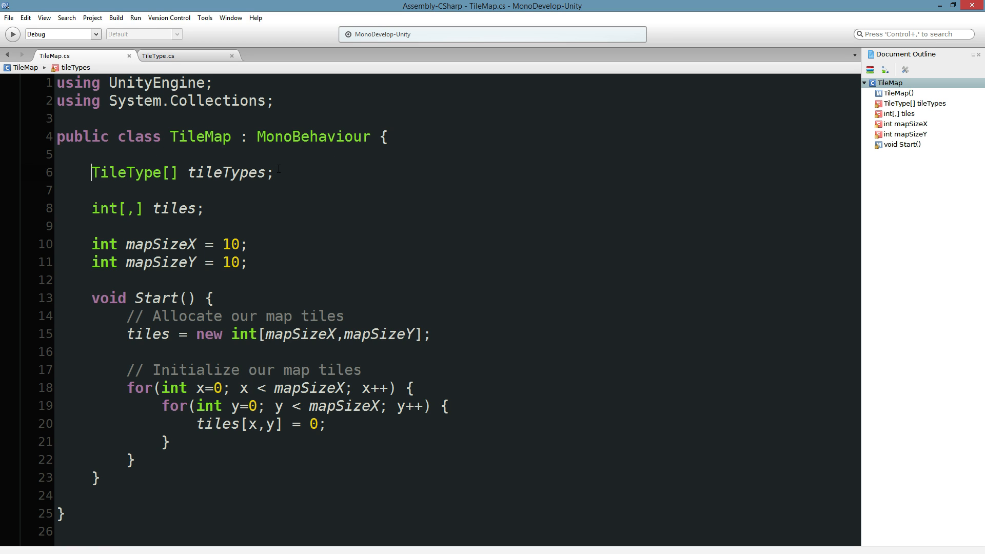
Declare TileMap's tileTypes array public and inspect the Map object's Tile Map component.
{"action": "type", "text": "public"}
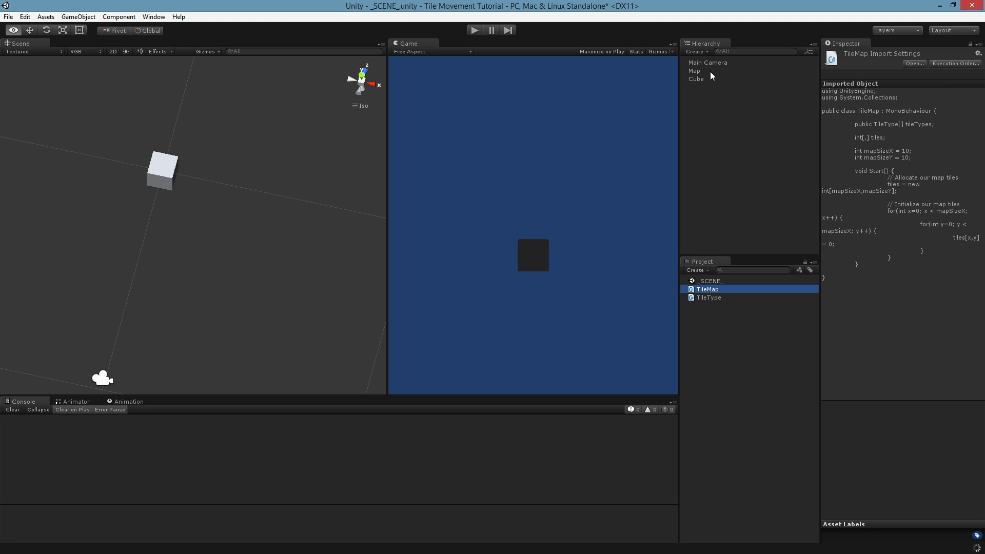
{"action": "left_click", "coordinate": [694, 71]}
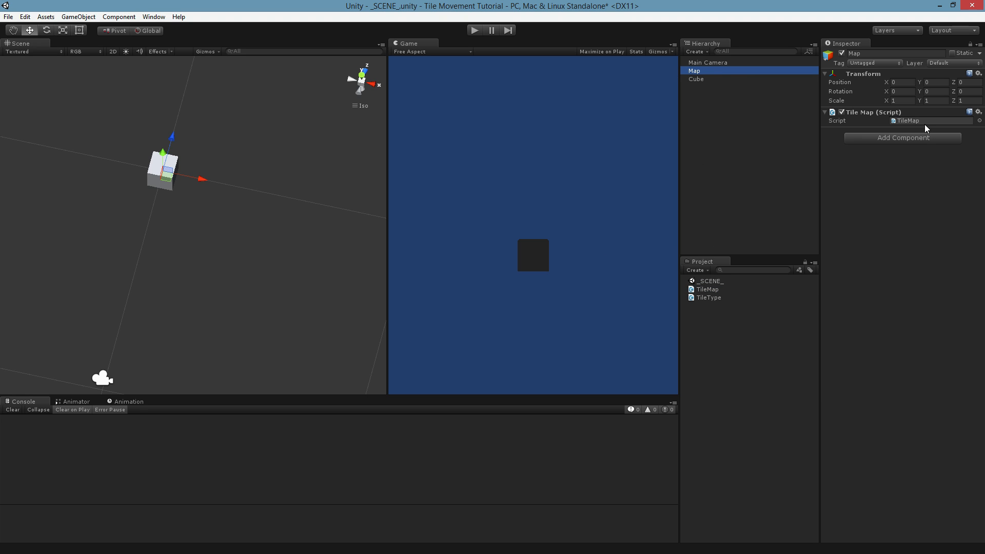
{"action": "mouse_move", "coordinate": [885, 131]}
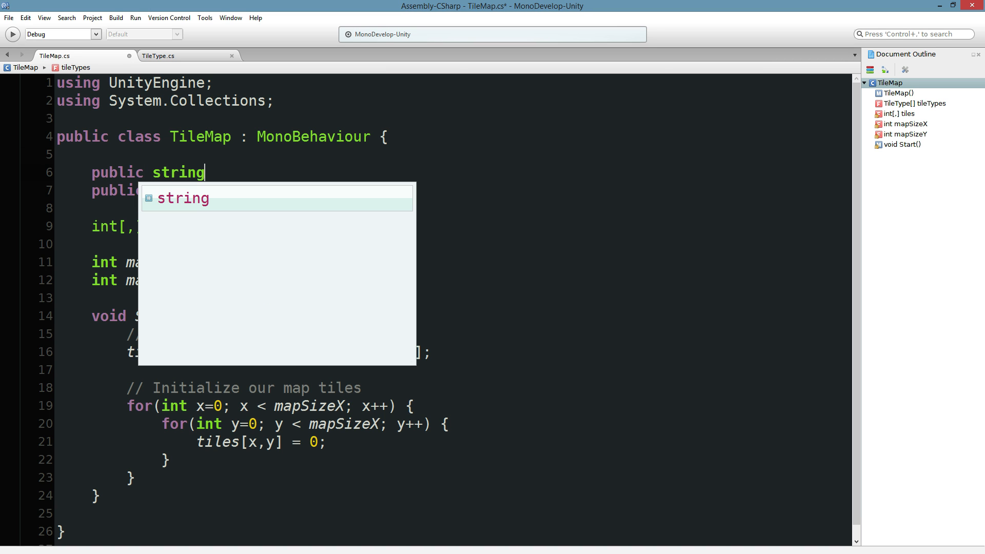
Add a 'public string[] strings;' field to TileMap and bring up TileType.cs.
{"action": "type", "text": "[] strings;"}
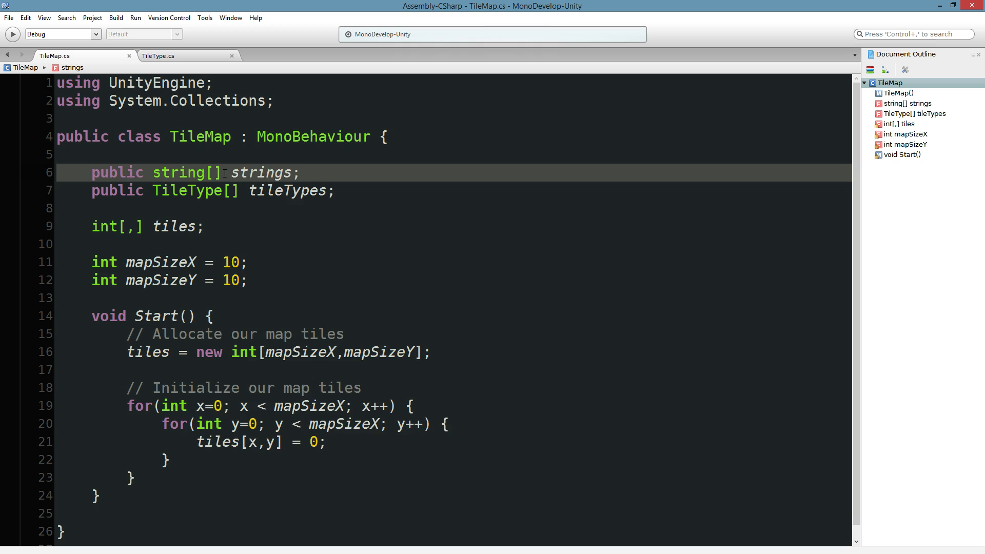
{"action": "left_click", "coordinate": [160, 55]}
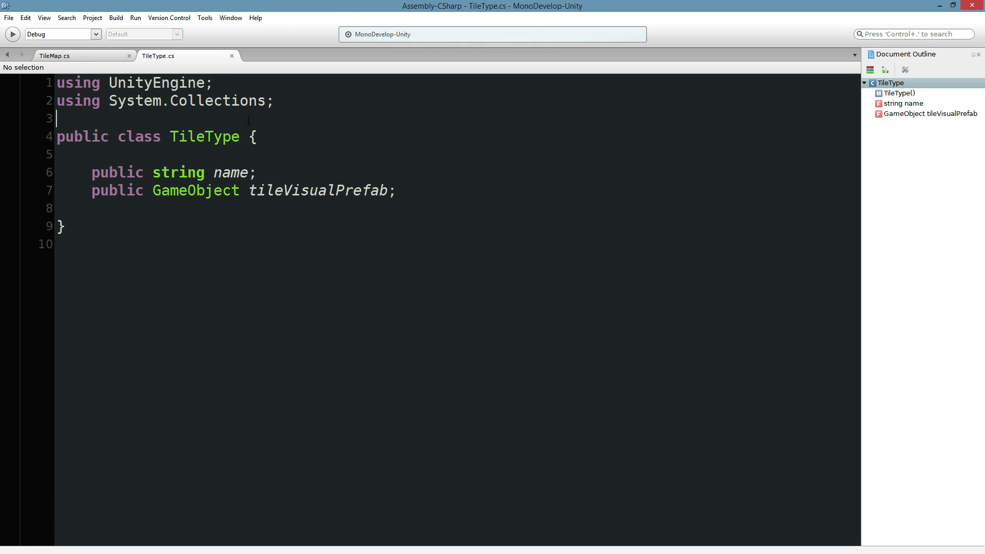
Mark TileType with the [System.Serializable] attribute on a new line above the class.
{"action": "key", "text": "enter"}
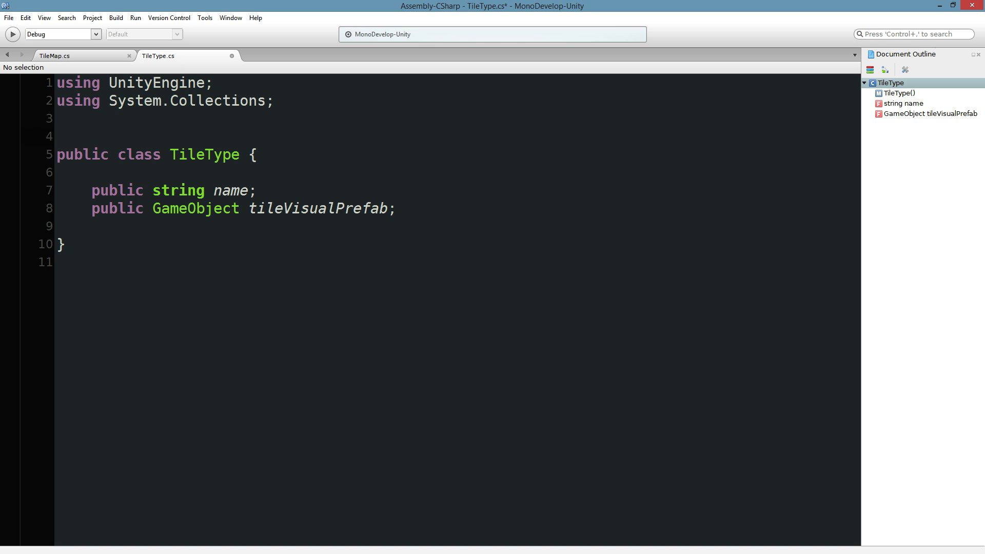
{"action": "type", "text": "[]"}
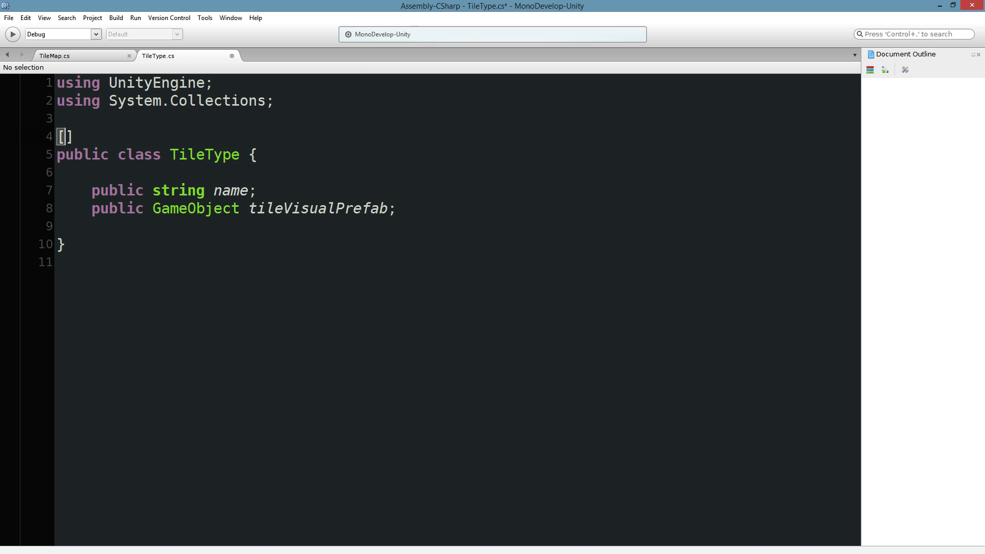
{"action": "type", "text": "System"}
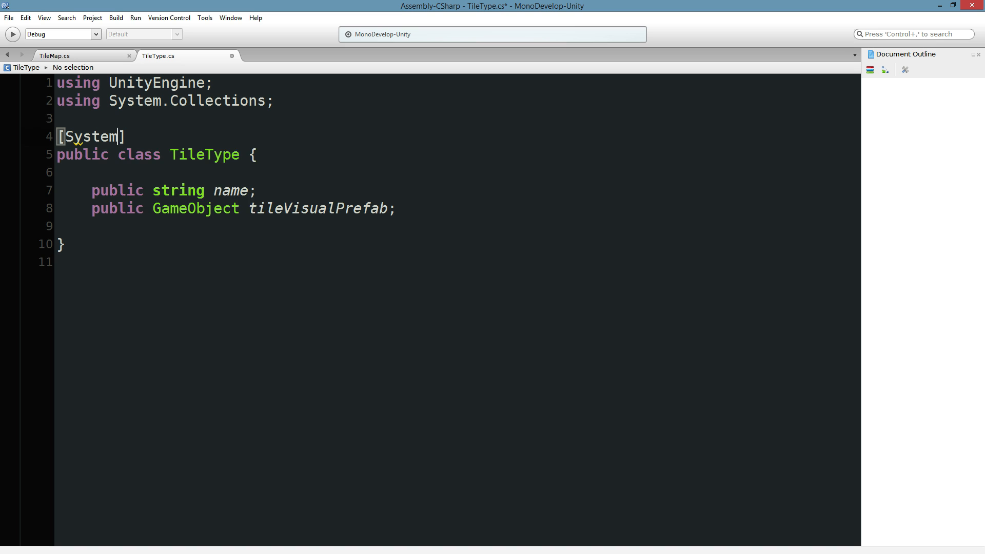
{"action": "type", "text": ".Serializable"}
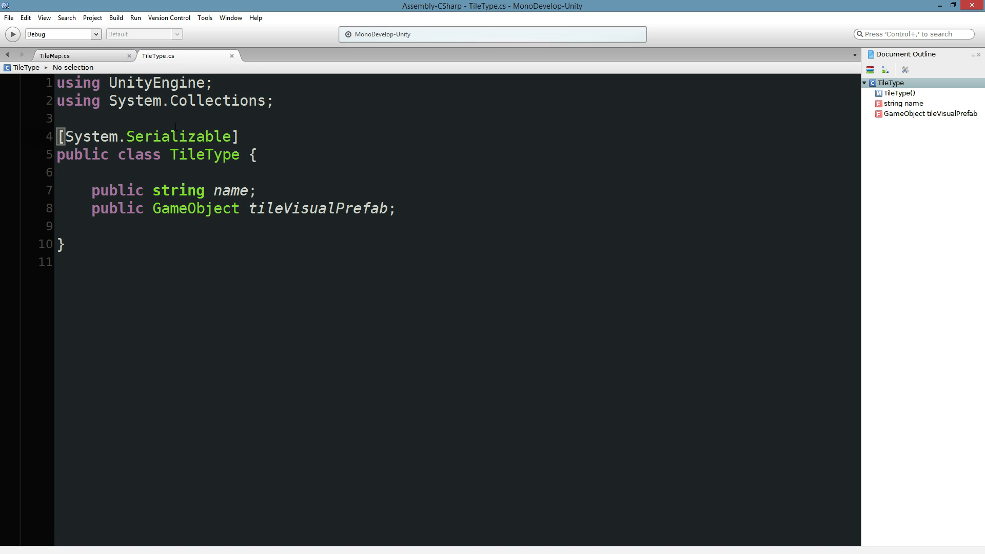
{"action": "left_click", "coordinate": [274, 101]}
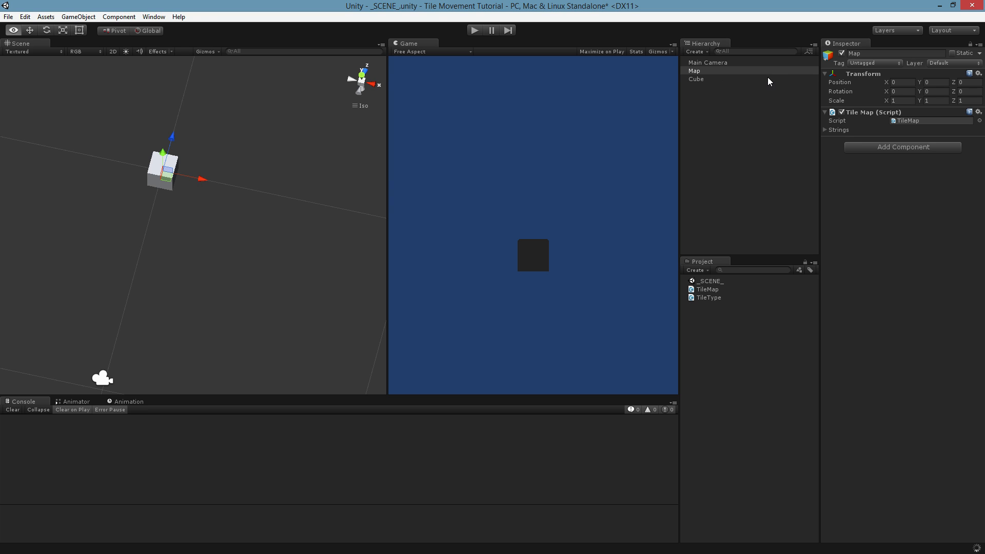
Expand Map's Tile Types list and set its size to 3.
{"action": "left_click", "coordinate": [839, 129]}
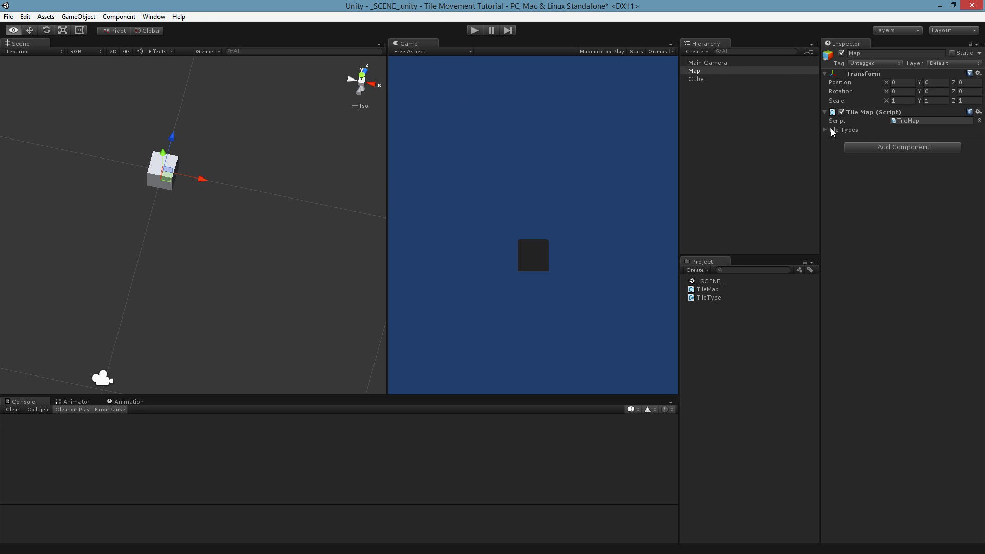
{"action": "left_click", "coordinate": [825, 129]}
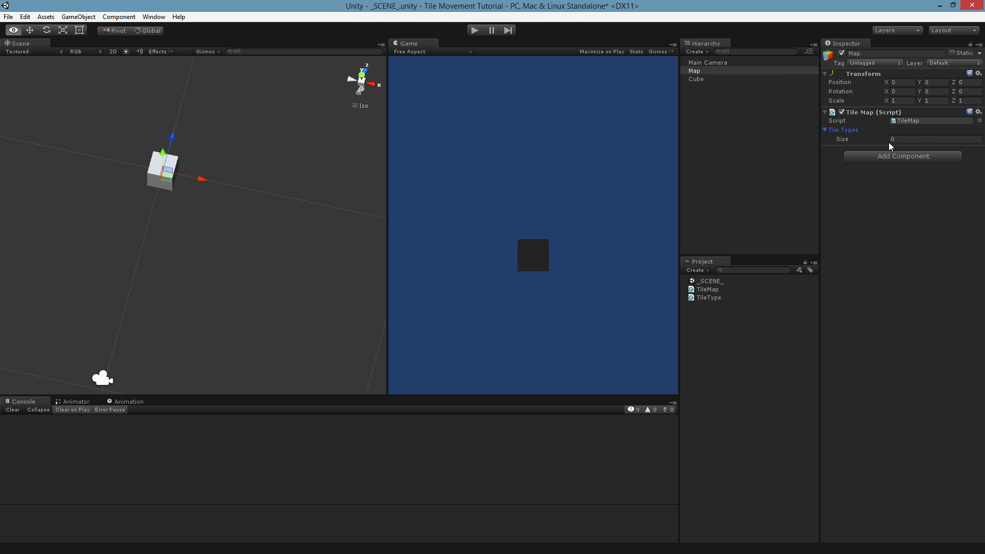
{"action": "type", "text": "3"}
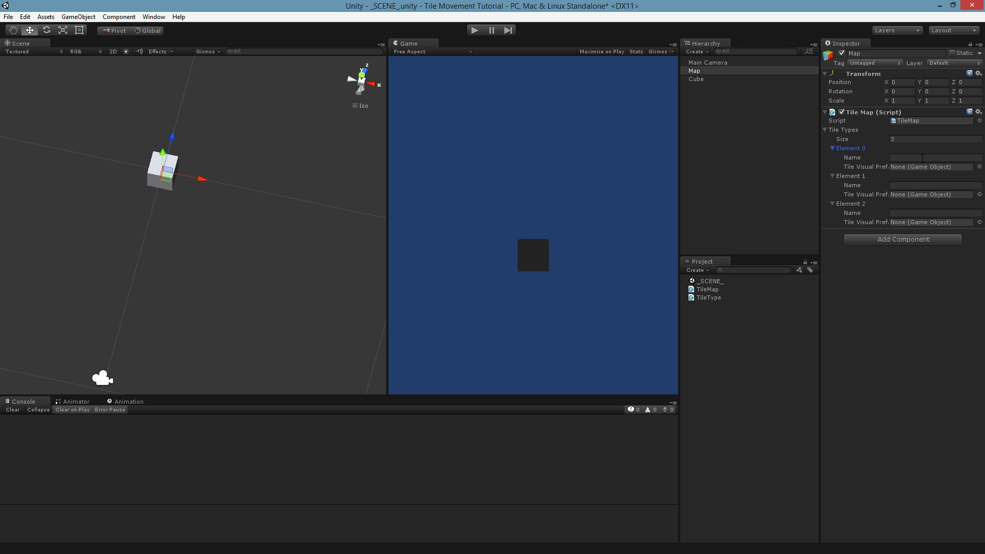
Name the three tile type elements Grassland, Swamp and Mountain.
{"action": "type", "text": "Grasslan"}
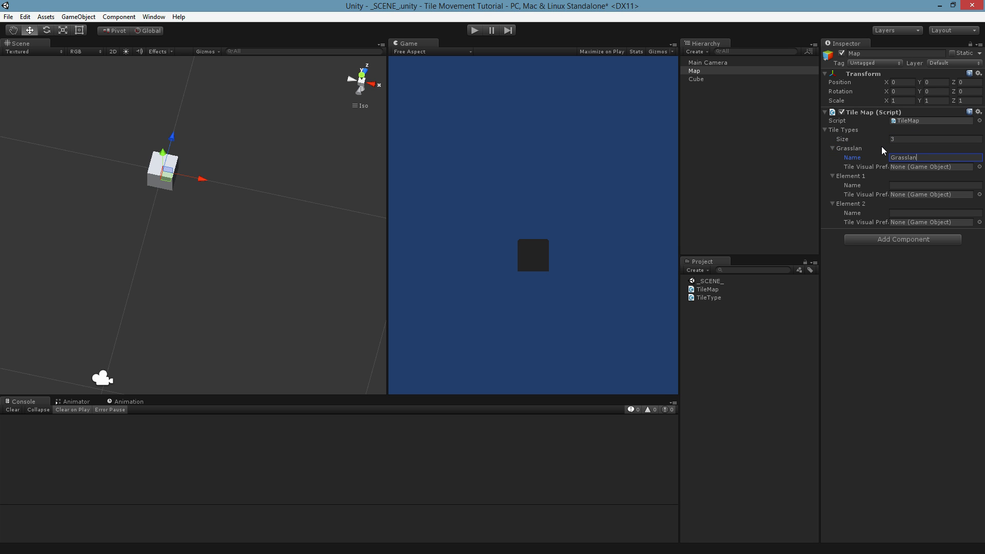
{"action": "left_click", "coordinate": [935, 184]}
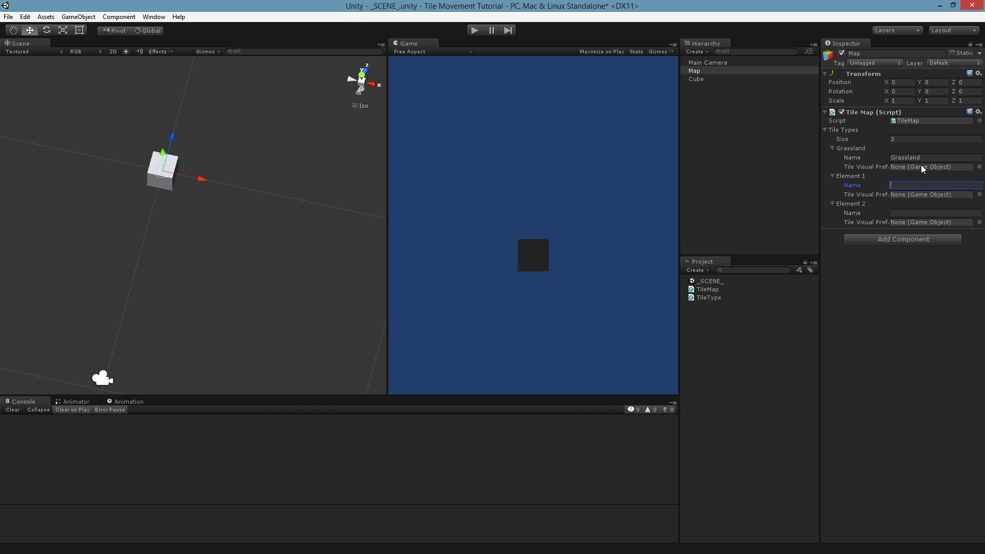
{"action": "type", "text": "Ma"}
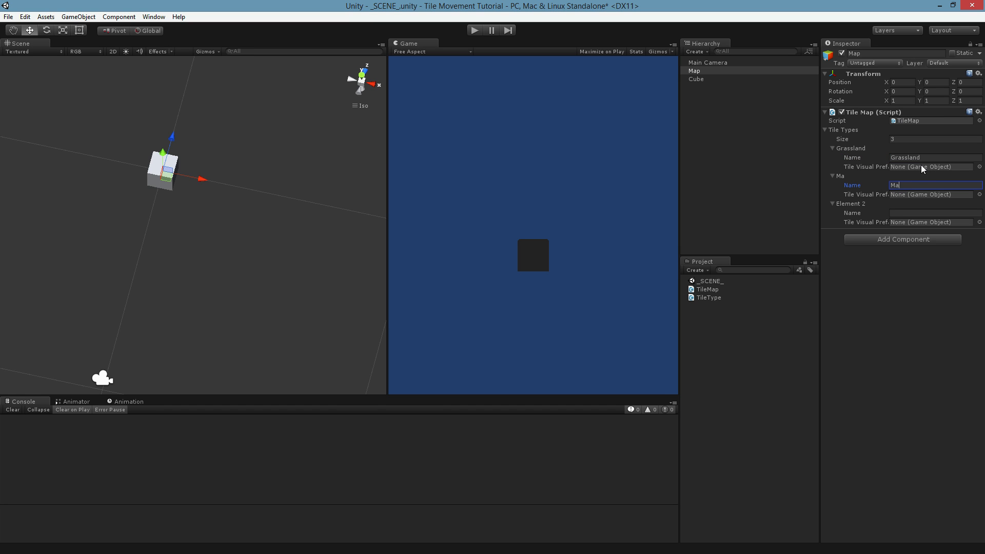
{"action": "type", "text": "Swa"}
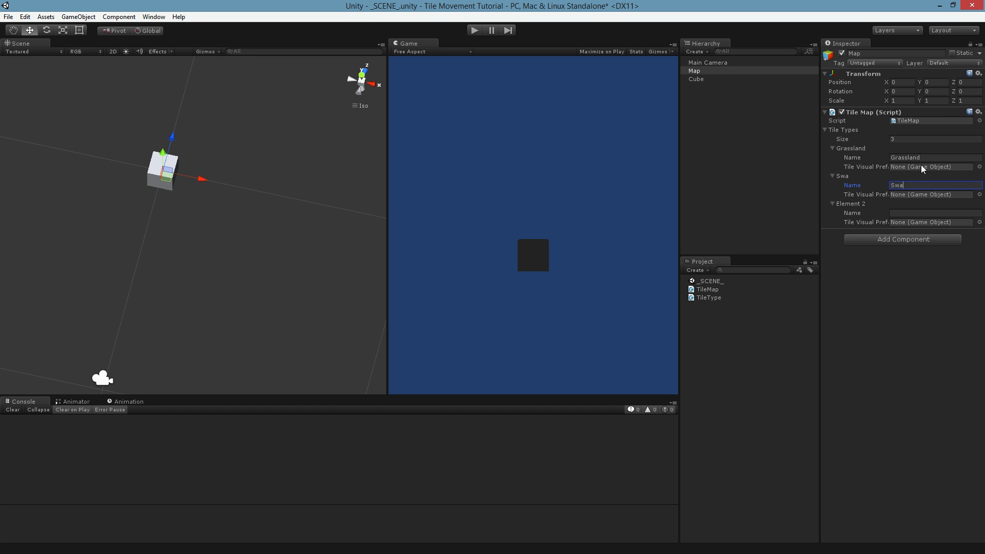
{"action": "type", "text": "mp"}
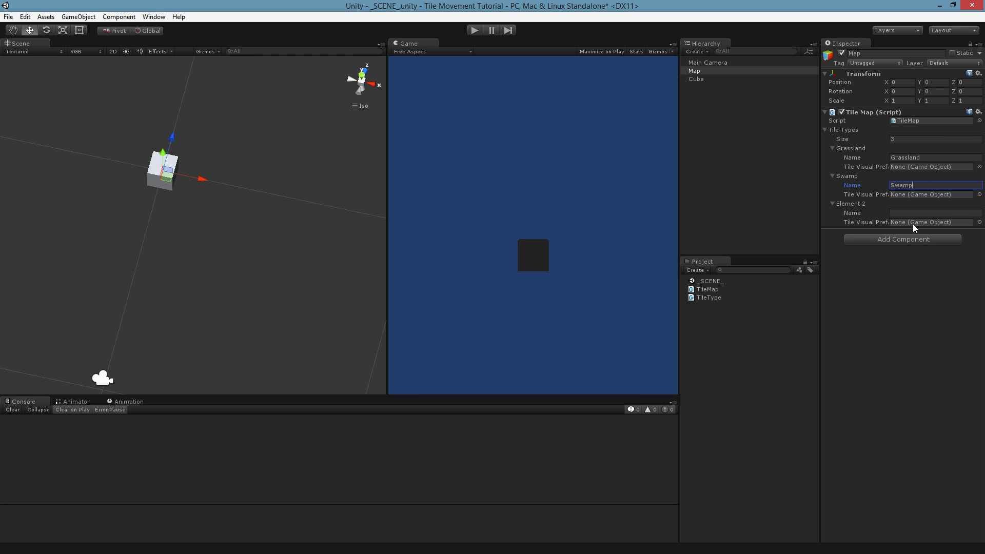
{"action": "type", "text": "M"}
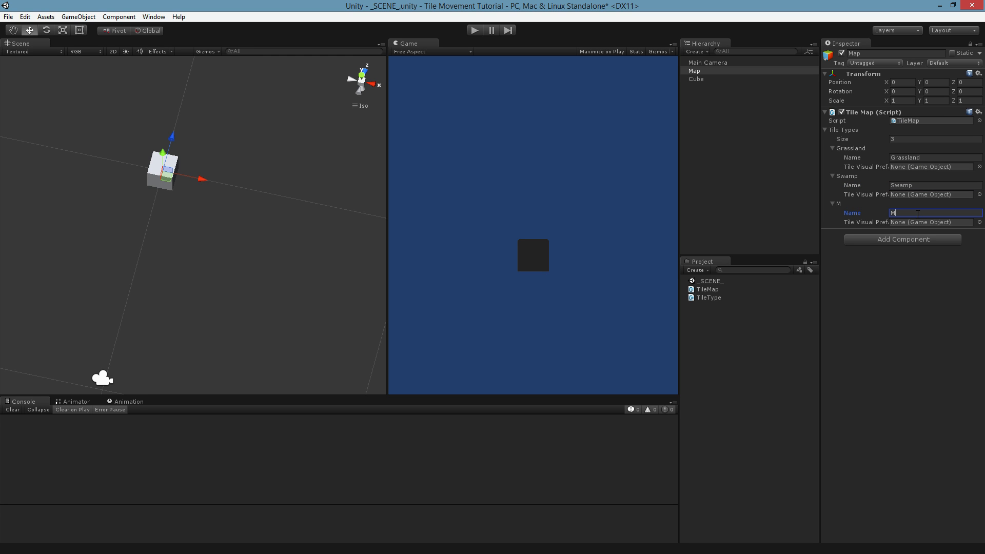
{"action": "type", "text": "ountain"}
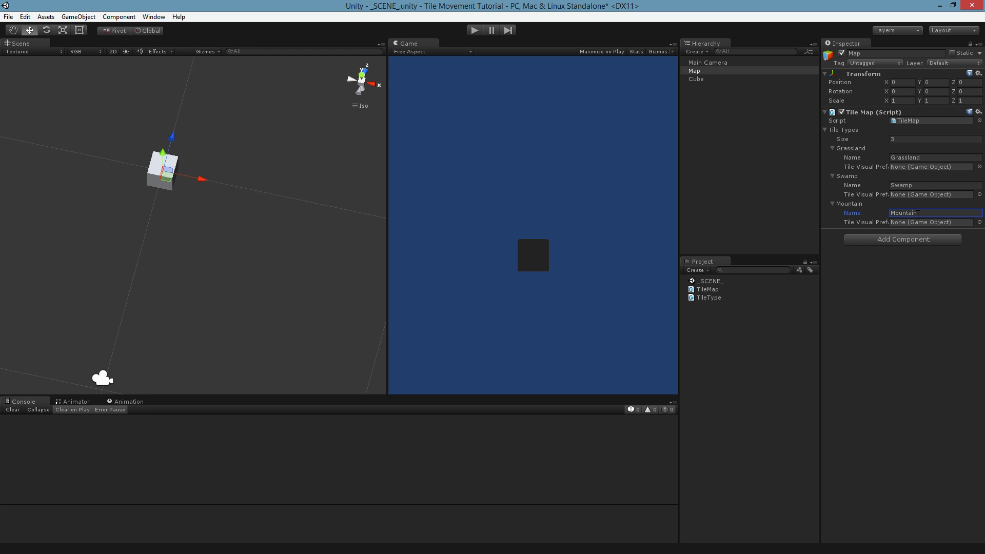
{"action": "mouse_move", "coordinate": [862, 232]}
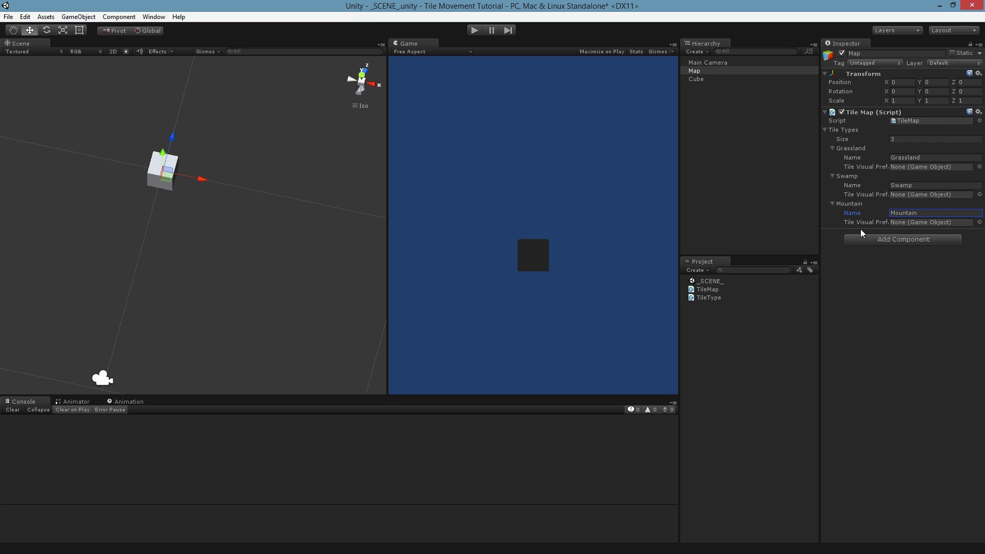
{"action": "mouse_move", "coordinate": [721, 88]}
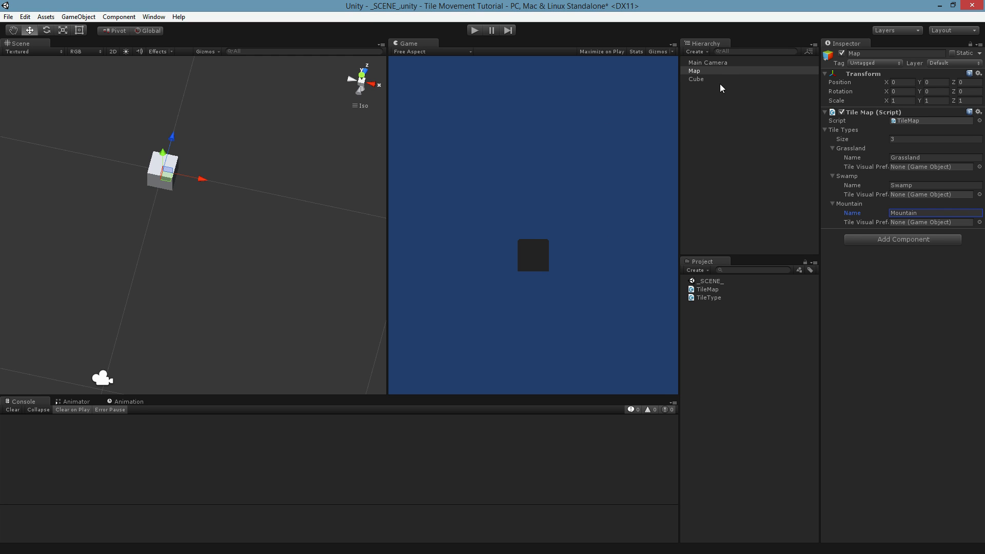
Select the Cube in the Hierarchy to show its components.
{"action": "left_click", "coordinate": [696, 79]}
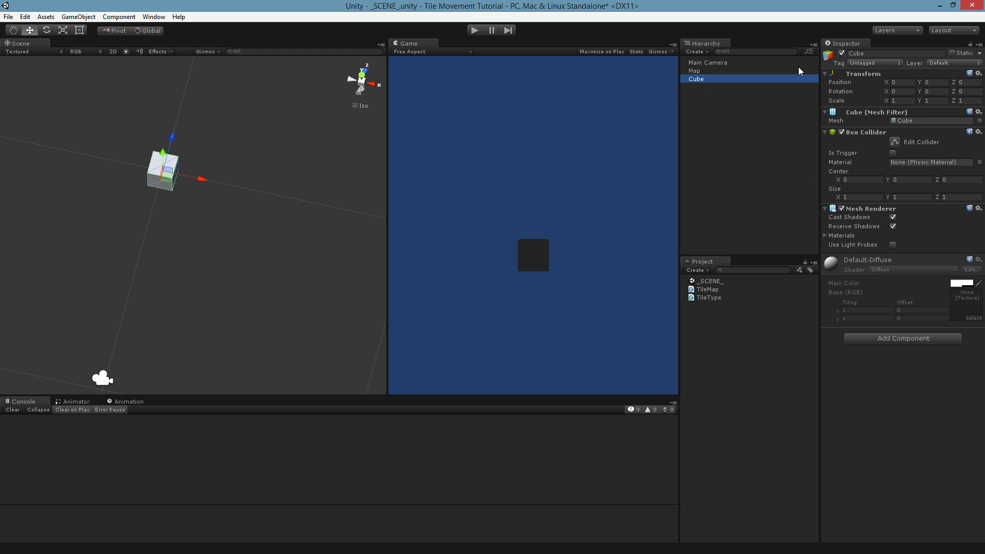
{"action": "mouse_move", "coordinate": [448, 121]}
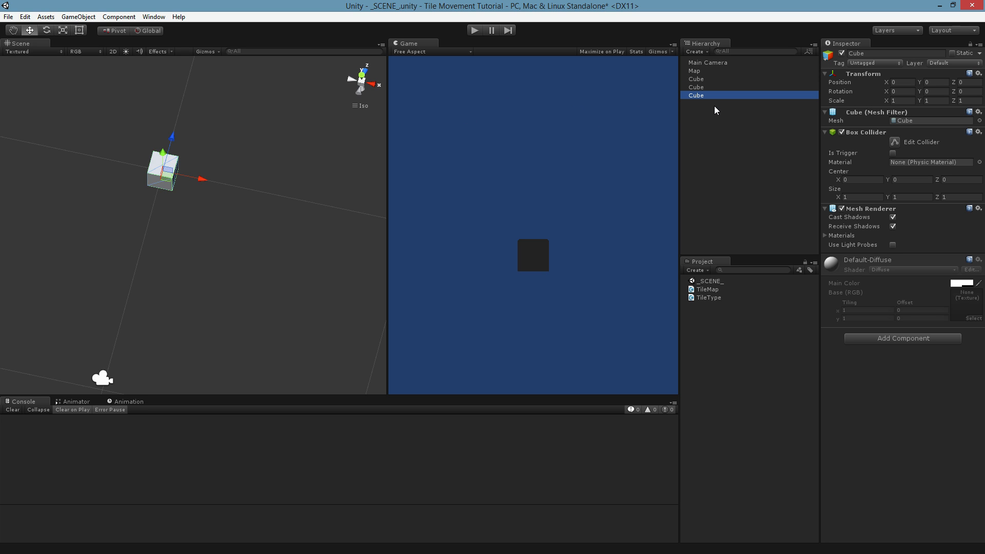
{"action": "mouse_move", "coordinate": [695, 66]}
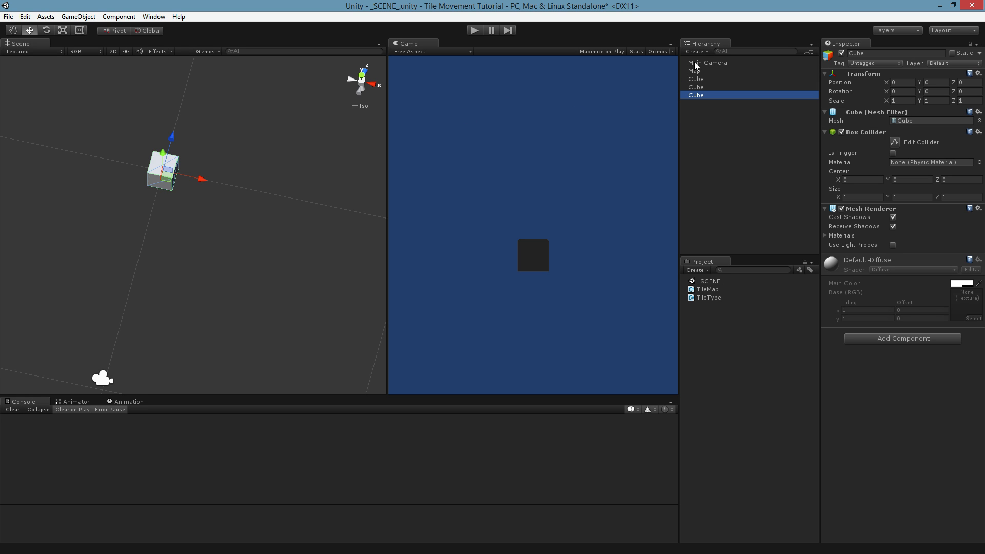
{"action": "mouse_move", "coordinate": [699, 86]}
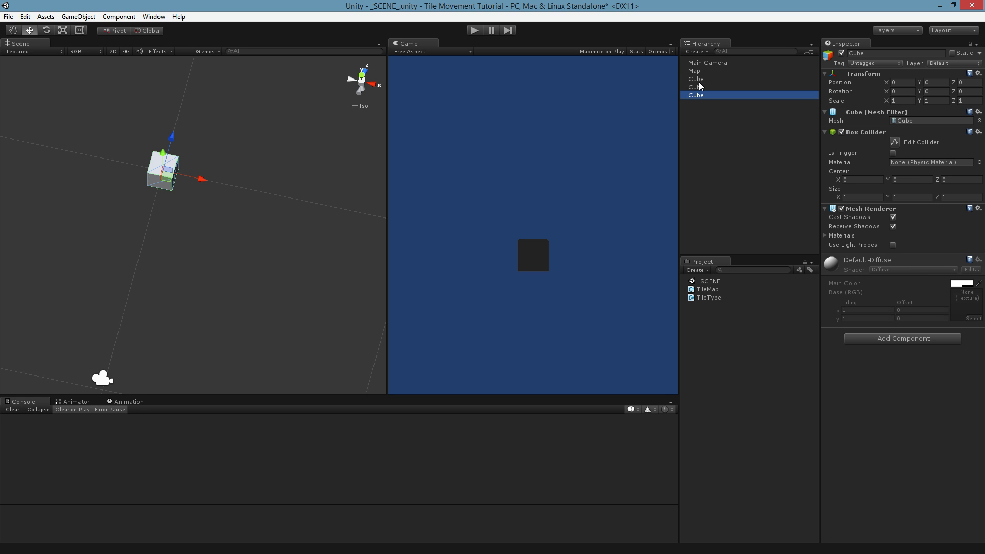
Set Main Camera to Orthographic projection and its Position Y to 0.
{"action": "left_click", "coordinate": [707, 62]}
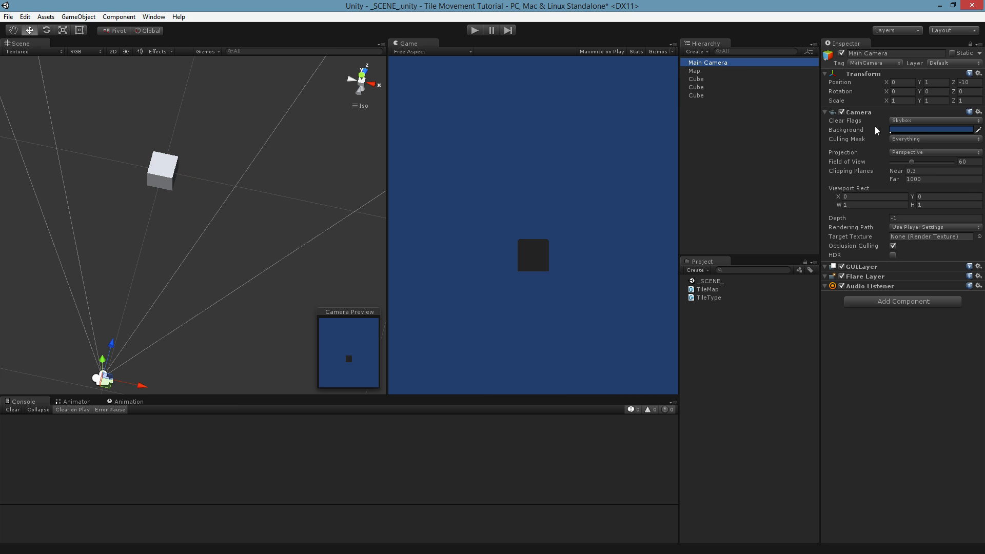
{"action": "mouse_move", "coordinate": [906, 155]}
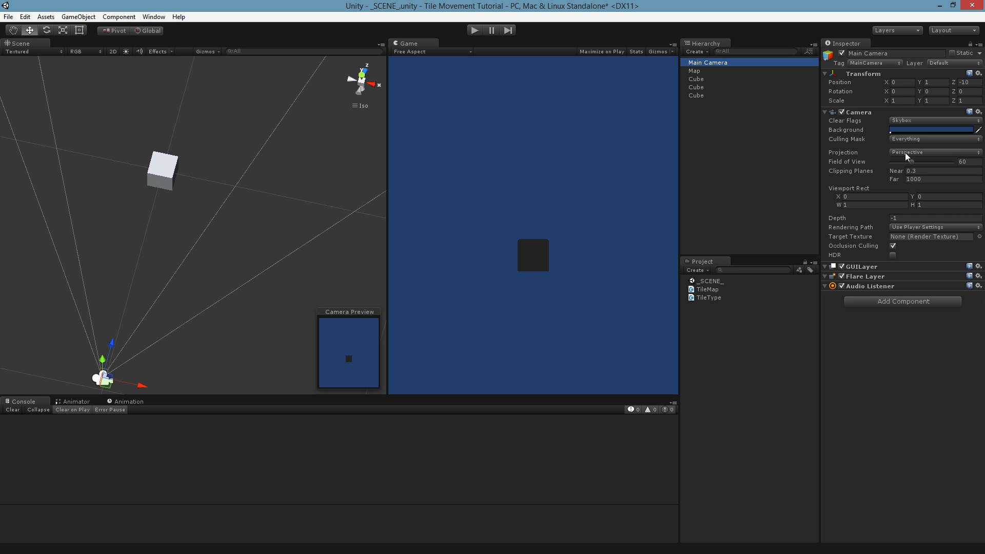
{"action": "left_click", "coordinate": [932, 152]}
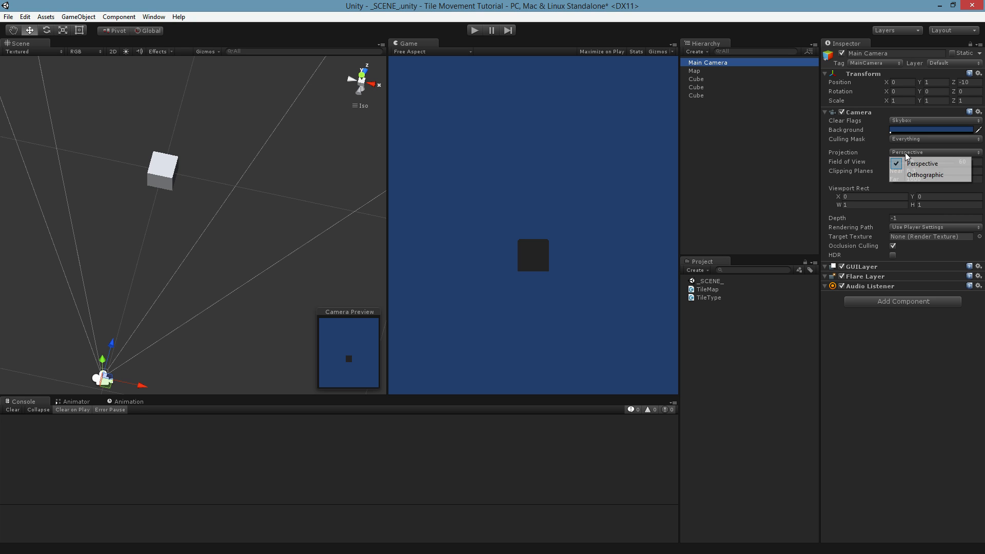
{"action": "mouse_move", "coordinate": [924, 175]}
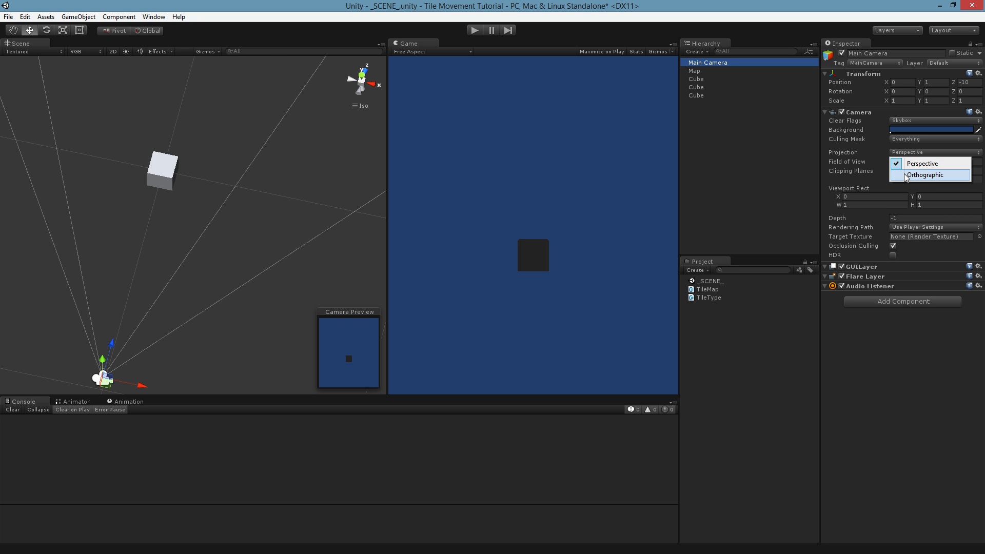
{"action": "left_click", "coordinate": [930, 175]}
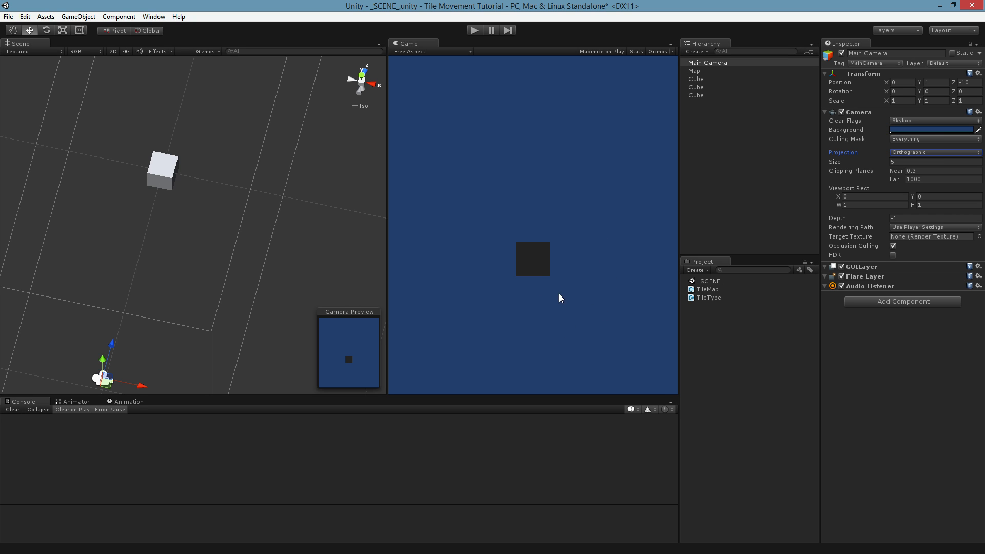
{"action": "mouse_move", "coordinate": [852, 192]}
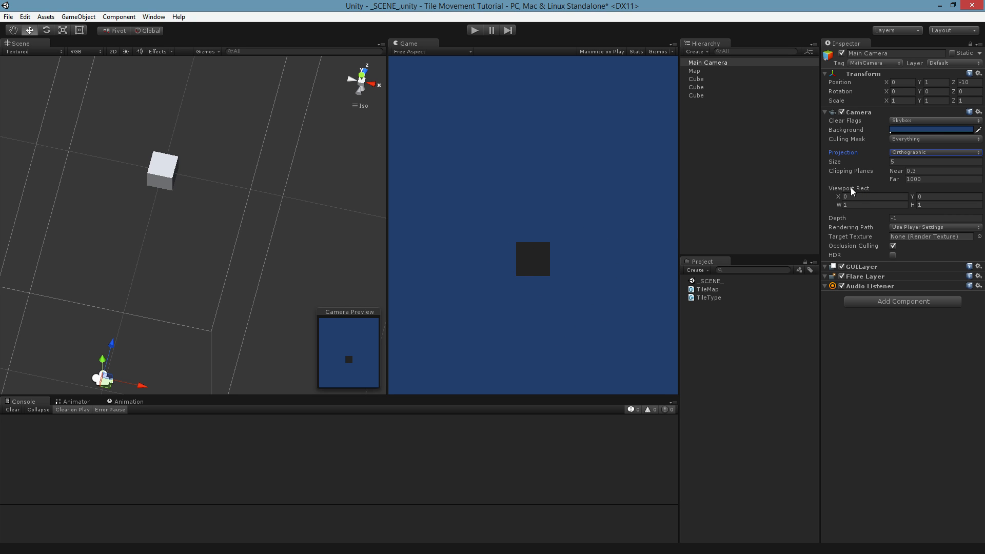
{"action": "left_click", "coordinate": [929, 82]}
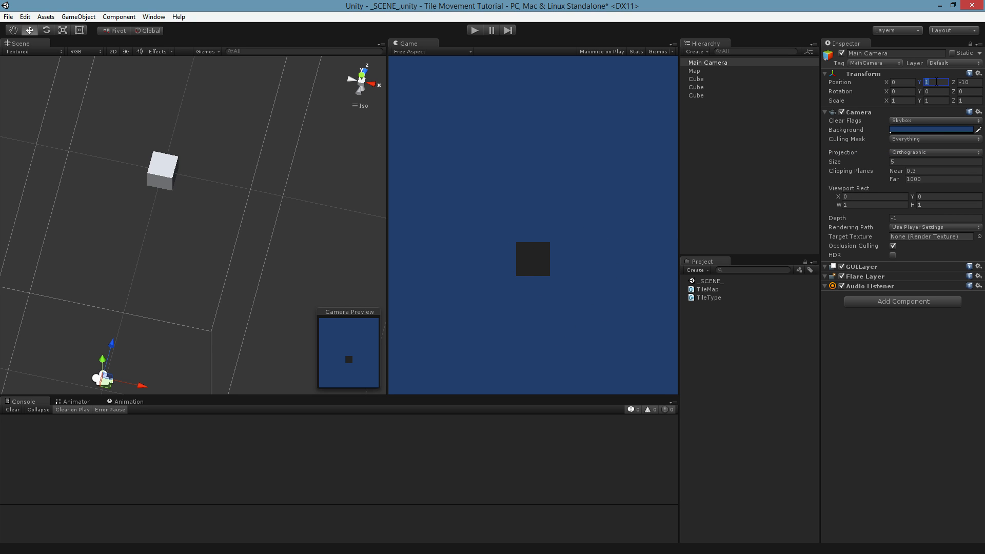
{"action": "type", "text": "0"}
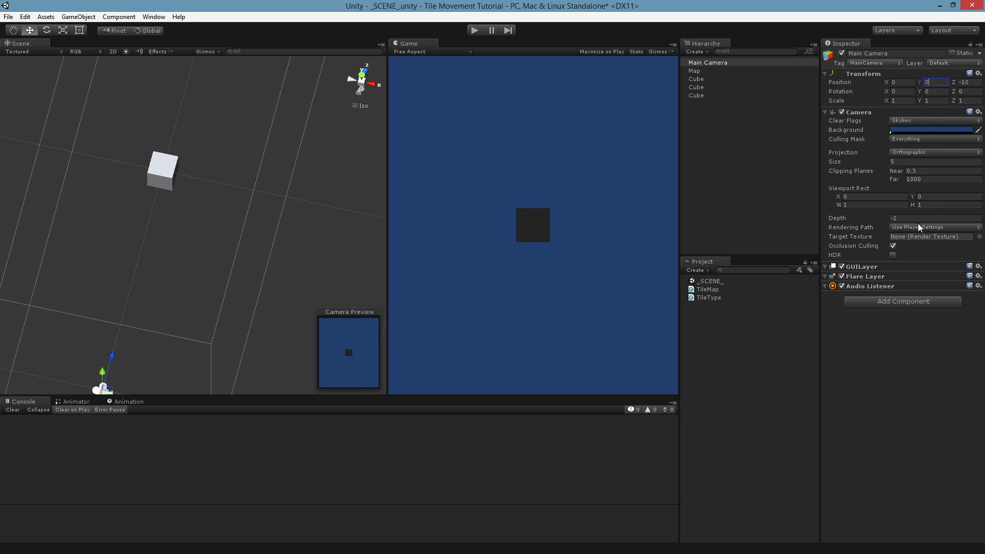
{"action": "mouse_move", "coordinate": [119, 51]}
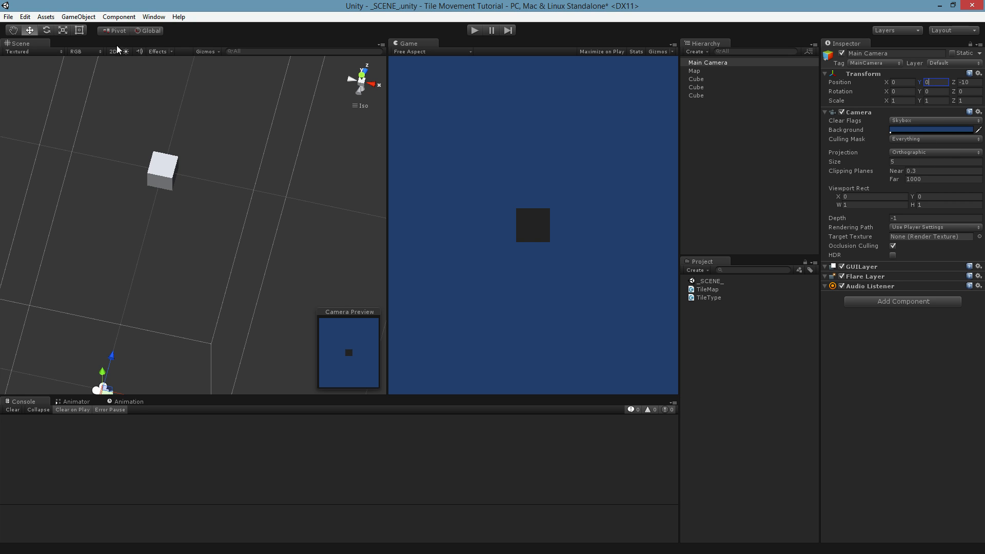
Set the Render Settings ambient light colour to white.
{"action": "left_click", "coordinate": [45, 17]}
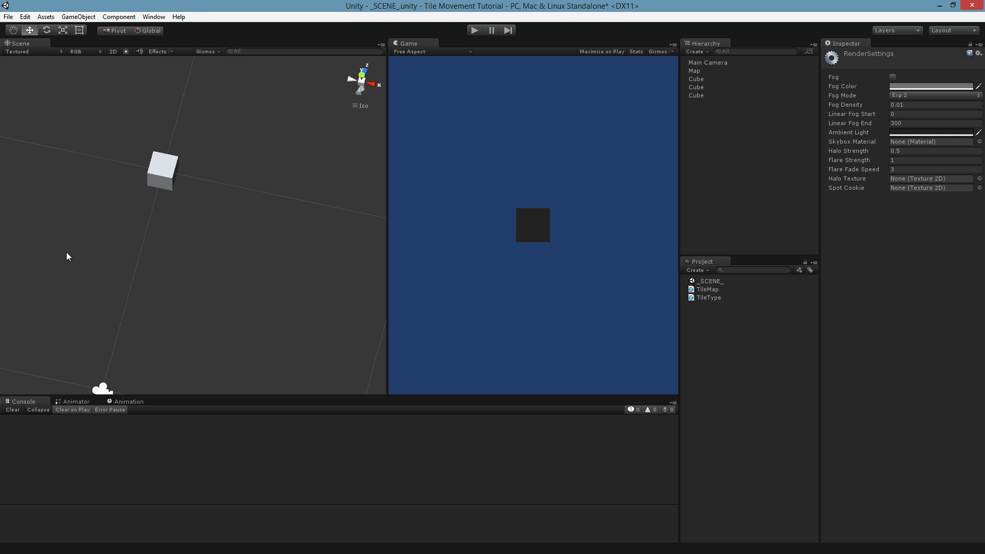
{"action": "left_click", "coordinate": [931, 133]}
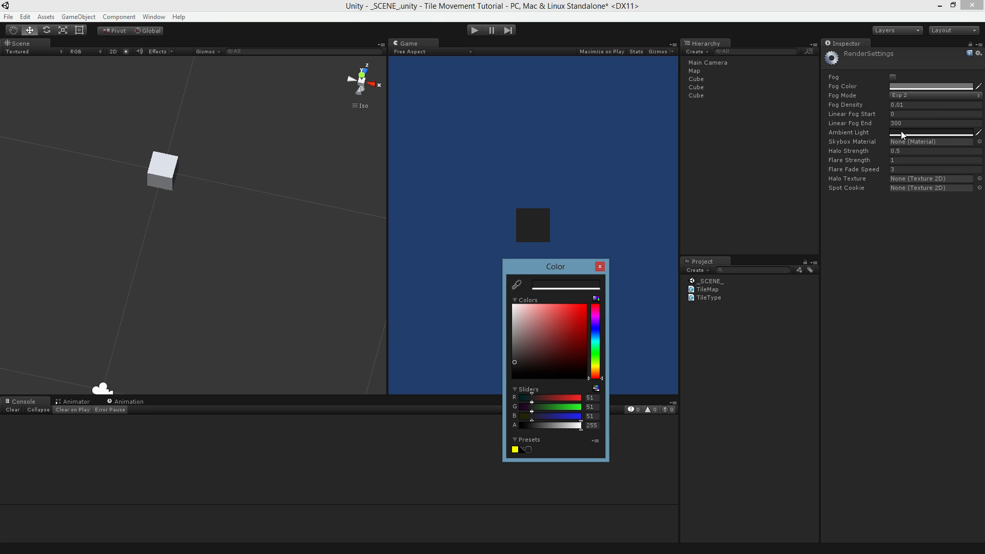
{"action": "mouse_move", "coordinate": [540, 401]}
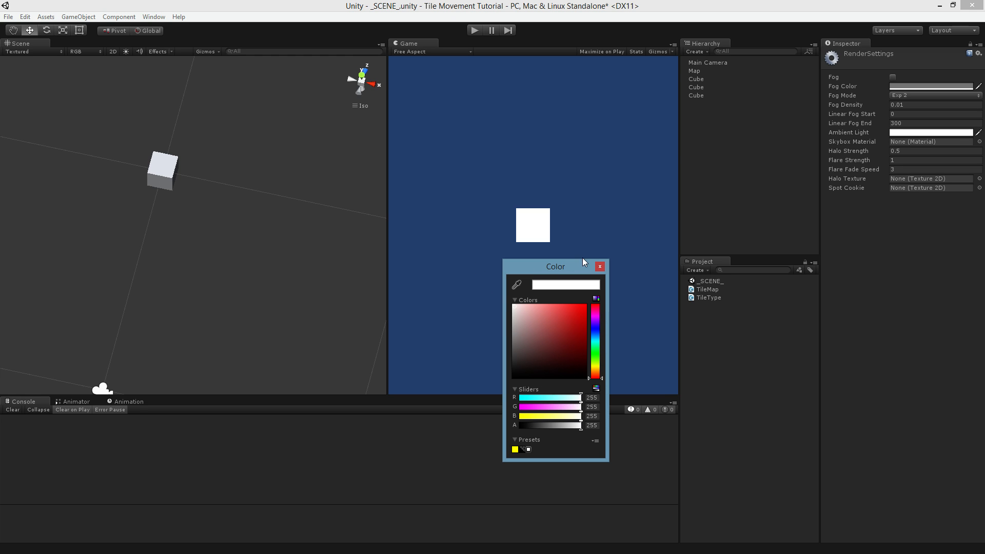
{"action": "left_click", "coordinate": [599, 267]}
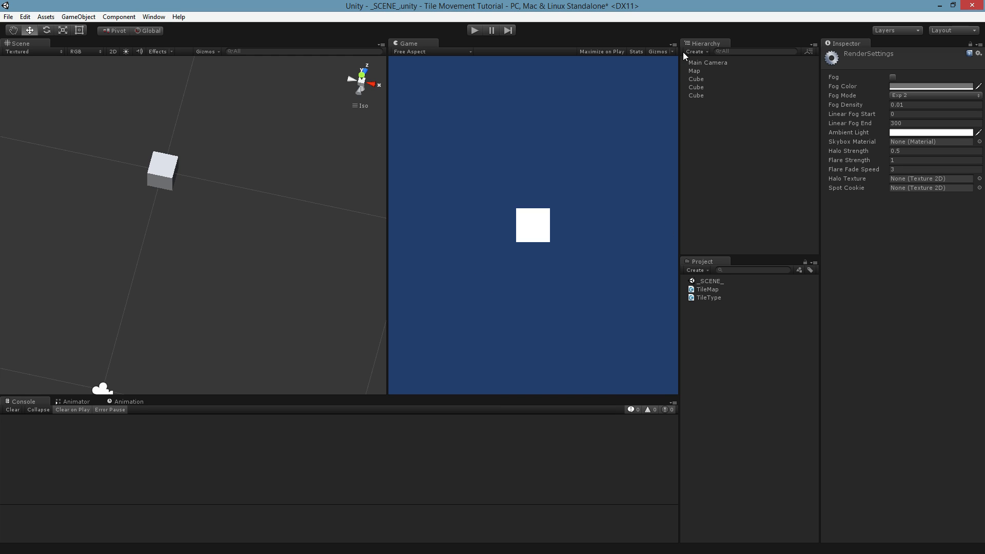
{"action": "mouse_move", "coordinate": [759, 165]}
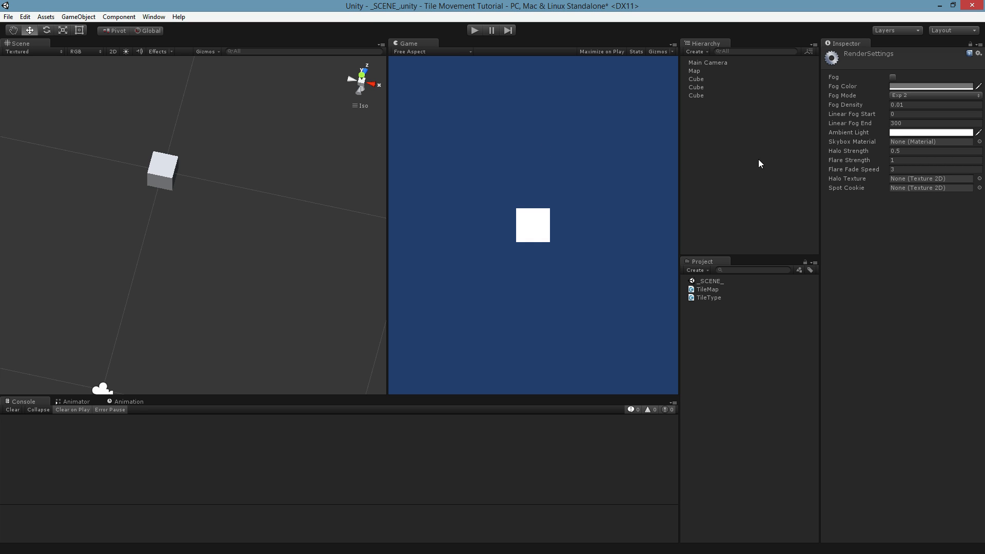
Rename the three cubes tileGrass, tileSwamp and tileMountain in the Hierarchy.
{"action": "left_click", "coordinate": [695, 79]}
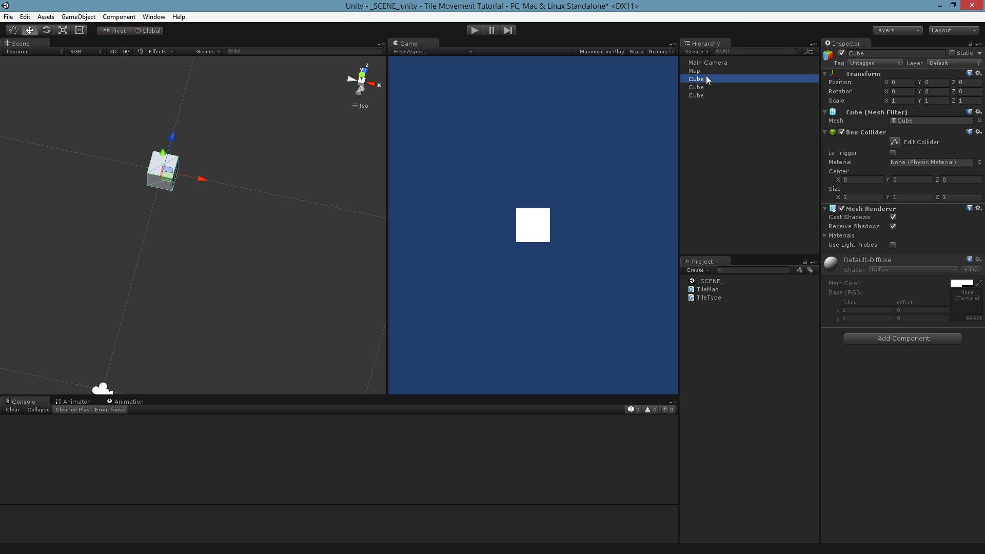
{"action": "left_click", "coordinate": [696, 86]}
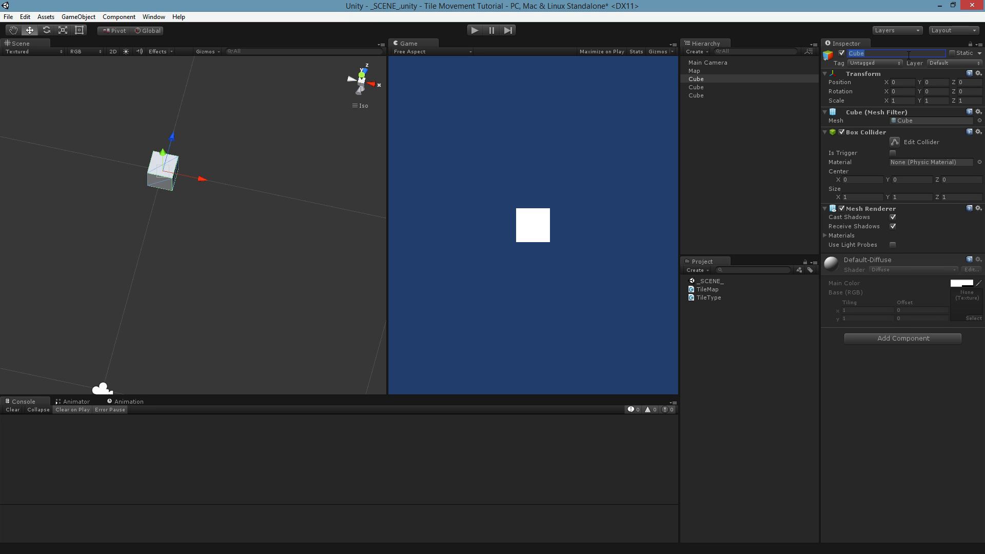
{"action": "type", "text": "tileGrass"}
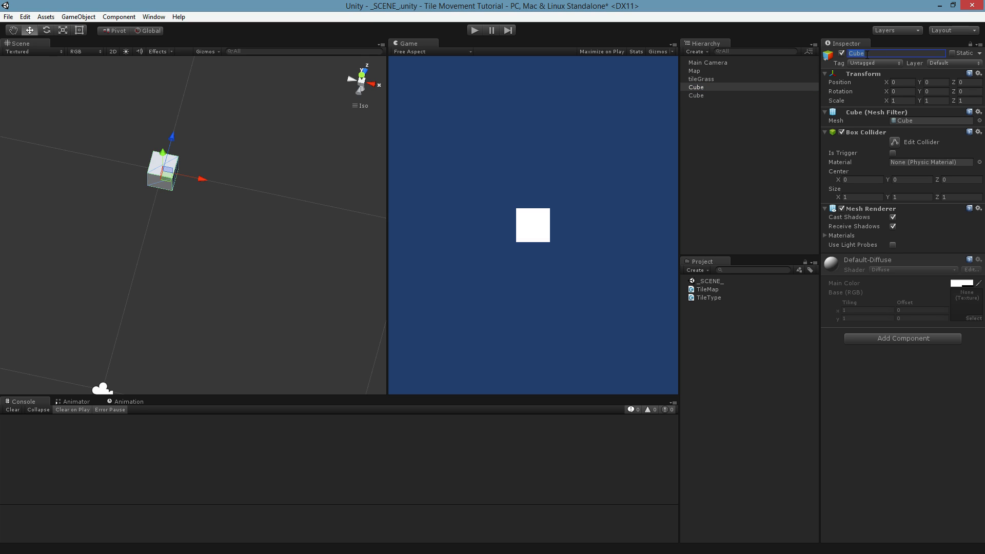
{"action": "type", "text": "tileSwa"}
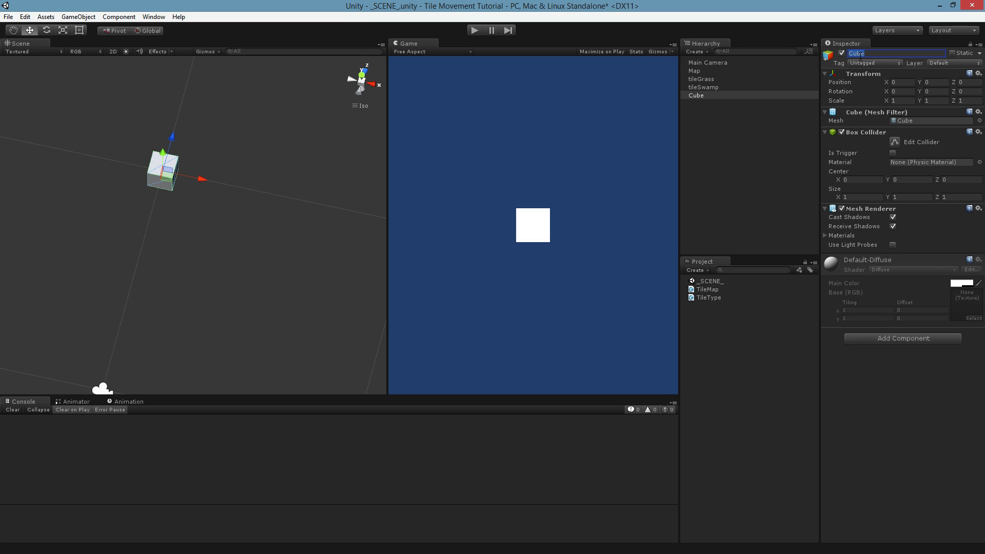
{"action": "type", "text": "tileMo"}
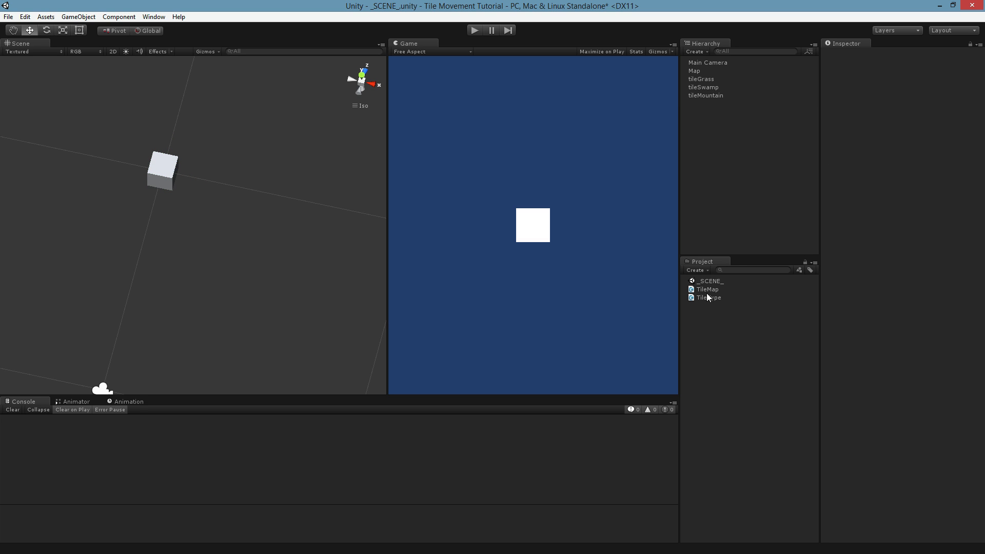
Create material assets named matGrass, matSwamp and matMountain in the Project.
{"action": "right_click", "coordinate": [708, 297]}
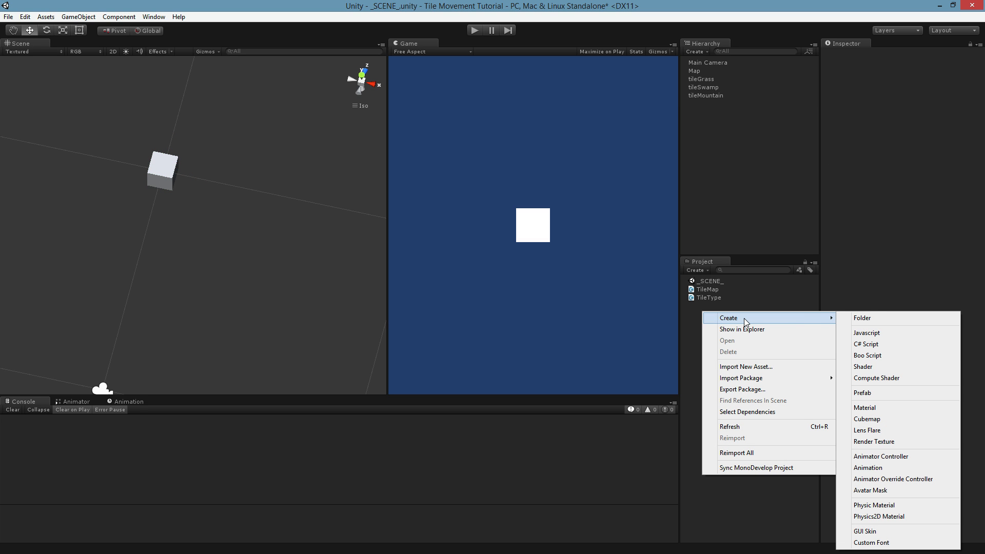
{"action": "left_click", "coordinate": [864, 408]}
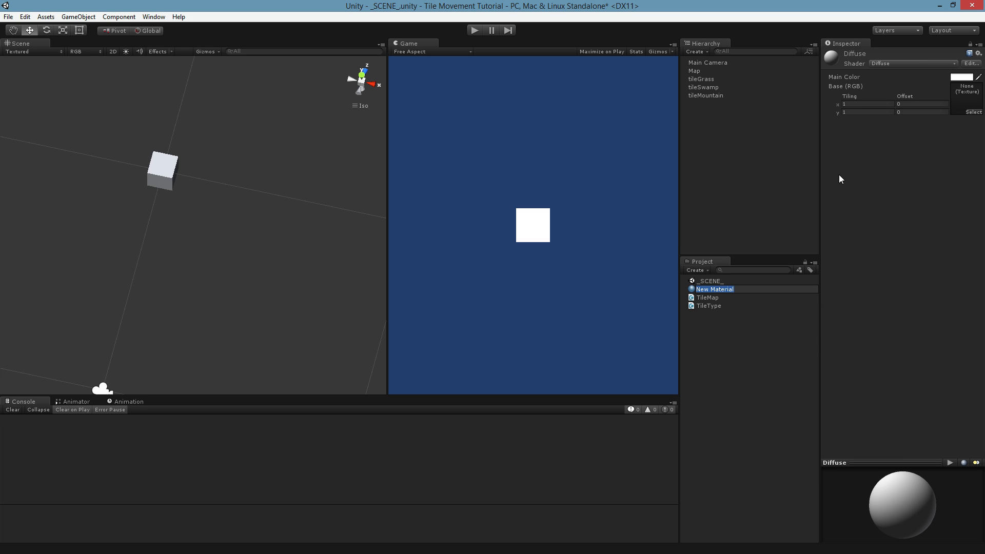
{"action": "type", "text": "mat"}
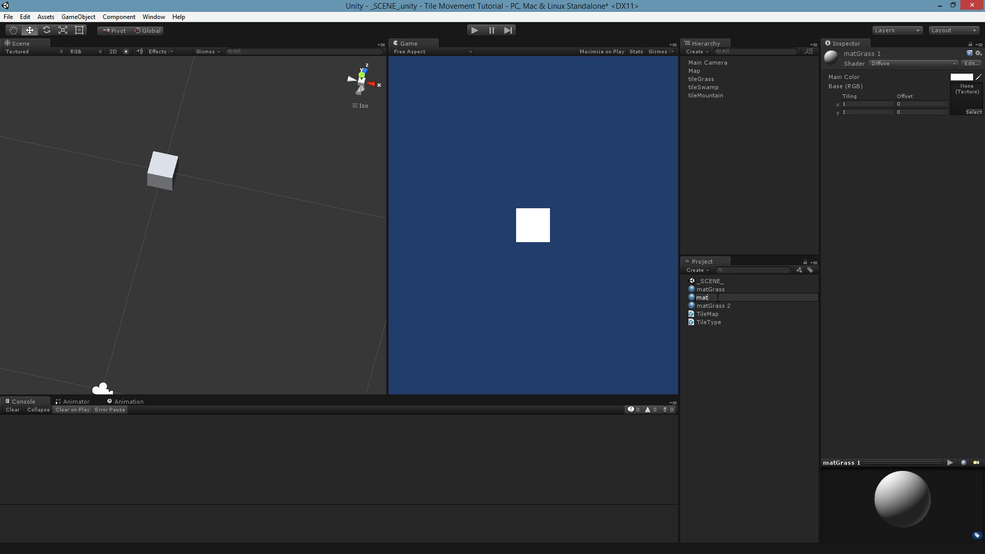
{"action": "left_click", "coordinate": [715, 306]}
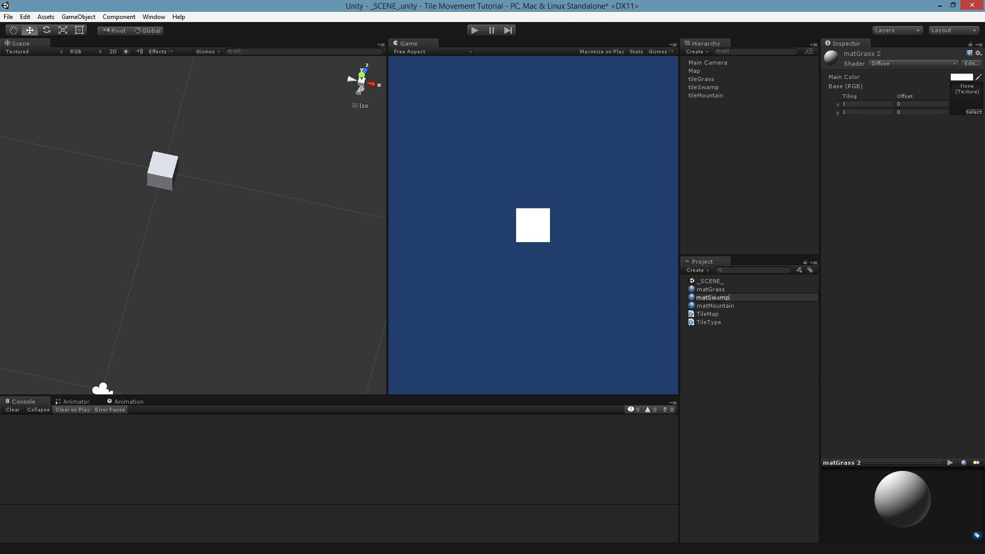
Set the main colours of matGrass to green and matMountain to grey.
{"action": "left_click", "coordinate": [959, 77]}
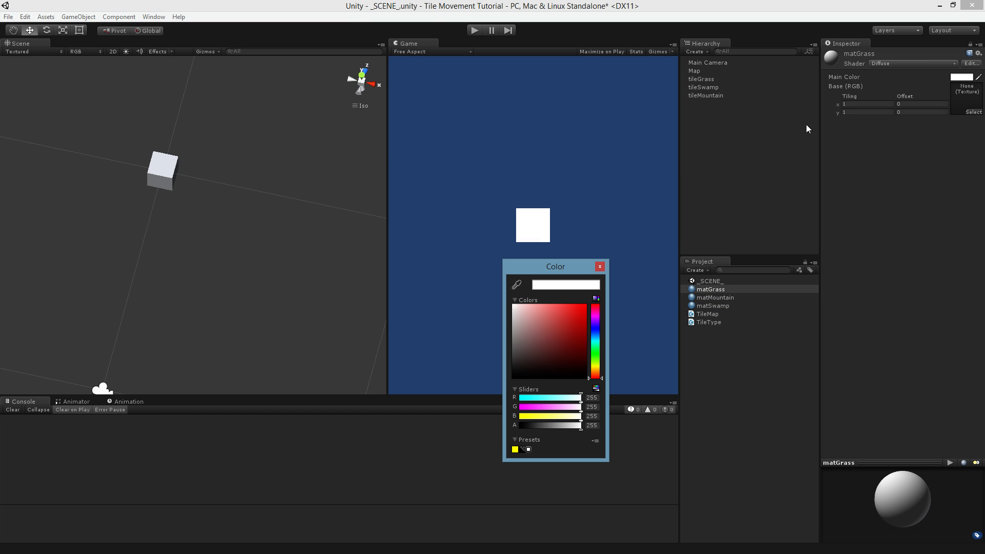
{"action": "left_click", "coordinate": [584, 337]}
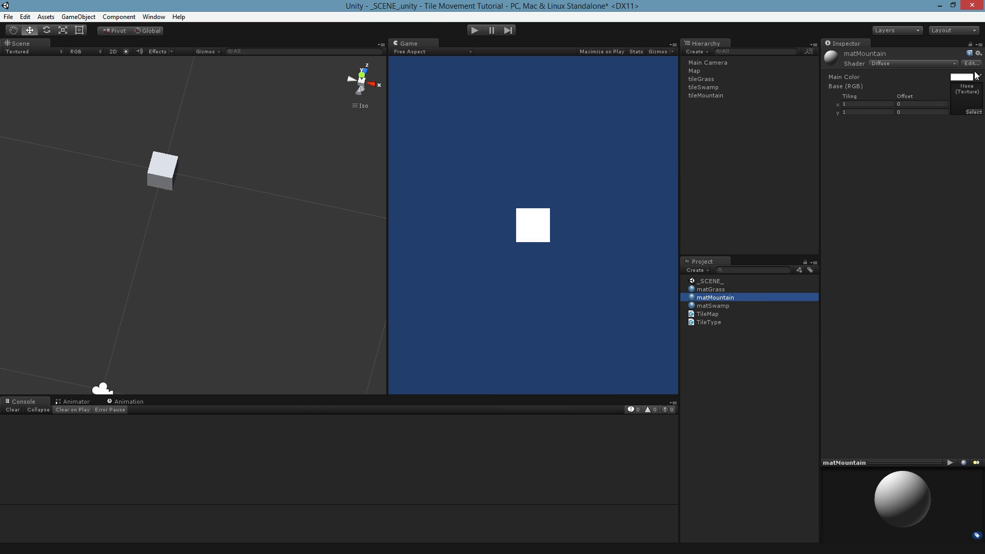
{"action": "left_click", "coordinate": [960, 76]}
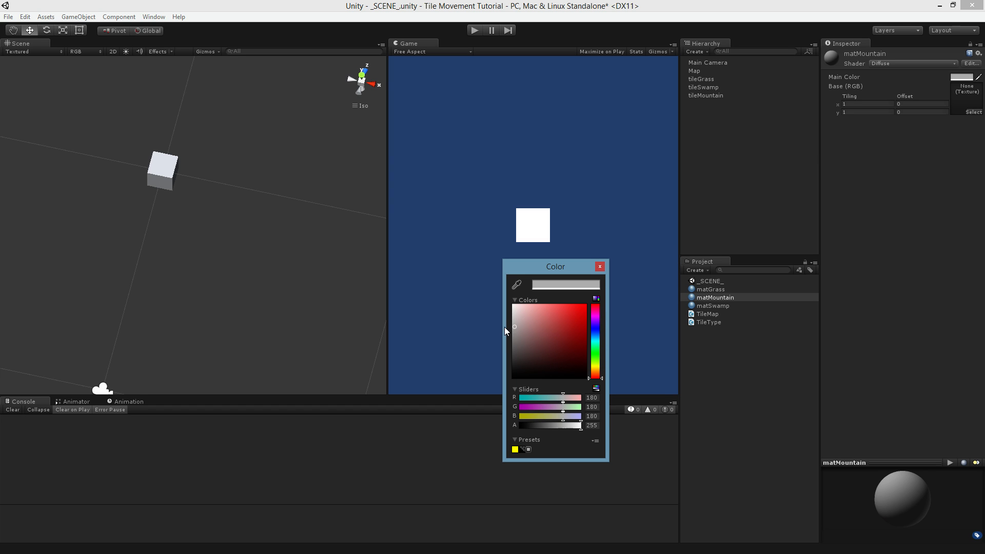
Set matSwamp's main colour to a dark brown.
{"action": "left_click", "coordinate": [713, 305]}
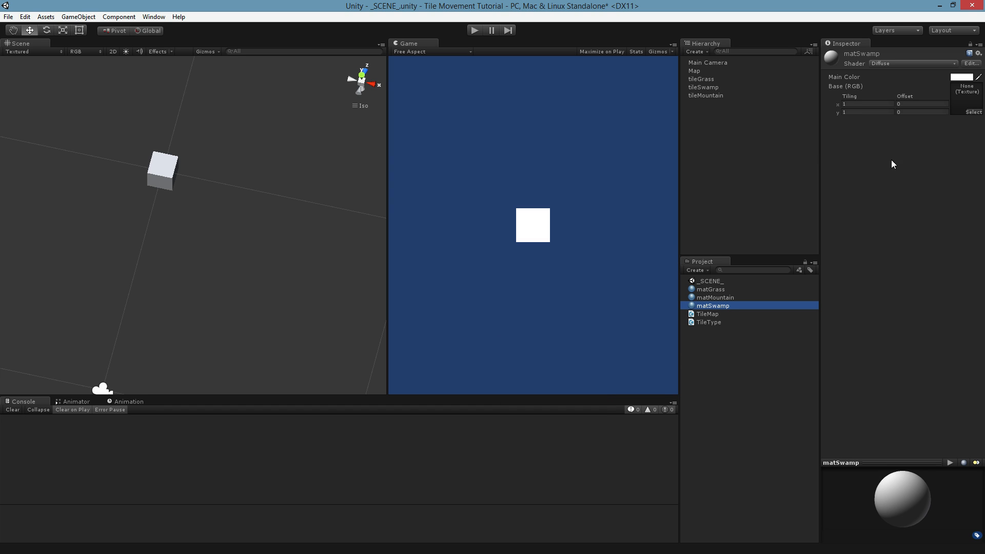
{"action": "left_click", "coordinate": [960, 77]}
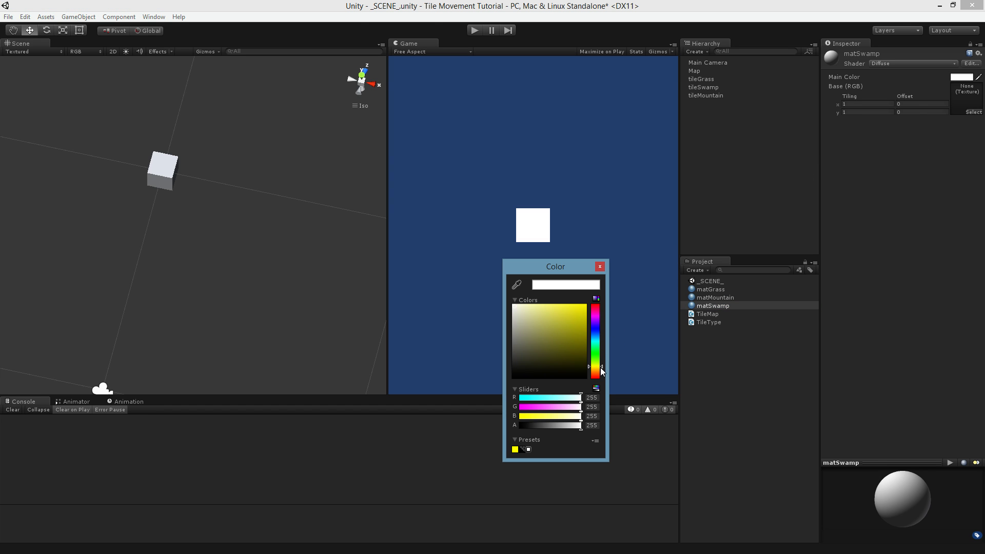
{"action": "left_click", "coordinate": [584, 354]}
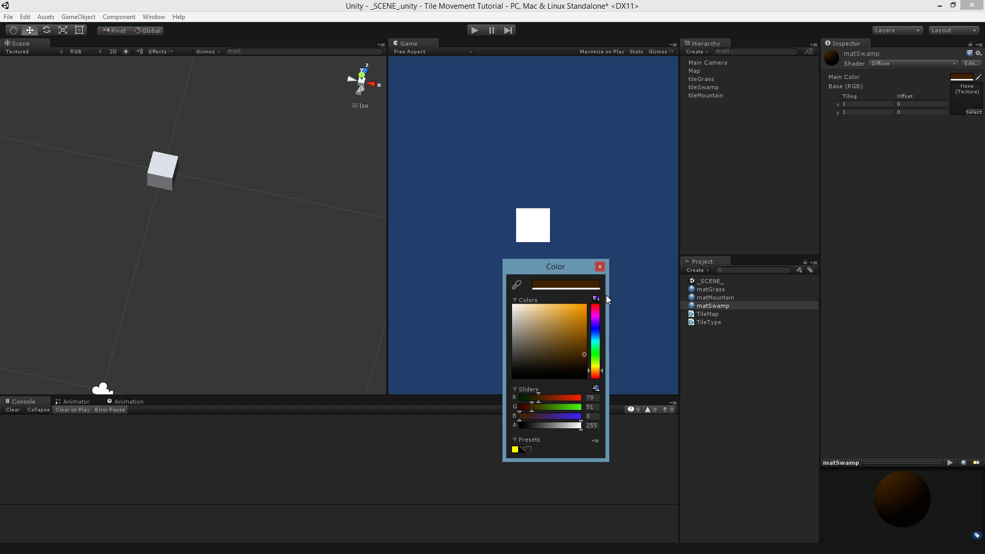
{"action": "left_click", "coordinate": [598, 267]}
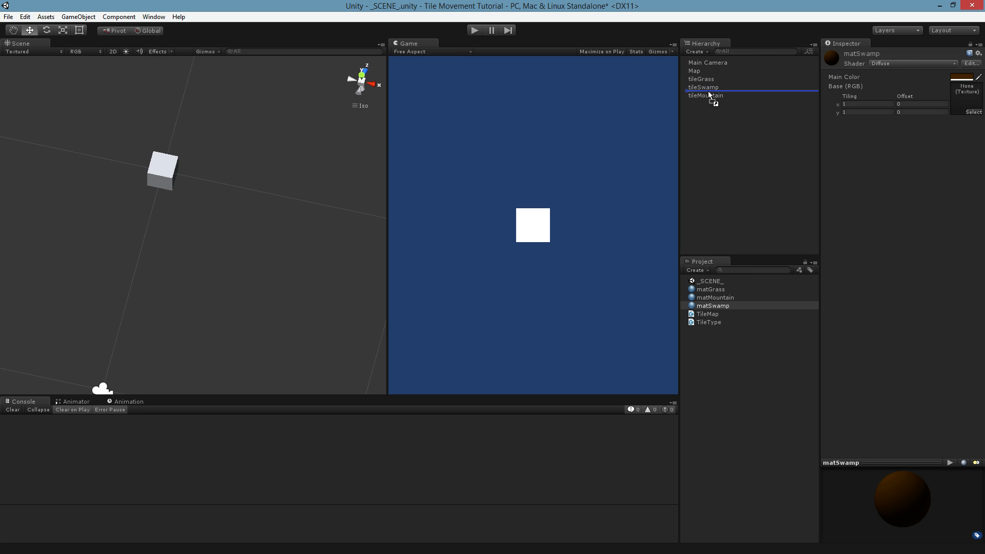
Assign the swamp and grass materials to their tiles and line up mountain, swamp and grass side by side in 2D view.
{"action": "left_click", "coordinate": [706, 94]}
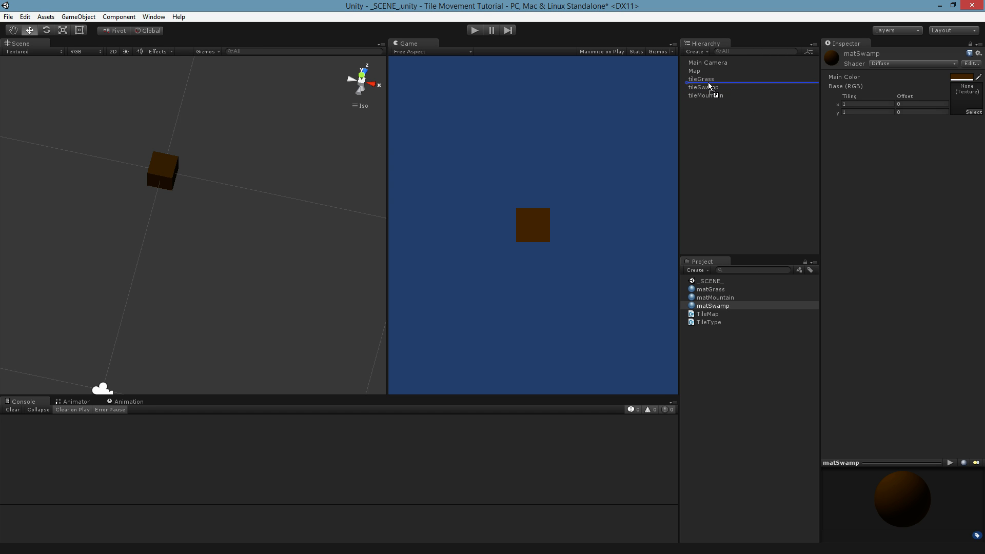
{"action": "left_click", "coordinate": [700, 79]}
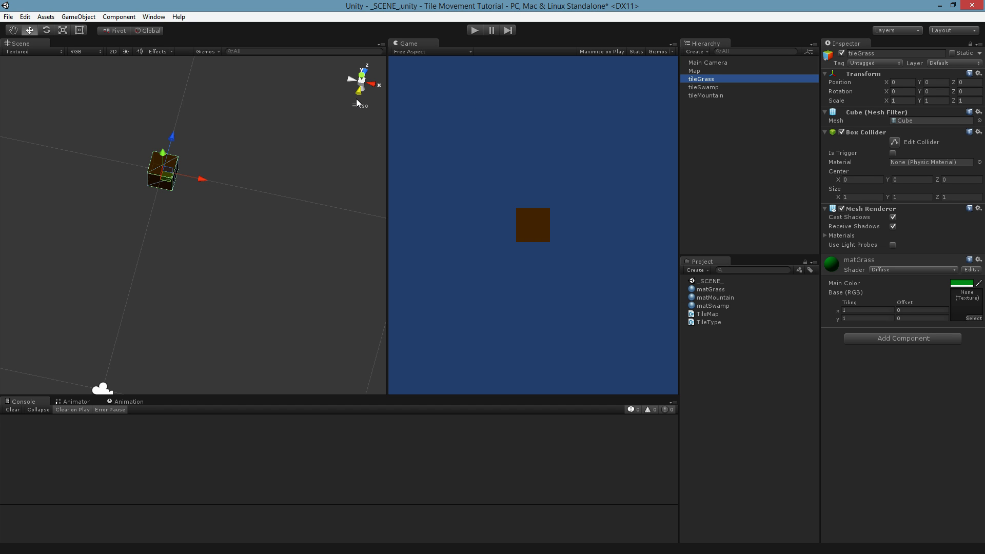
{"action": "left_click", "coordinate": [113, 52]}
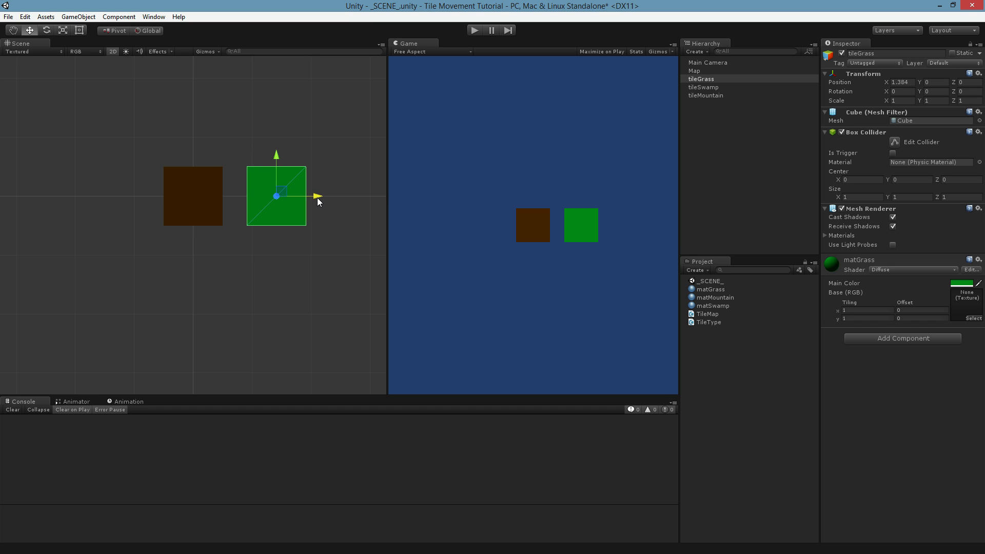
{"action": "left_click", "coordinate": [705, 94]}
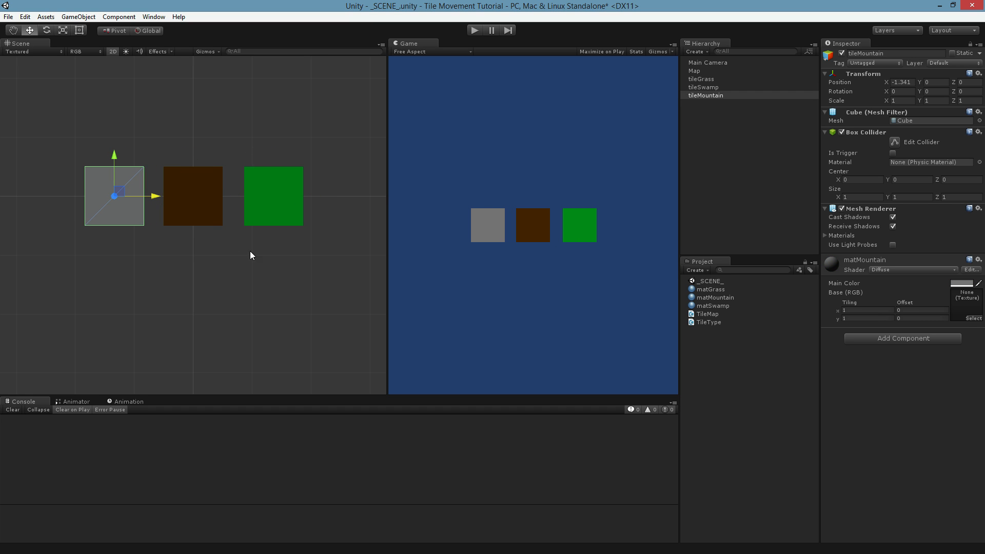
{"action": "mouse_move", "coordinate": [155, 215]}
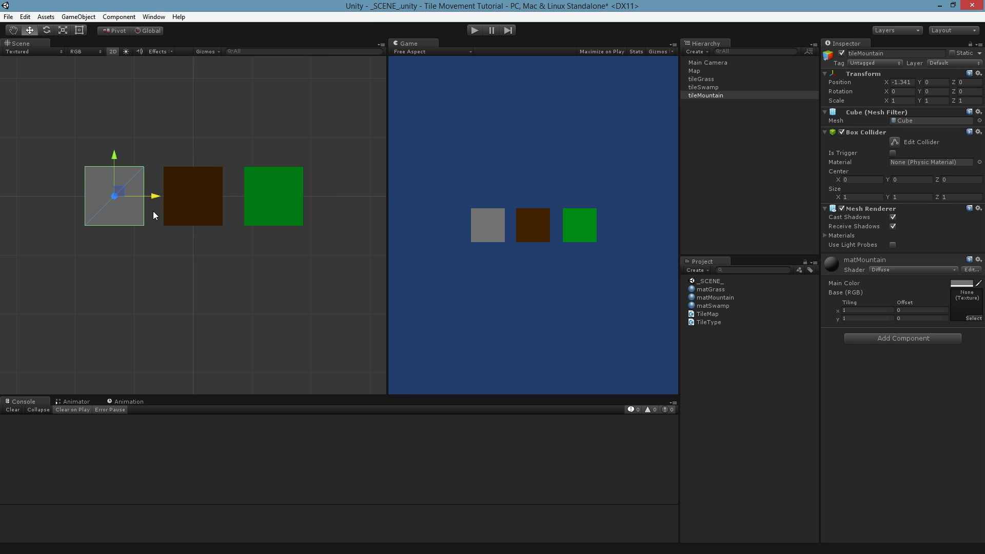
{"action": "left_click", "coordinate": [273, 195]}
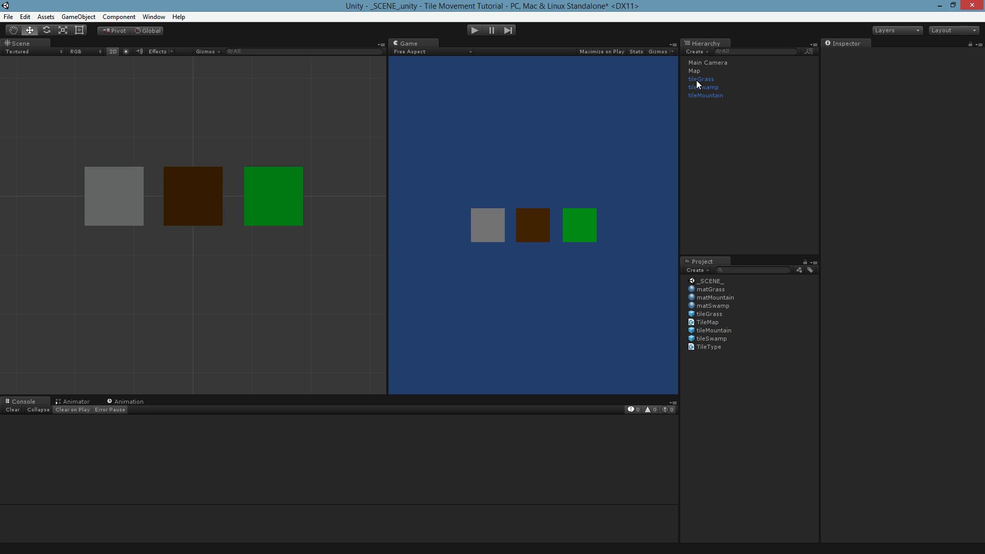
Assign the tileGrass, tileSwamp and tileMountain prefabs to Map's Tile Visual Prefab slots.
{"action": "left_click", "coordinate": [693, 71]}
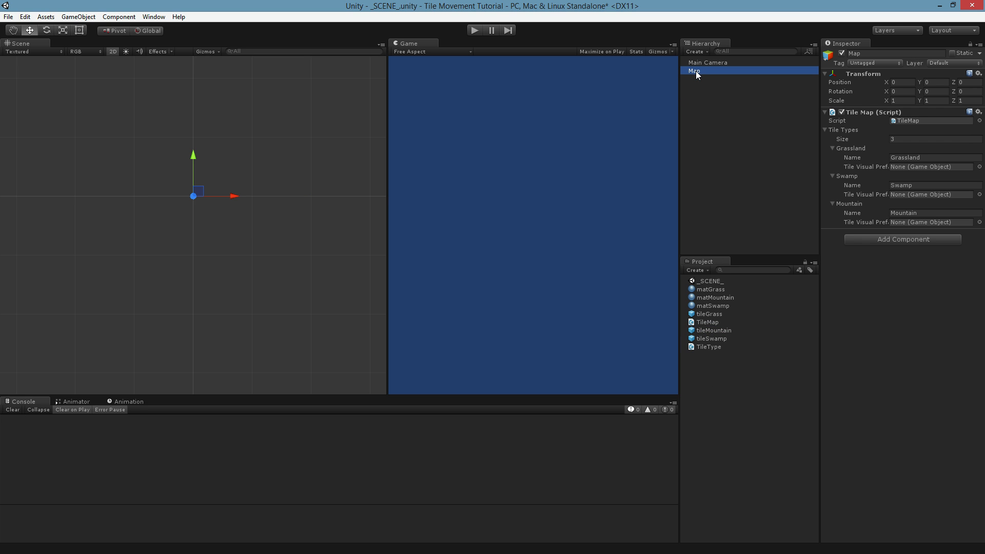
{"action": "mouse_move", "coordinate": [715, 264]}
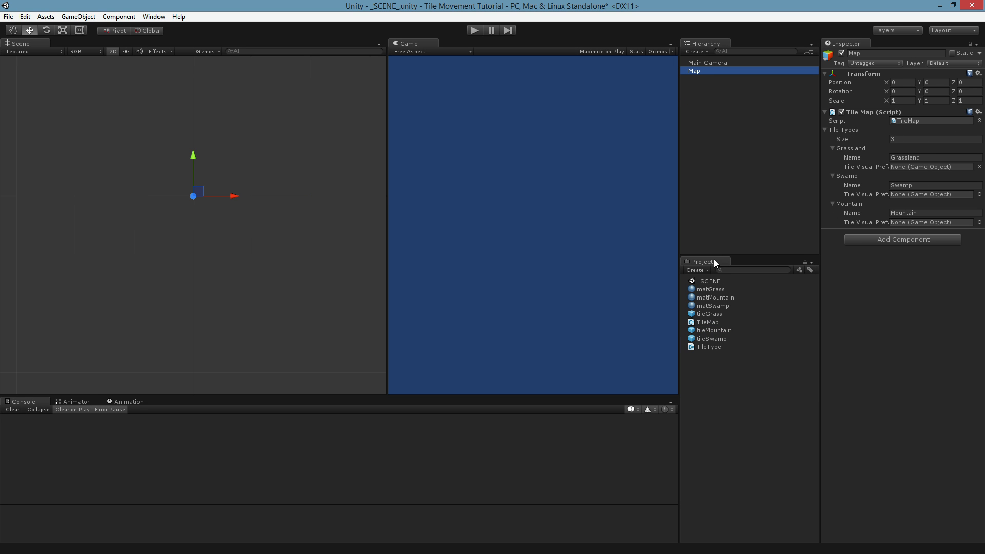
{"action": "left_click", "coordinate": [710, 314]}
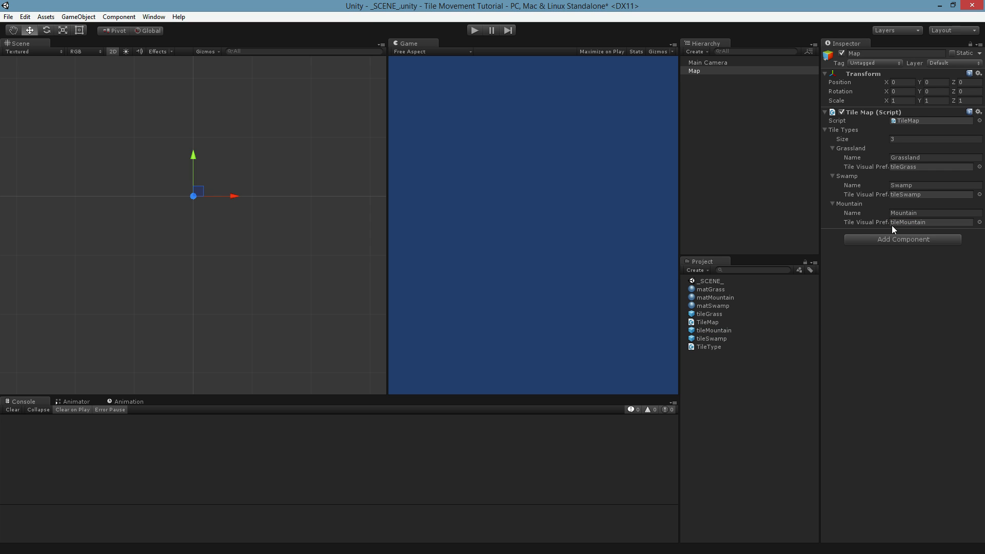
{"action": "mouse_move", "coordinate": [632, 111]}
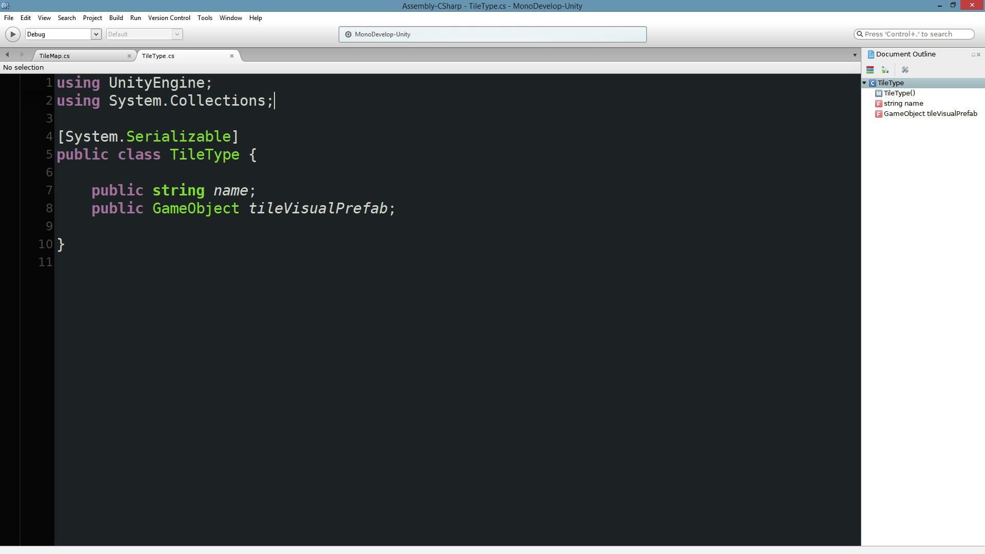
{"action": "left_click", "coordinate": [55, 56]}
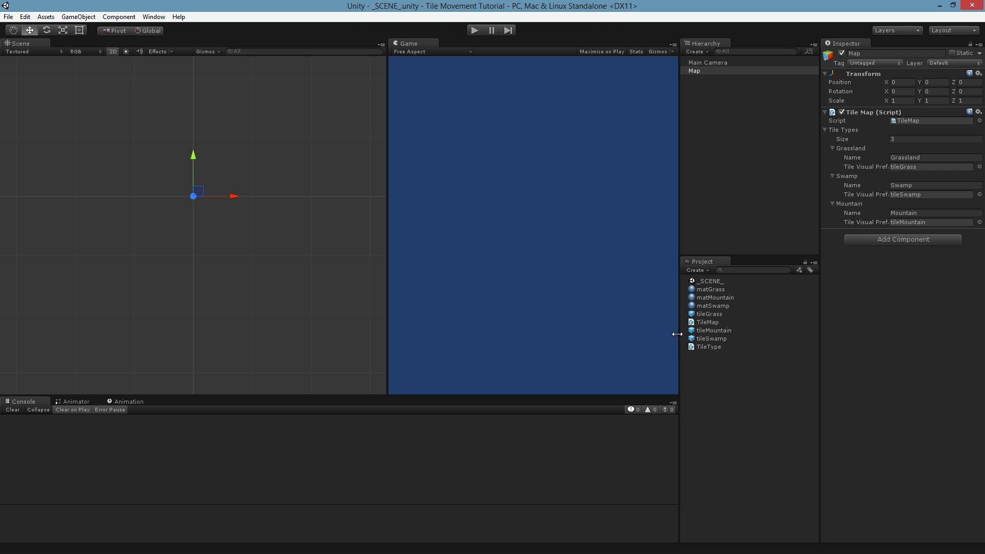
{"action": "mouse_move", "coordinate": [764, 279]}
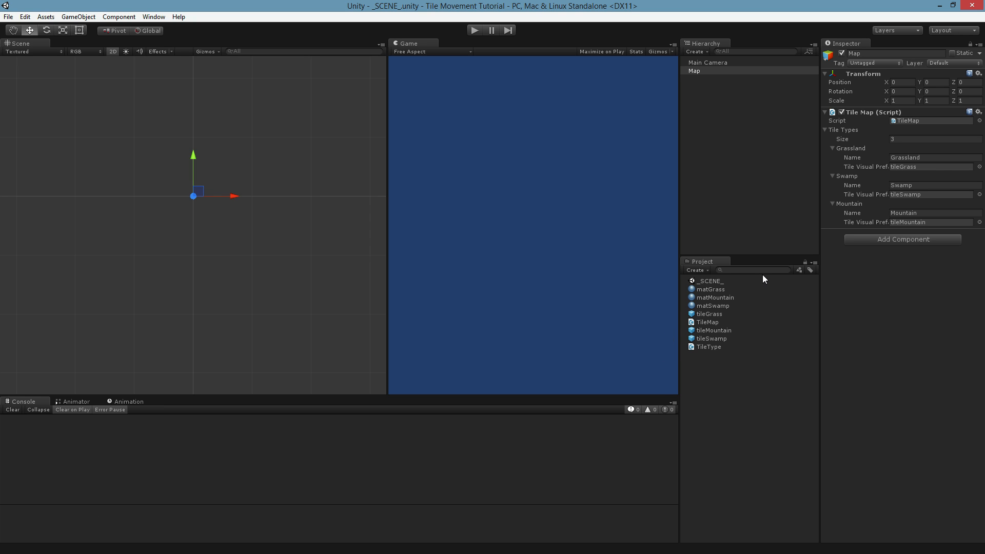
{"action": "mouse_move", "coordinate": [923, 148]}
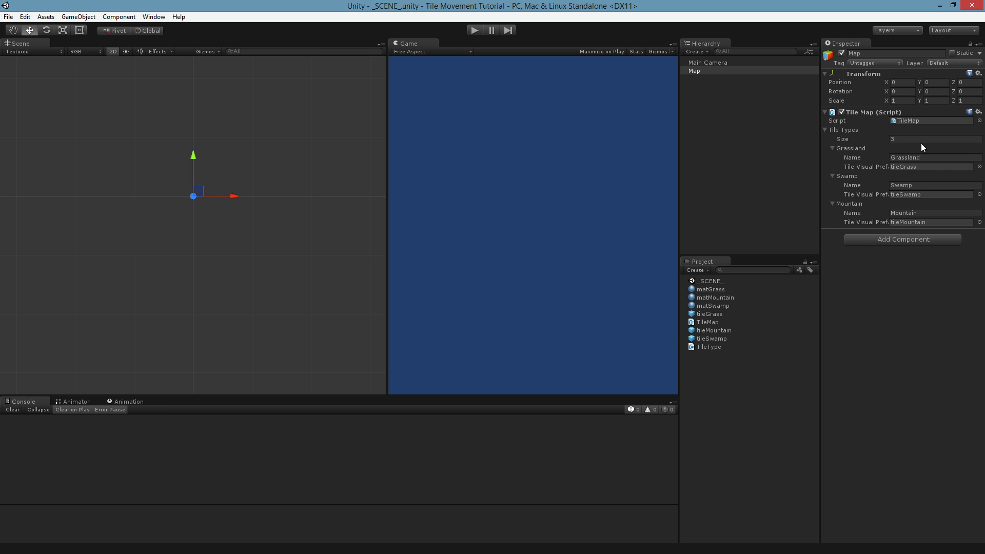
{"action": "mouse_move", "coordinate": [754, 80]}
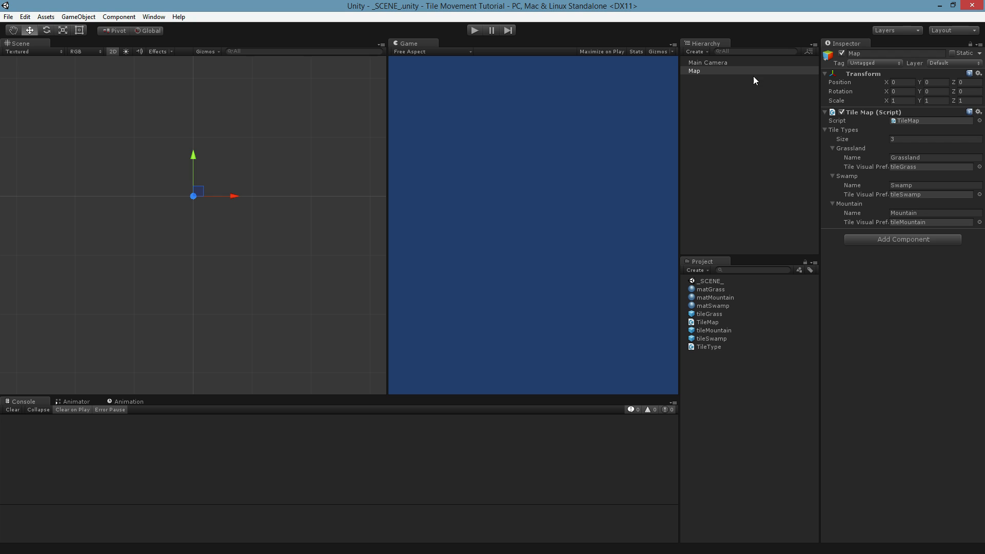
{"action": "mouse_move", "coordinate": [913, 174]}
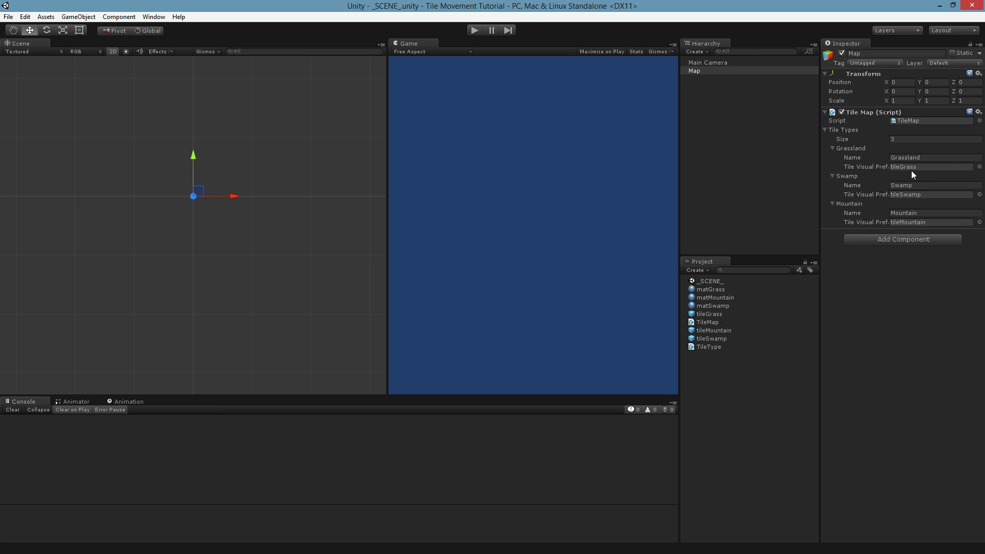
{"action": "mouse_move", "coordinate": [650, 150]}
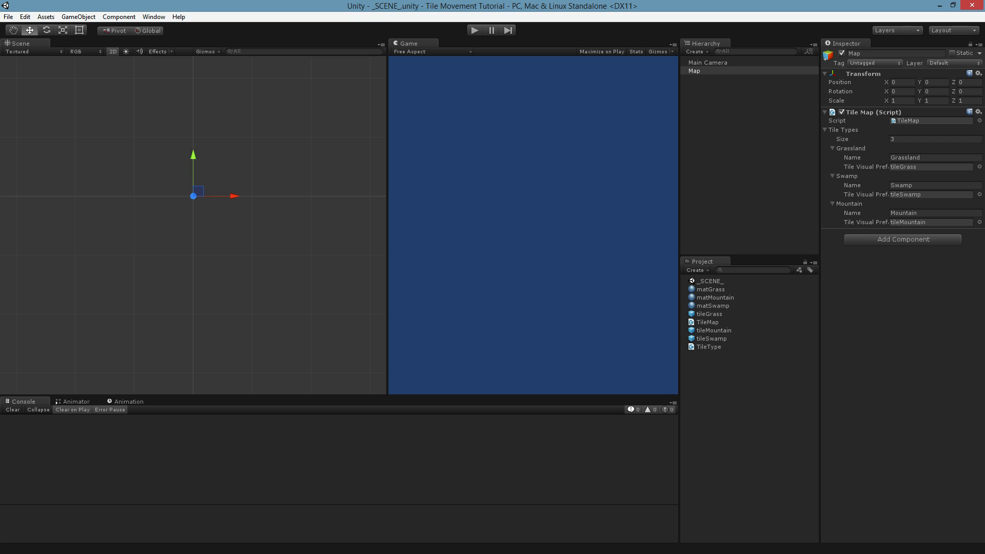
{"action": "mouse_move", "coordinate": [314, 308]}
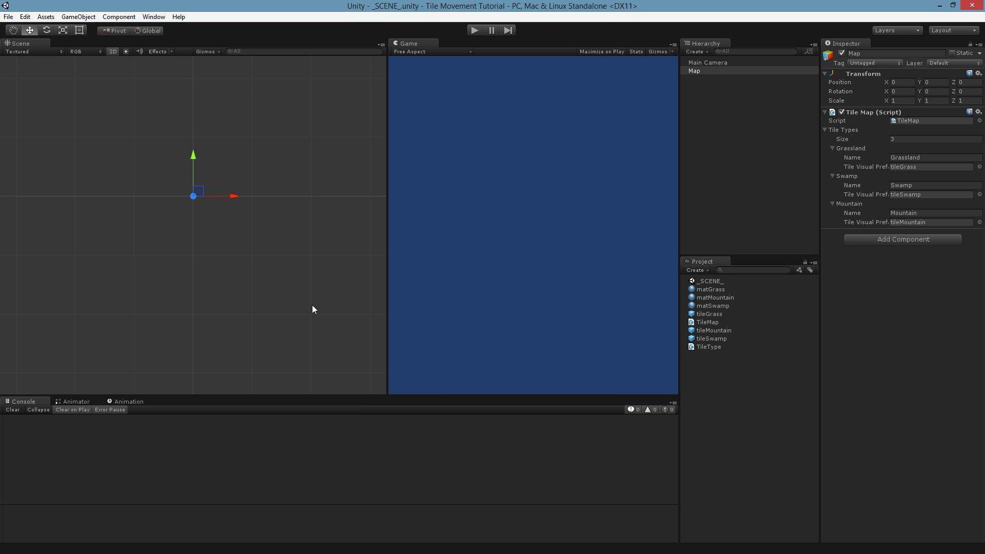
{"action": "mouse_move", "coordinate": [298, 309]}
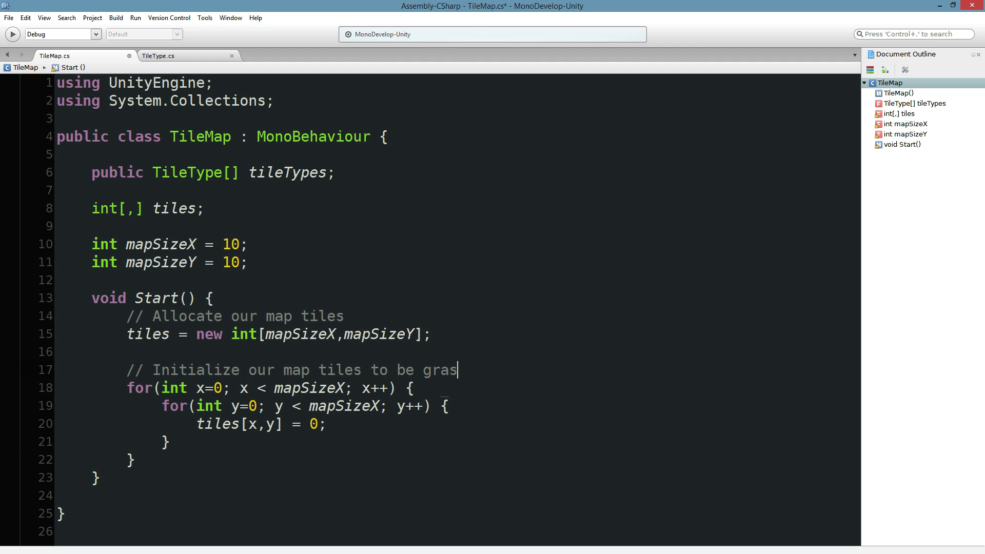
Add the comment 'Let's make a u-shaped mountain range' after the grass loop in Start.
{"action": "type", "text": "s"}
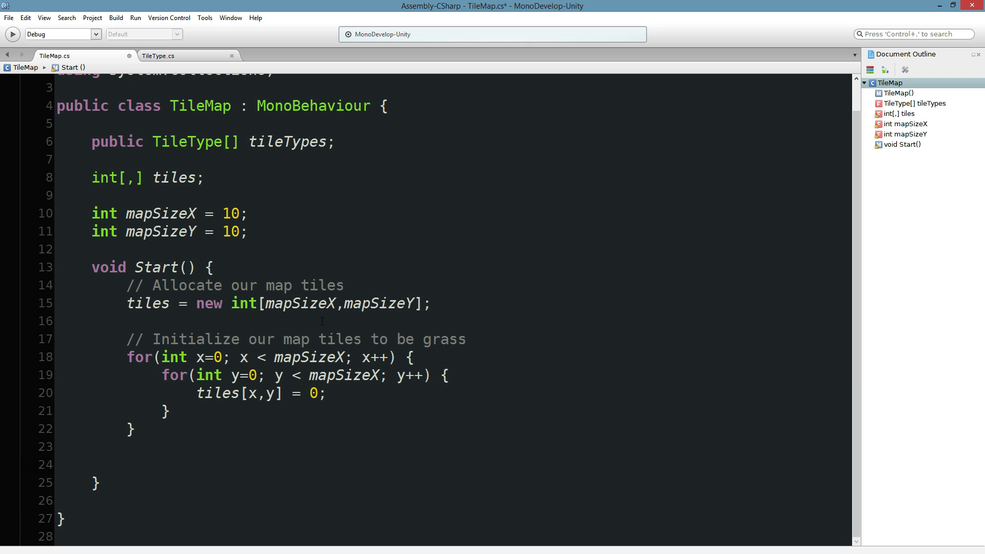
{"action": "left_click", "coordinate": [126, 465]}
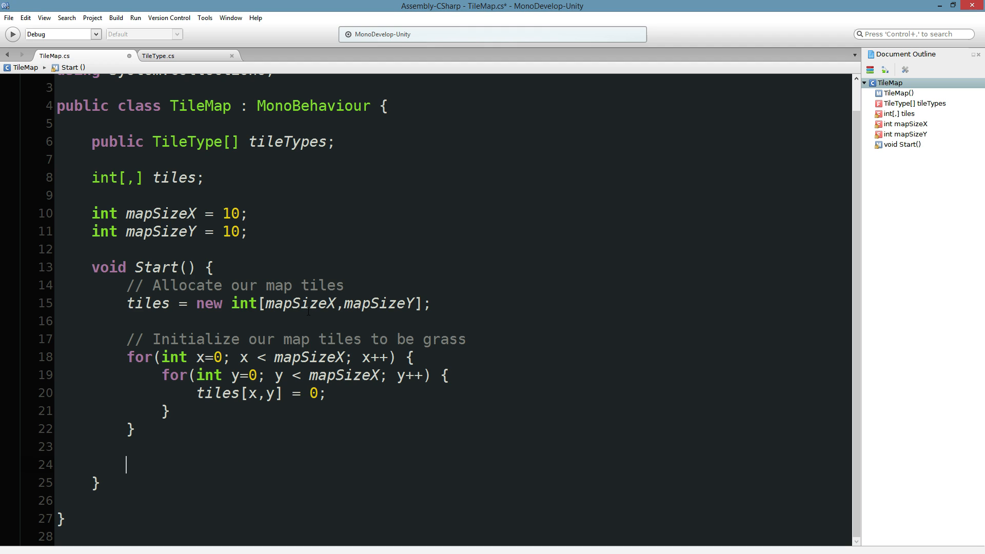
{"action": "type", "text": "// Lte"}
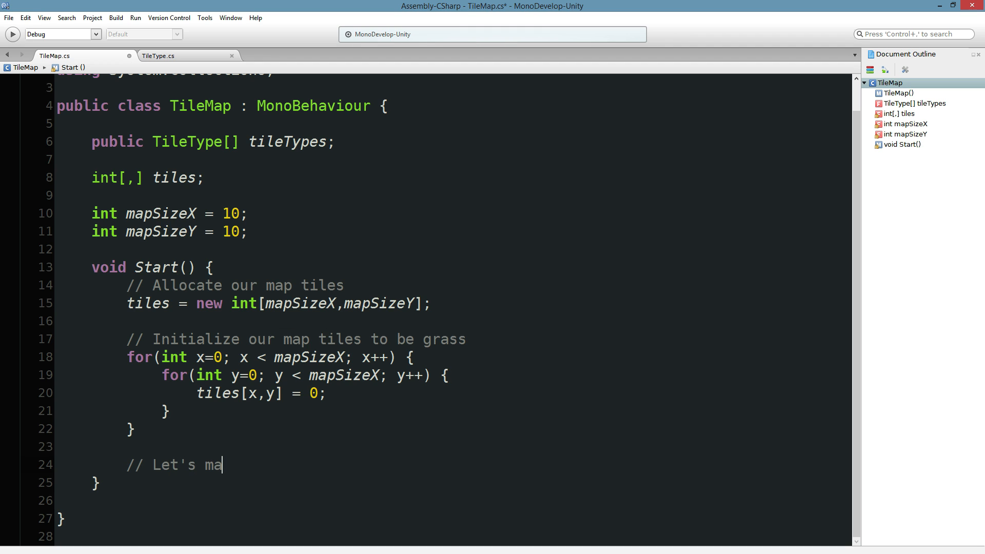
{"action": "type", "text": "ke a u-shap"}
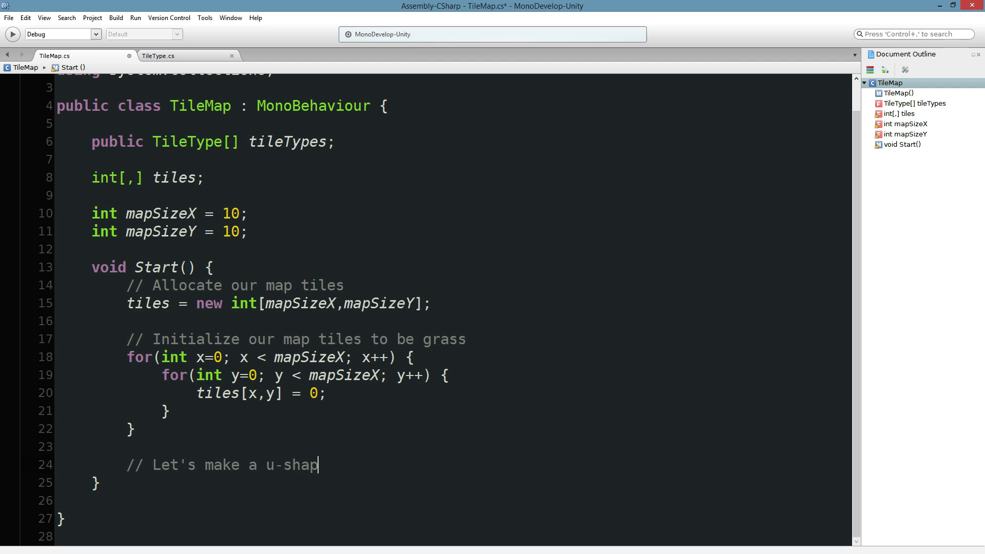
{"action": "type", "text": "ed mounta"}
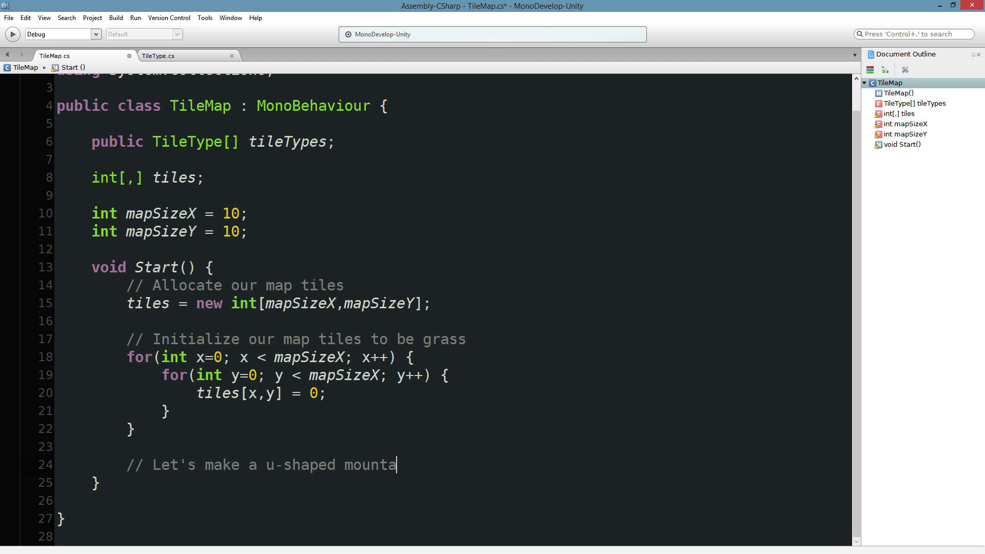
{"action": "type", "text": "in range"}
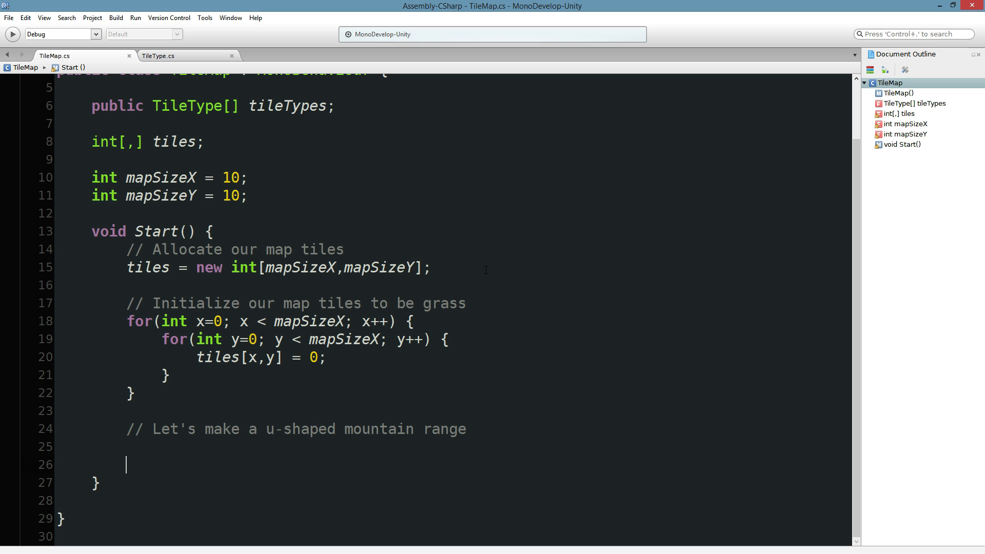
Write tiles[x, y] = 2; lines for row 4 and the side columns forming the U-shaped range.
{"action": "type", "text": "tiles["}
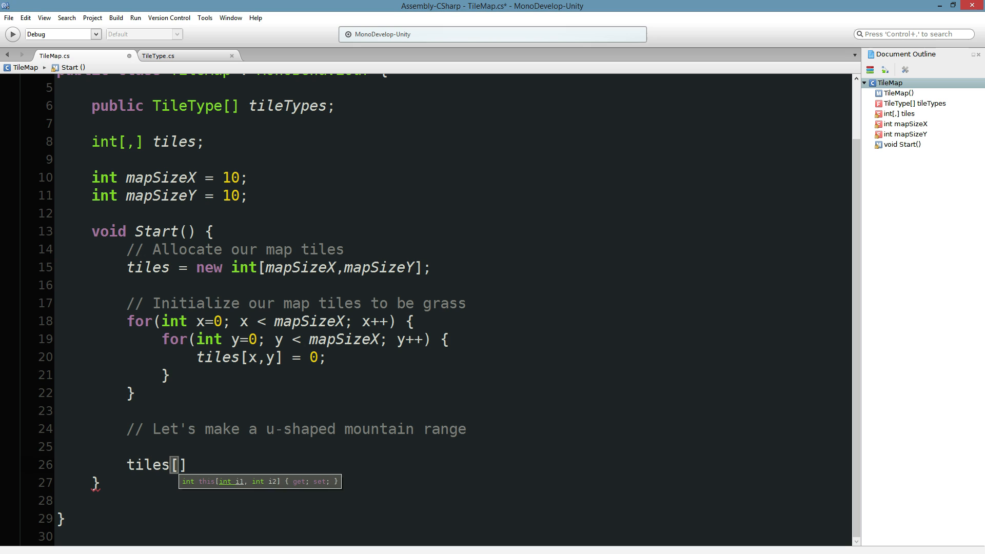
{"action": "type", "text": "4, 4"}
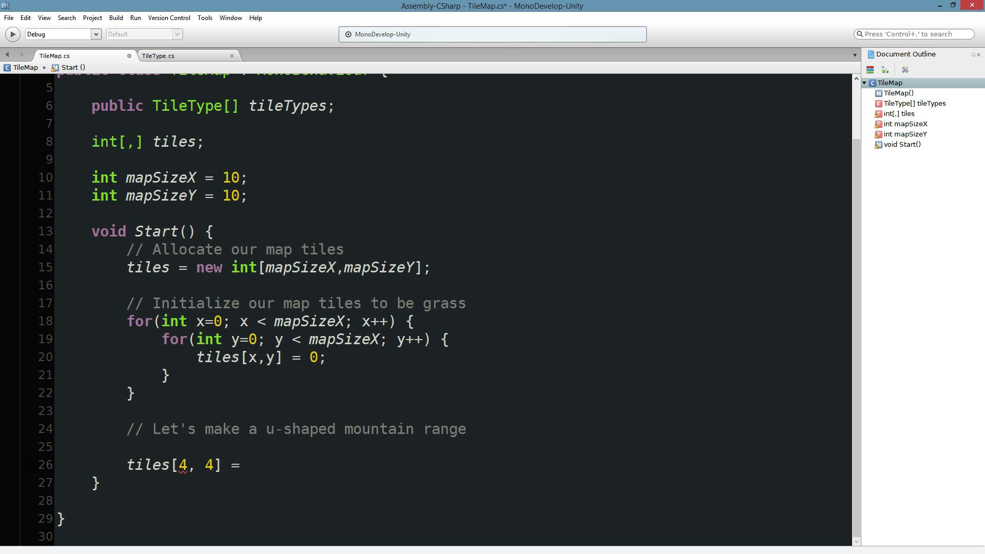
{"action": "type", "text": "2;"}
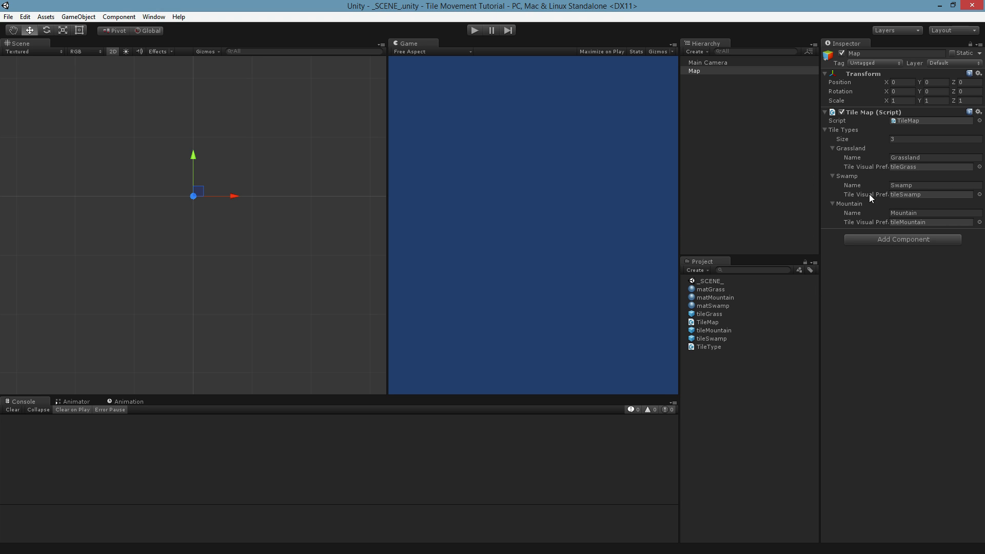
{"action": "mouse_move", "coordinate": [916, 198]}
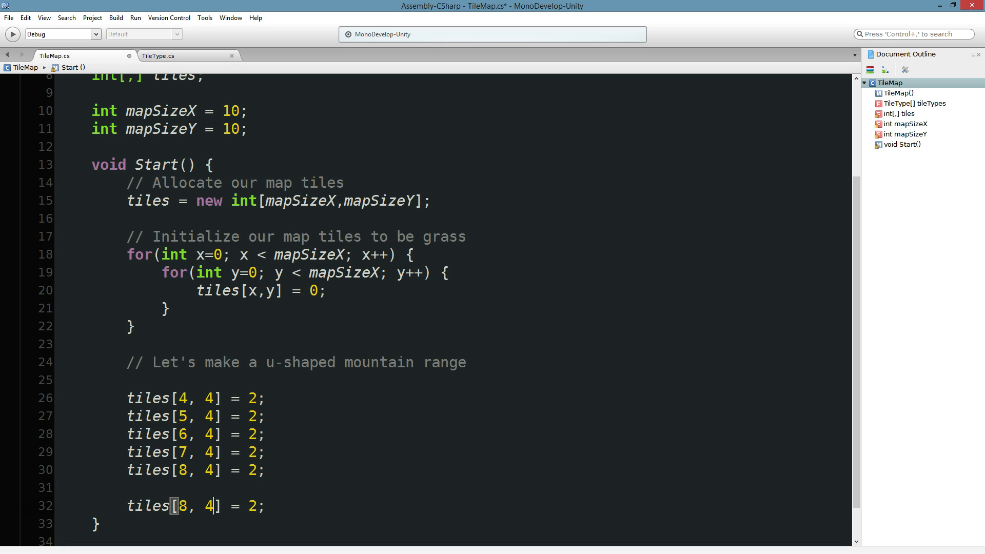
{"action": "type", "text": "5"}
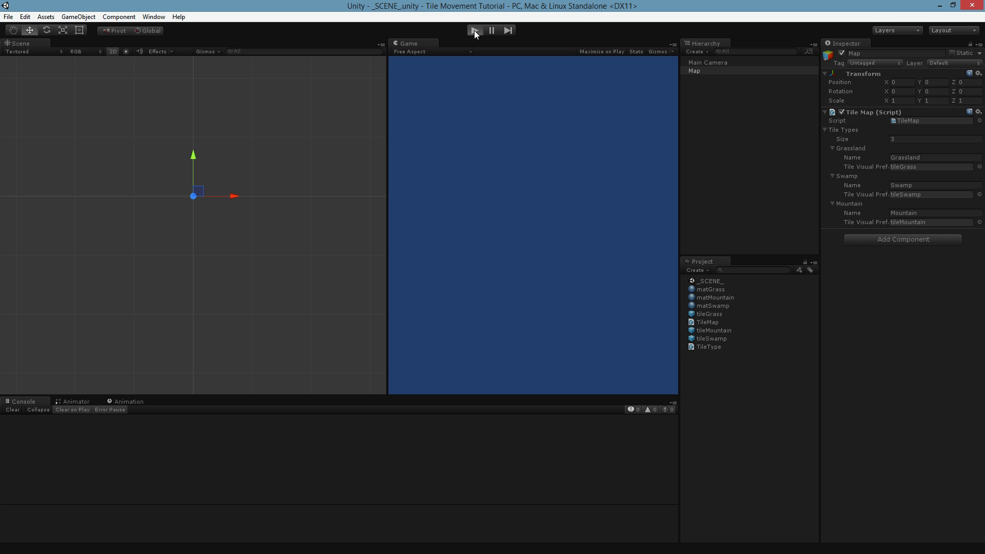
{"action": "left_click", "coordinate": [475, 30]}
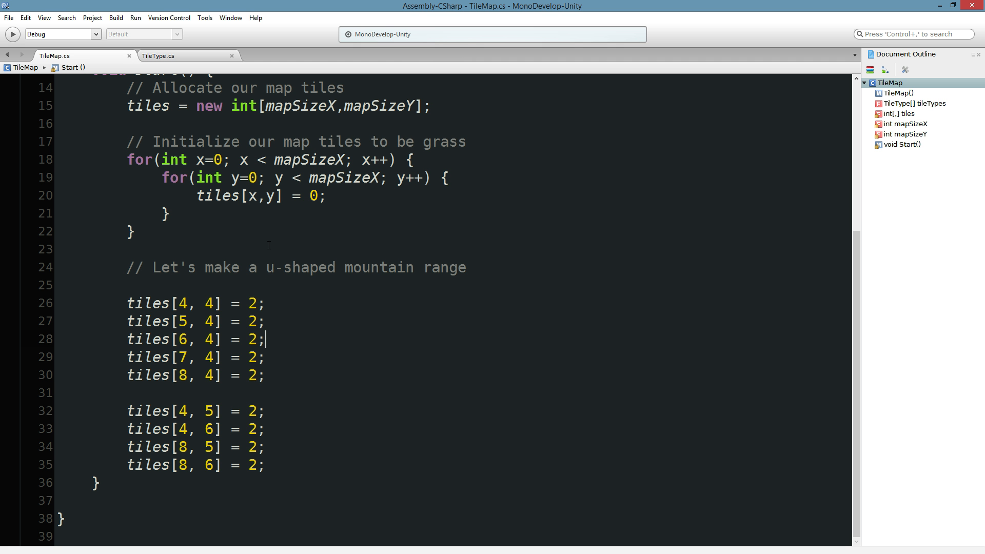
Add a comment in Start about spawning the visual prefabs now that the map data exists.
{"action": "scroll", "scroll_direction": "up", "scroll_amount": 3}
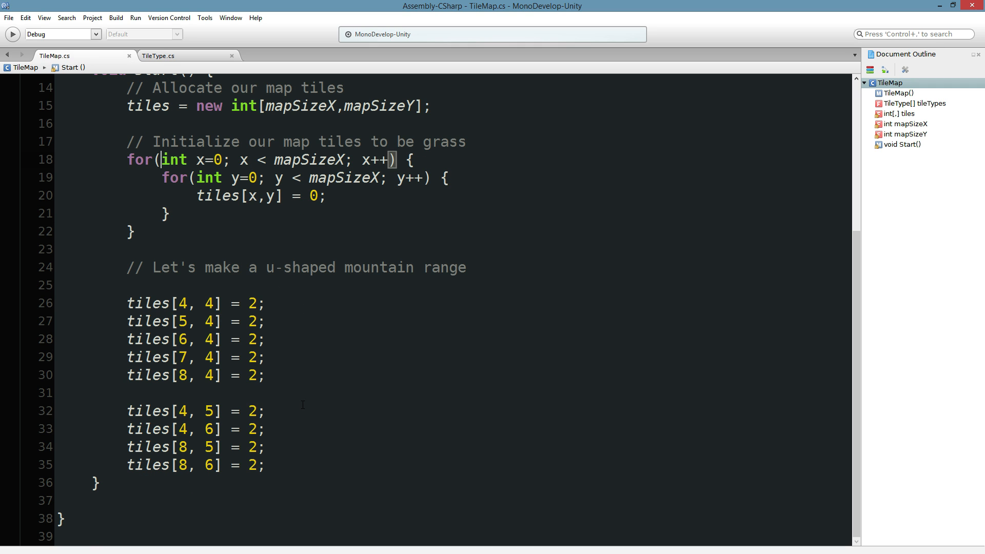
{"action": "type", "text": "//"}
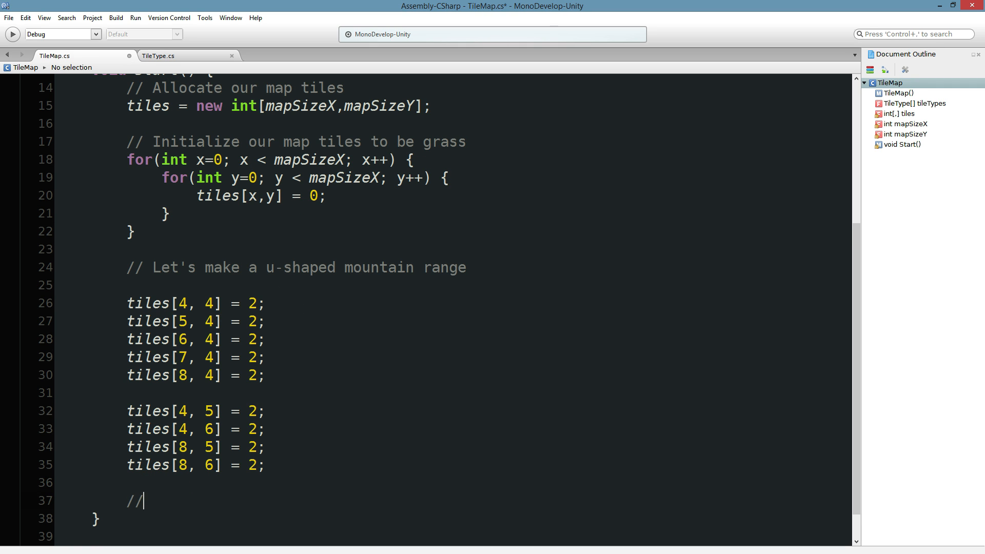
{"action": "type", "text": "Now that we have"}
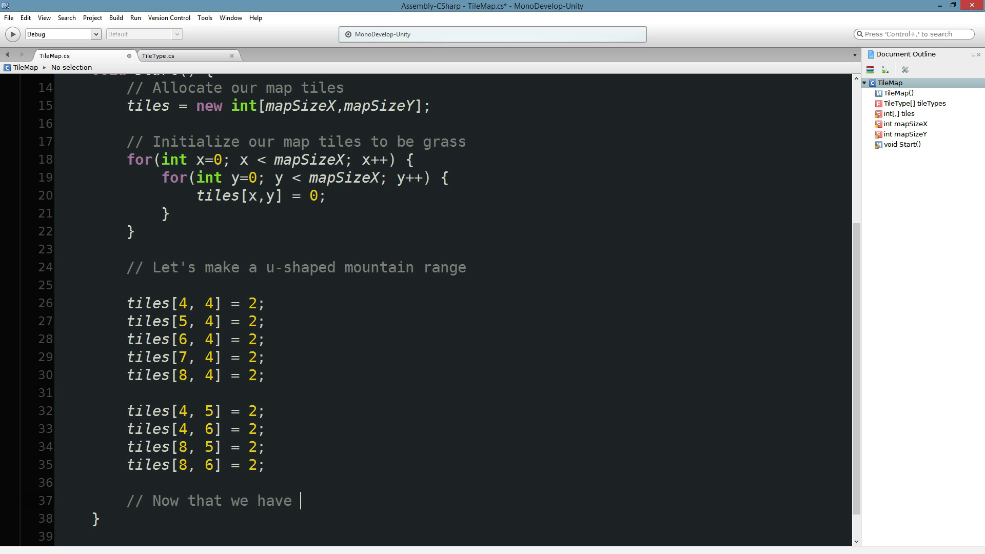
{"action": "type", "text": "all of our map data,"}
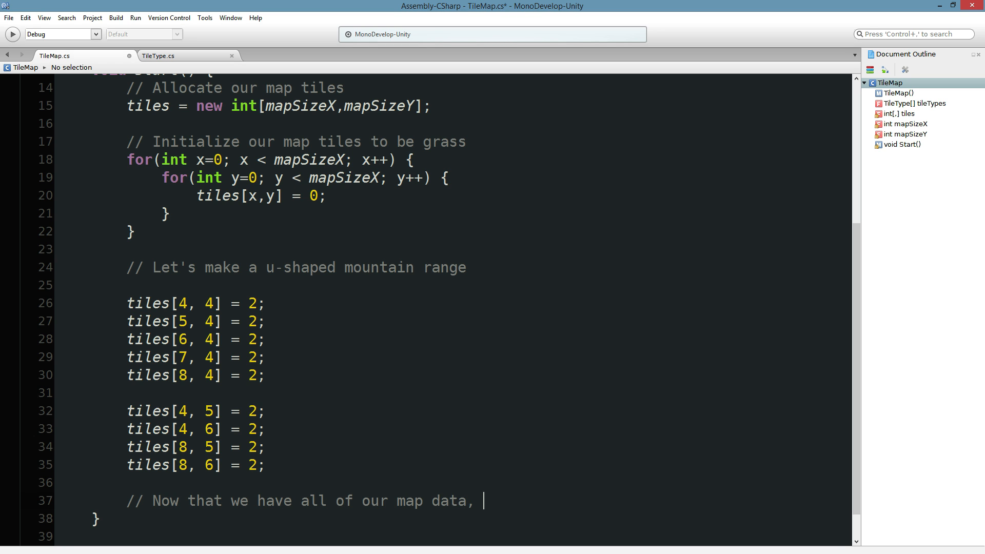
{"action": "type", "text": "let's spawn the"}
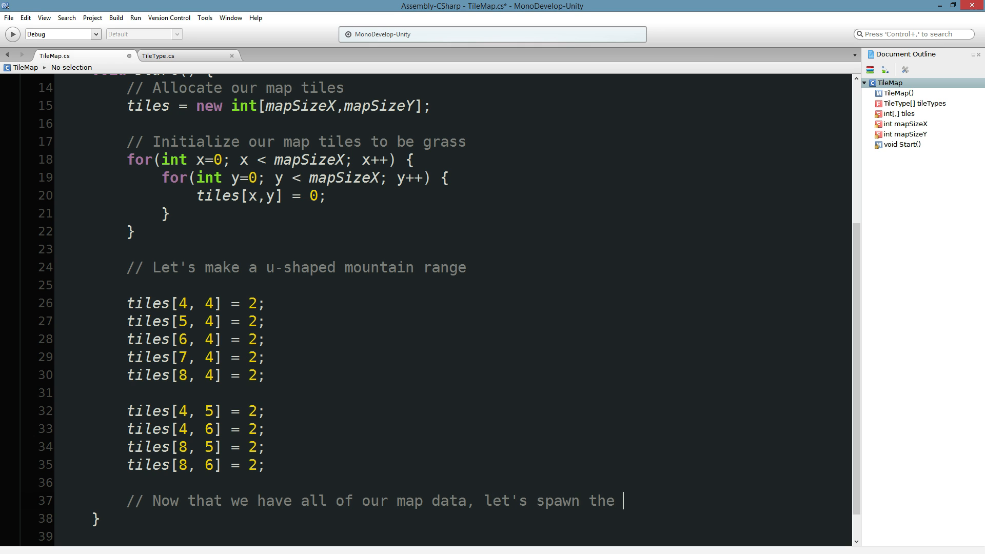
{"action": "type", "text": "visual pref"}
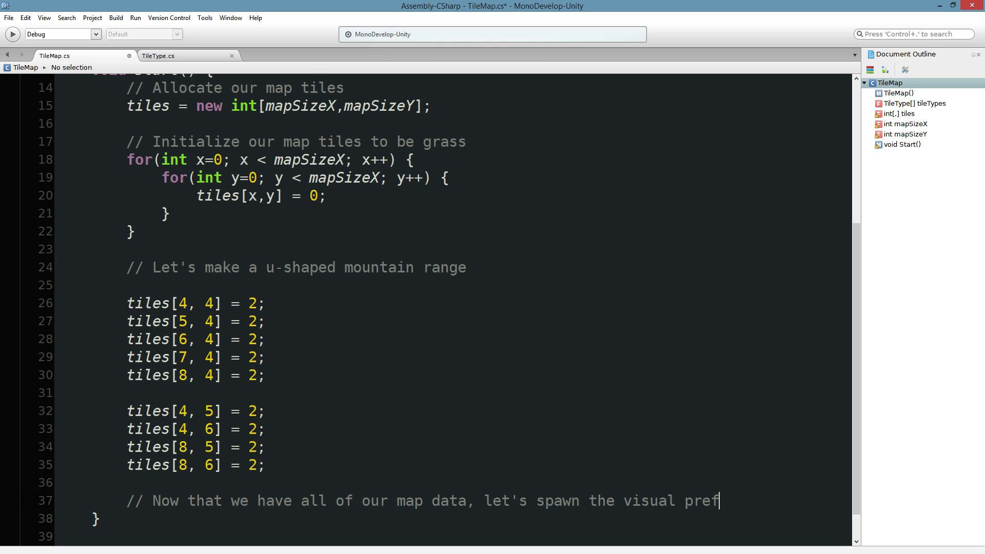
{"action": "type", "text": "abs"}
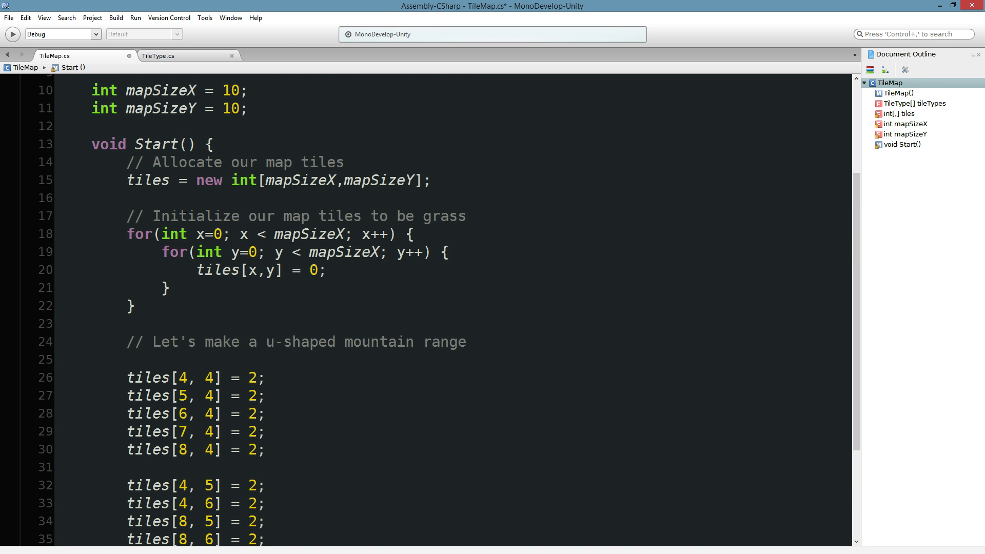
Call GenerateMapVisual() from Start and define void GenerateMapVisual() with the nested loops.
{"action": "scroll", "scroll_direction": "down", "scroll_amount": 3}
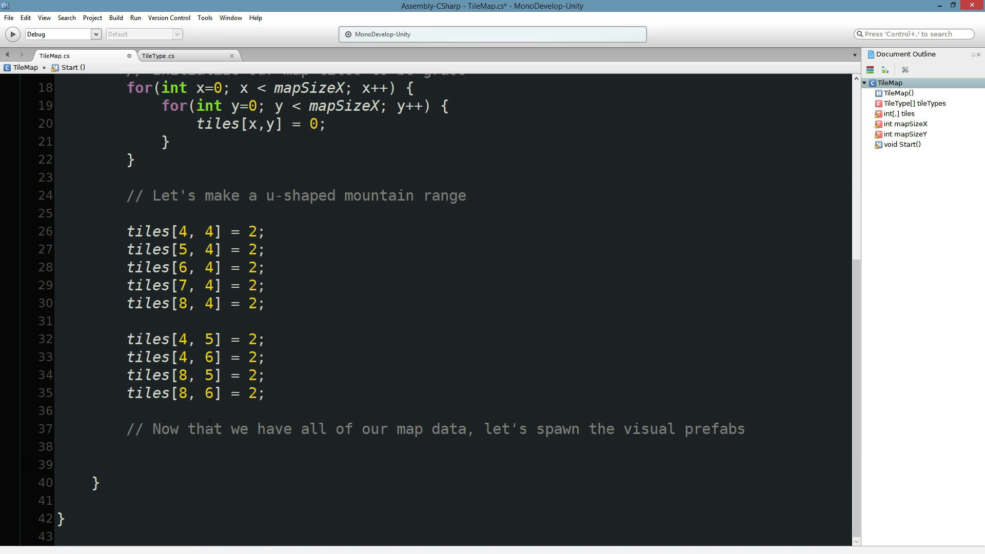
{"action": "type", "text": "Generate"}
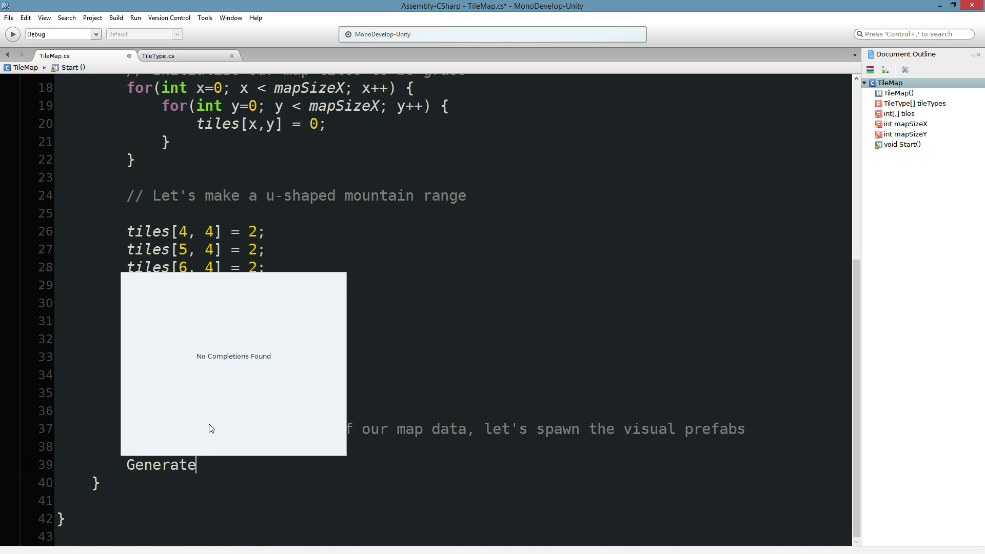
{"action": "type", "text": "MapVisual();"}
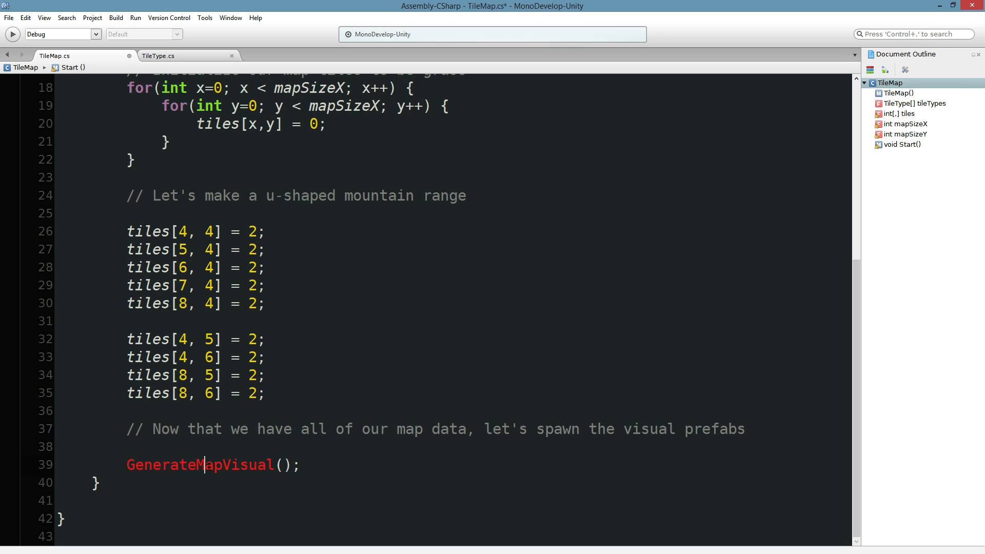
{"action": "type", "text": "void GenerateMapVisual"}
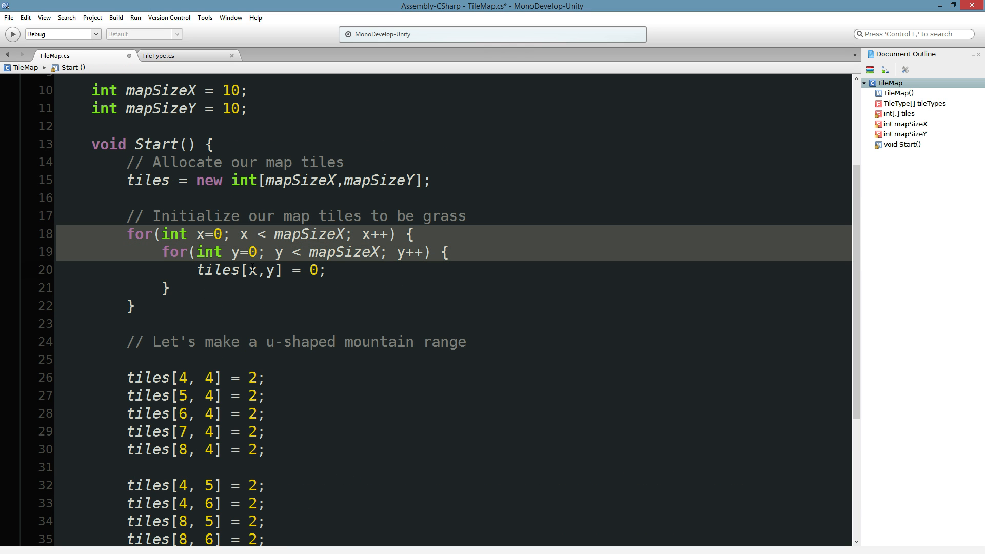
{"action": "scroll", "scroll_direction": "down", "scroll_amount": 3}
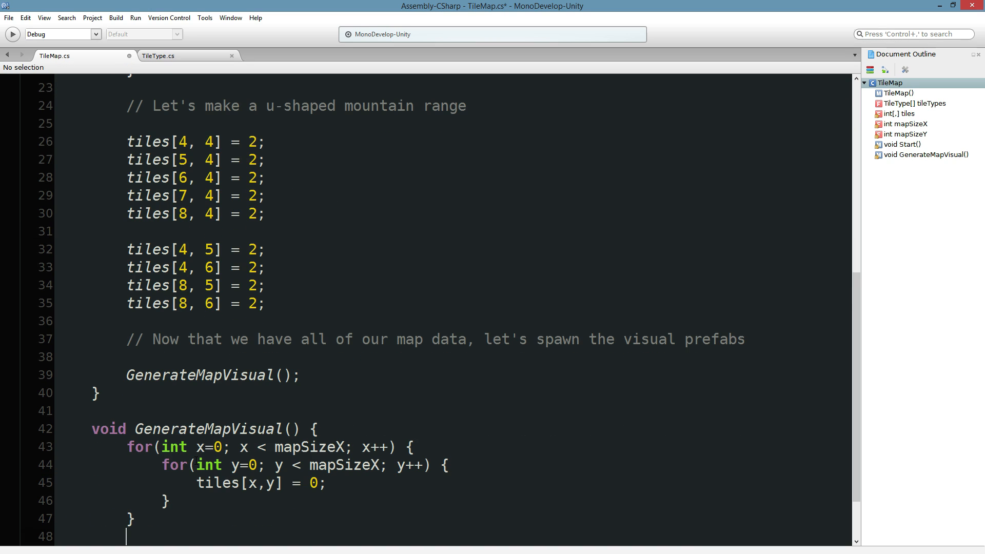
Replace the copied assignment in the inner loop with an unfinished Instantiate( call.
{"action": "key", "text": "Delete"}
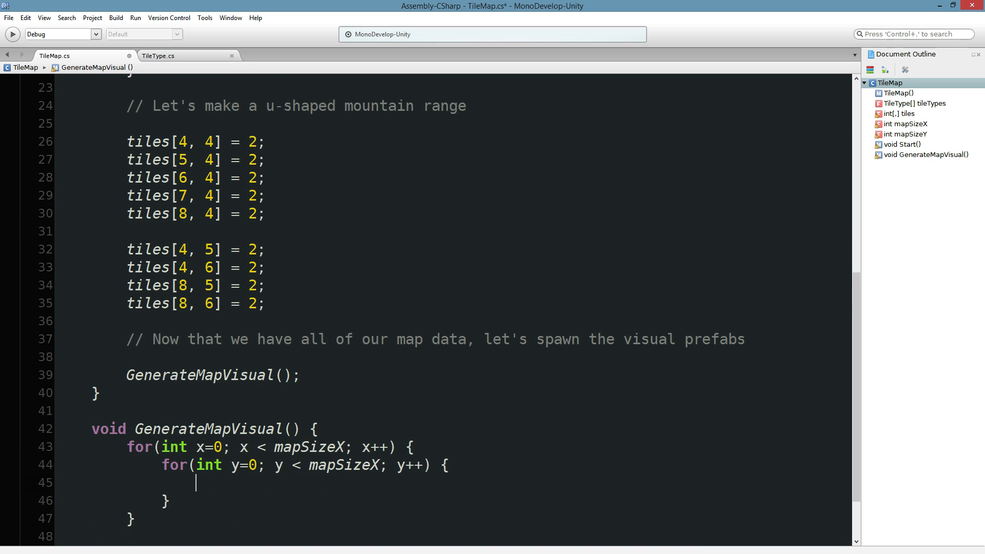
{"action": "key", "text": "Return"}
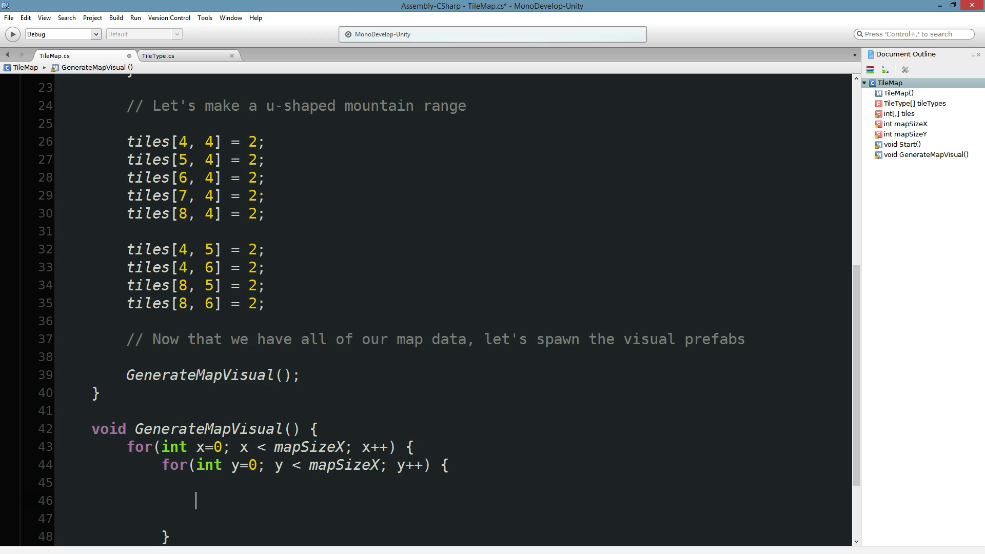
{"action": "type", "text": "Instantiate("}
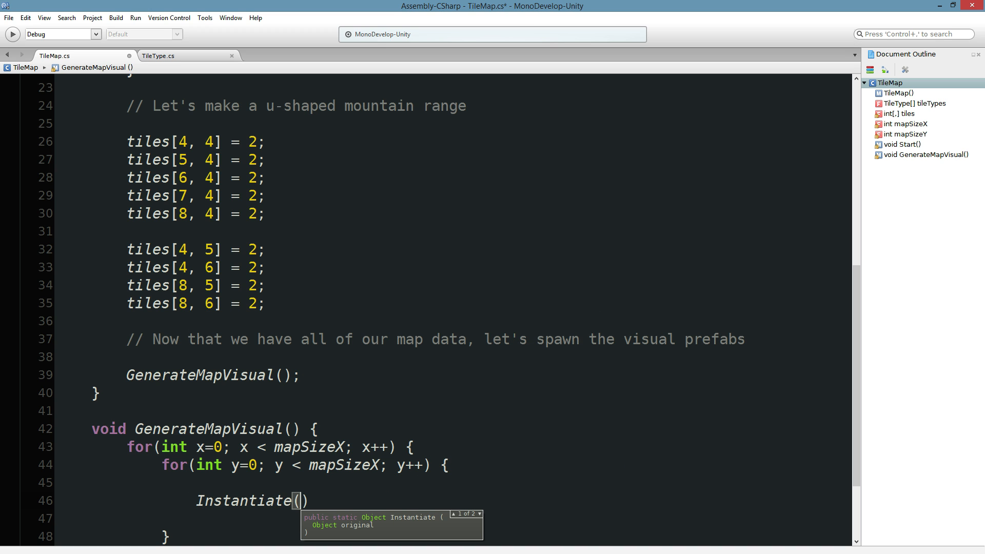
{"action": "type", "text": "\" \""}
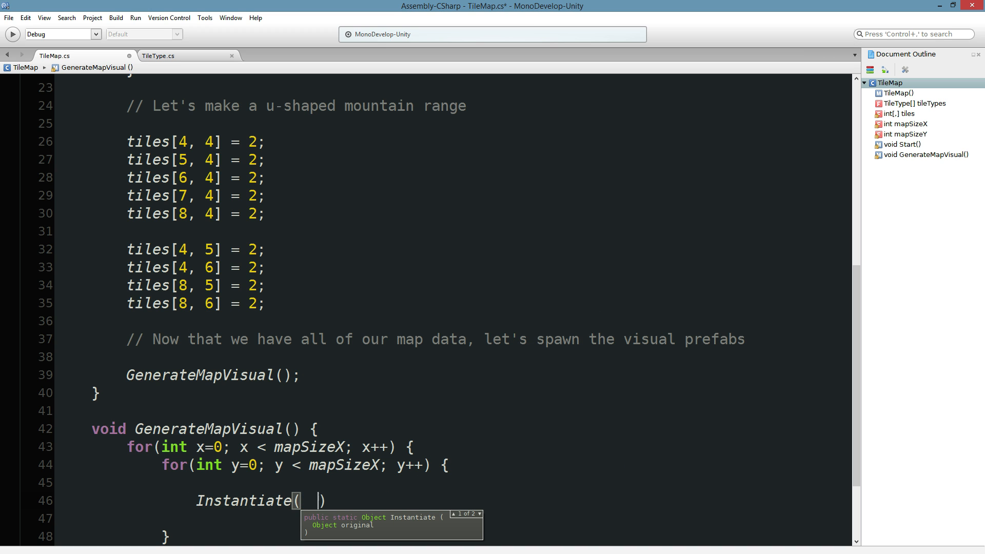
{"action": "type", "text": "tileTypes"}
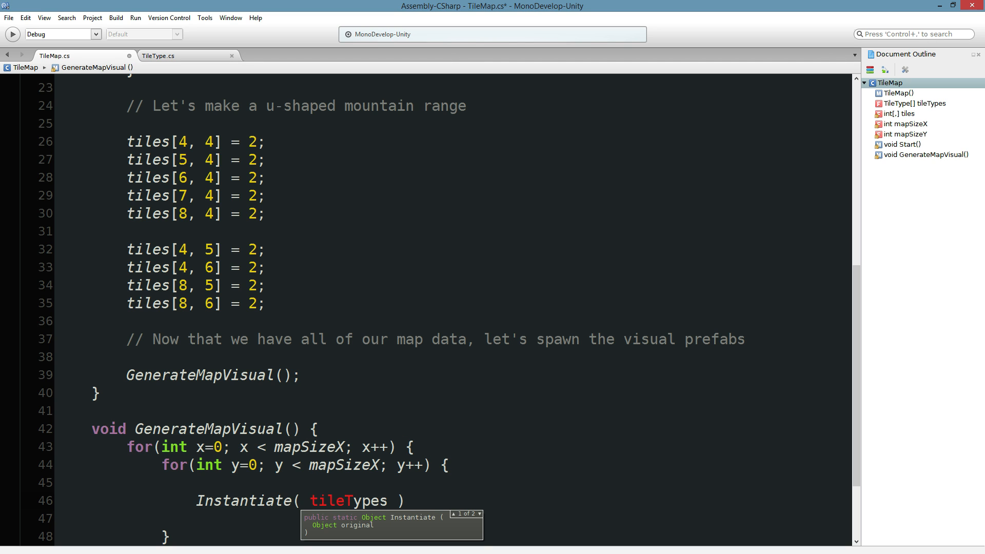
{"action": "type", "text": "["}
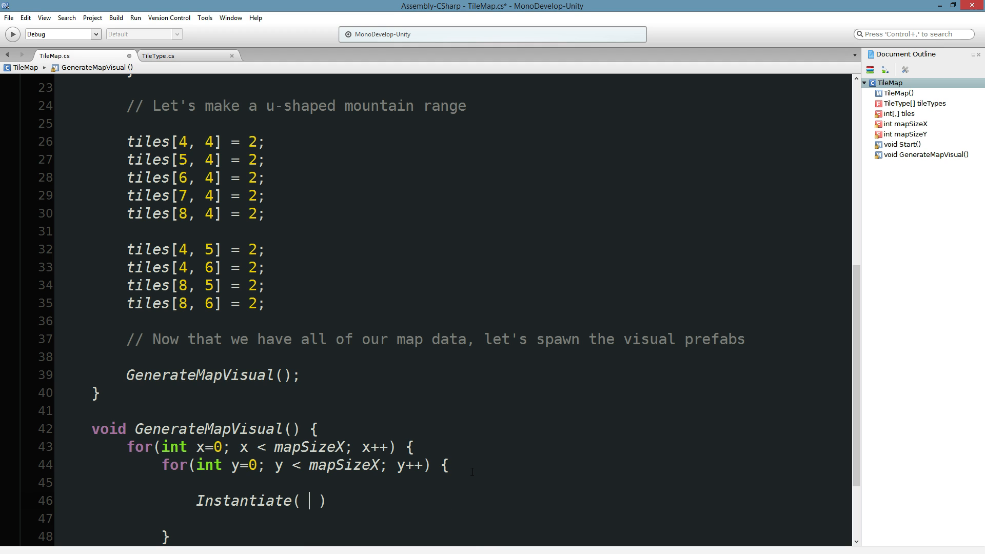
Declare TileType tt = tileTypes[ tiles[x,y] ]; before the Instantiate call.
{"action": "type", "text": "T"}
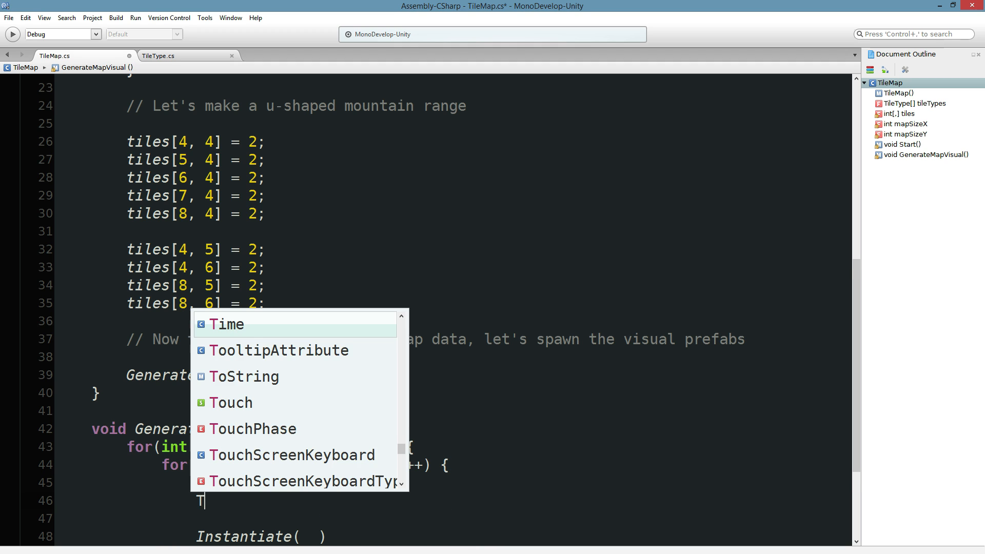
{"action": "type", "text": "ileType"}
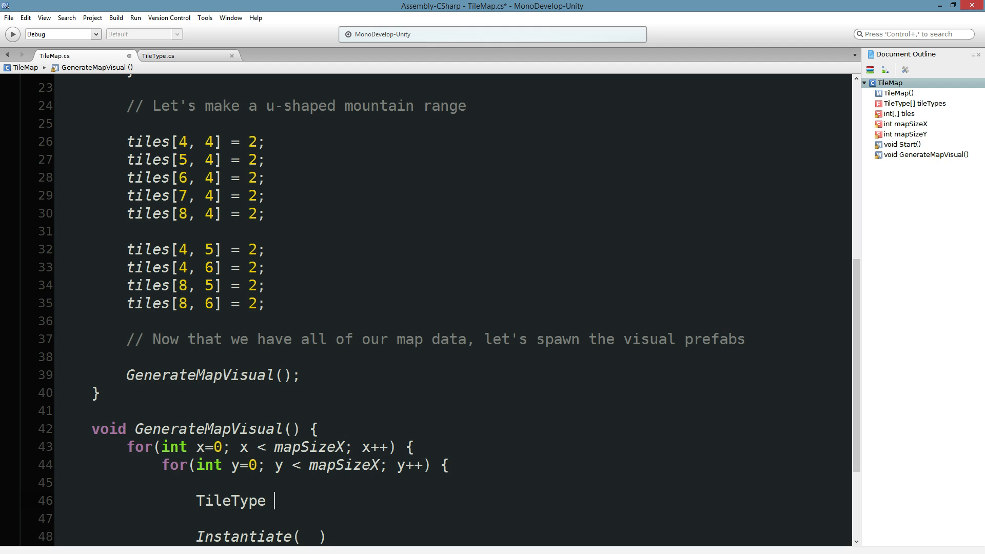
{"action": "type", "text": "tt"}
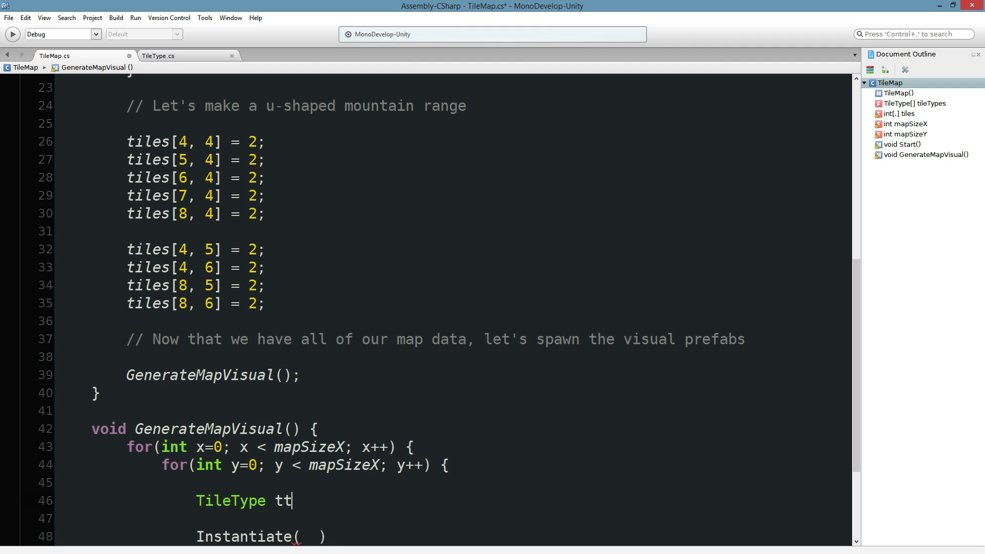
{"action": "type", "text": "= tileTypes[ ]"}
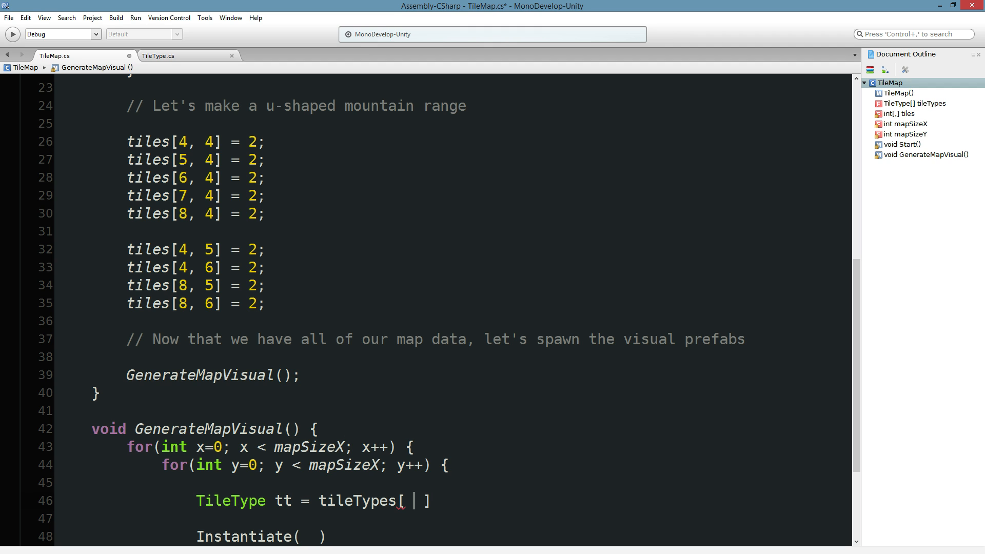
{"action": "type", "text": "tiles[]"}
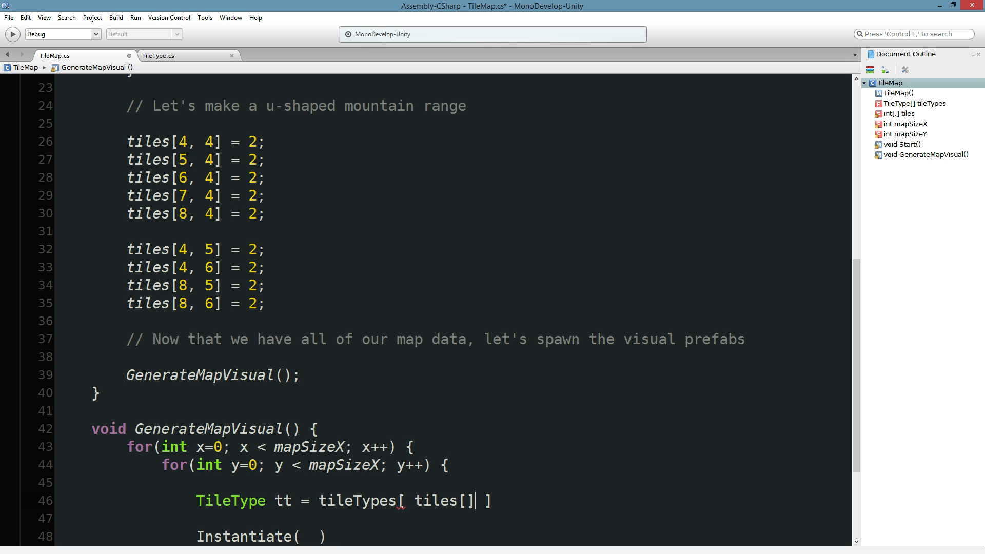
{"action": "type", "text": "x,y"}
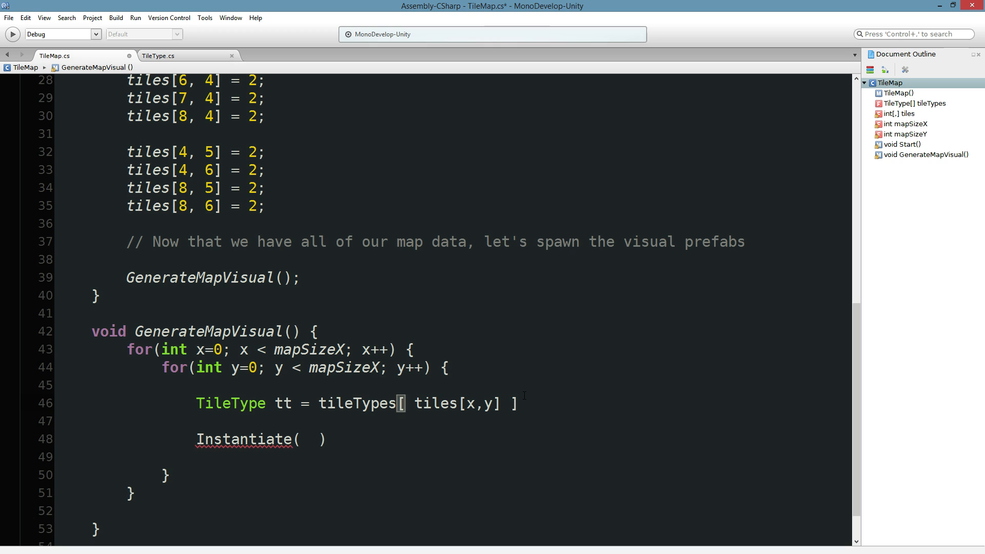
{"action": "type", "text": ";"}
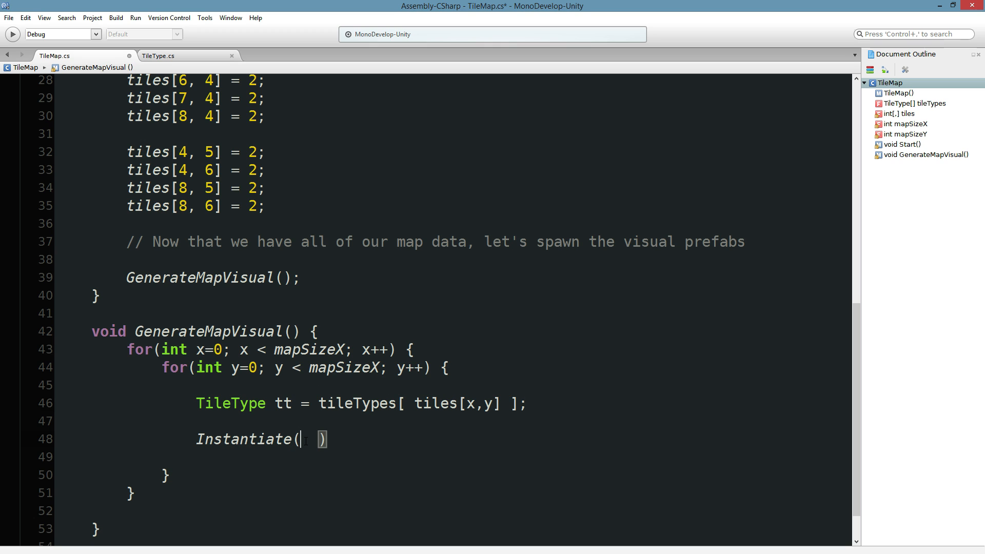
Complete Instantiate( tt.tileVisualPrefab, new Vector3(x, y, 0), Quaternion.identity ).
{"action": "type", "text": "tt.tileVisualPrefab"}
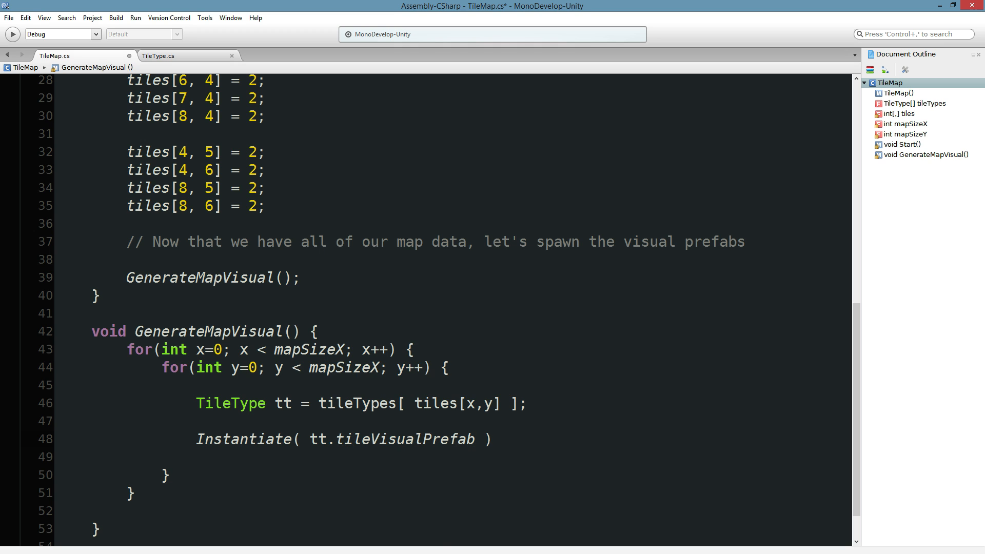
{"action": "left_click", "coordinate": [476, 438]}
{"action": "type", "text": ", x"}
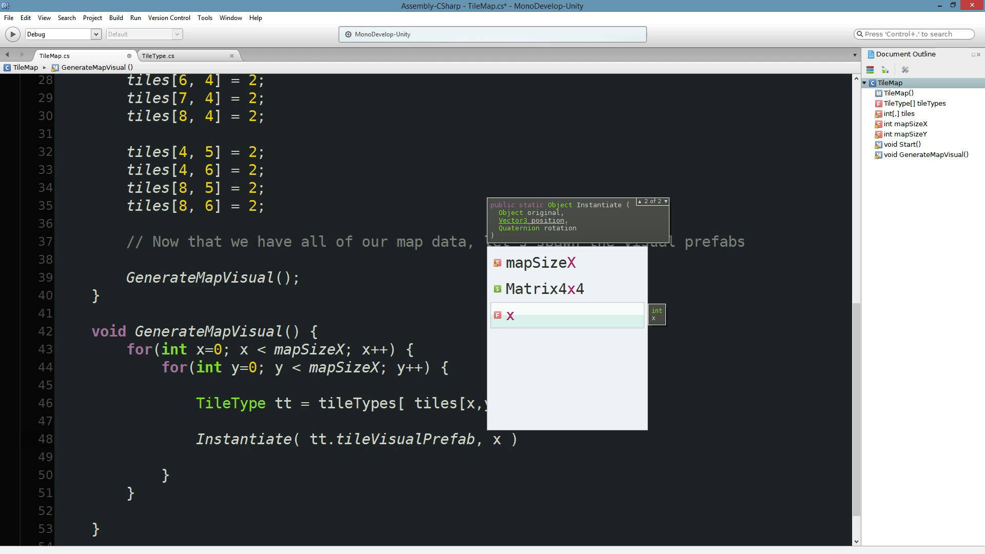
{"action": "type", "text": "new Vector3("}
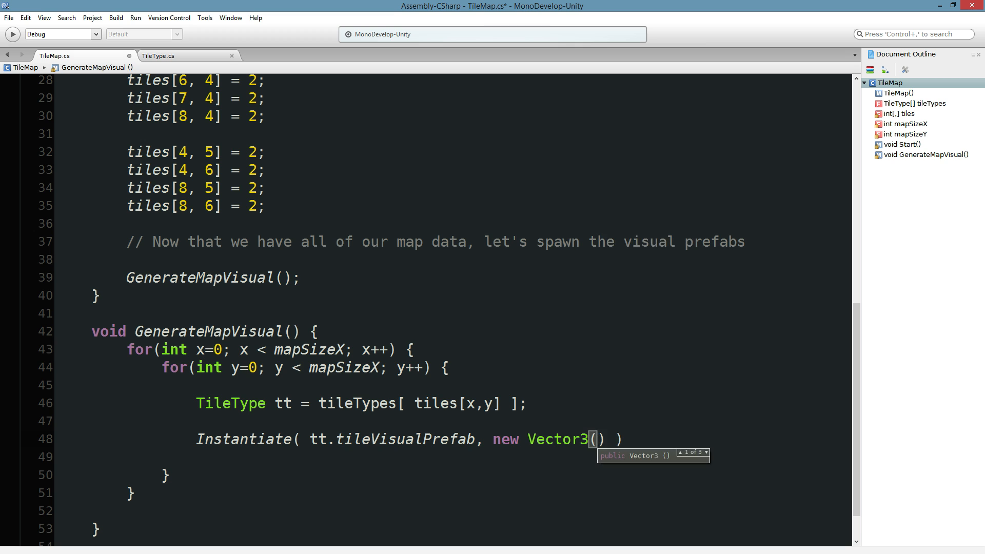
{"action": "type", "text": "x, y,"}
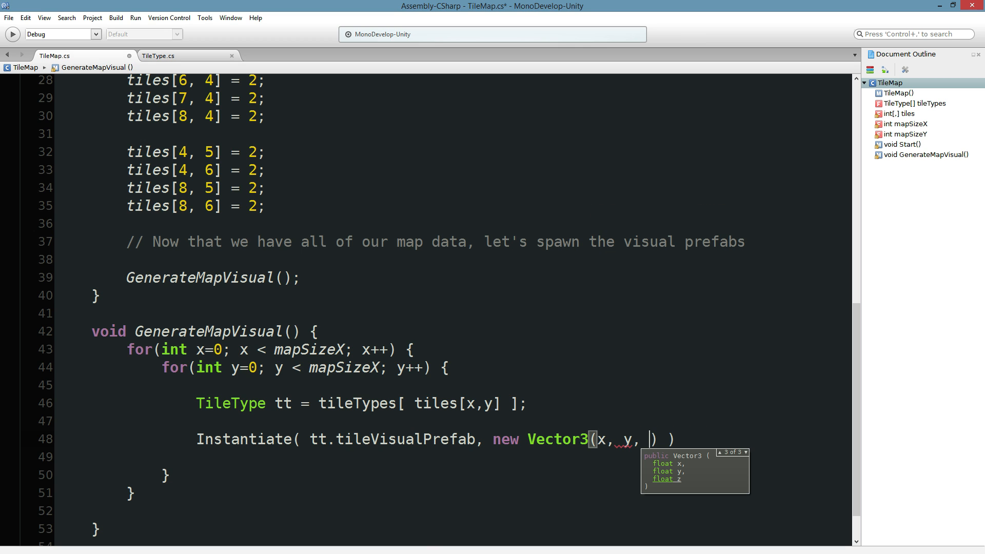
{"action": "type", "text": "0"}
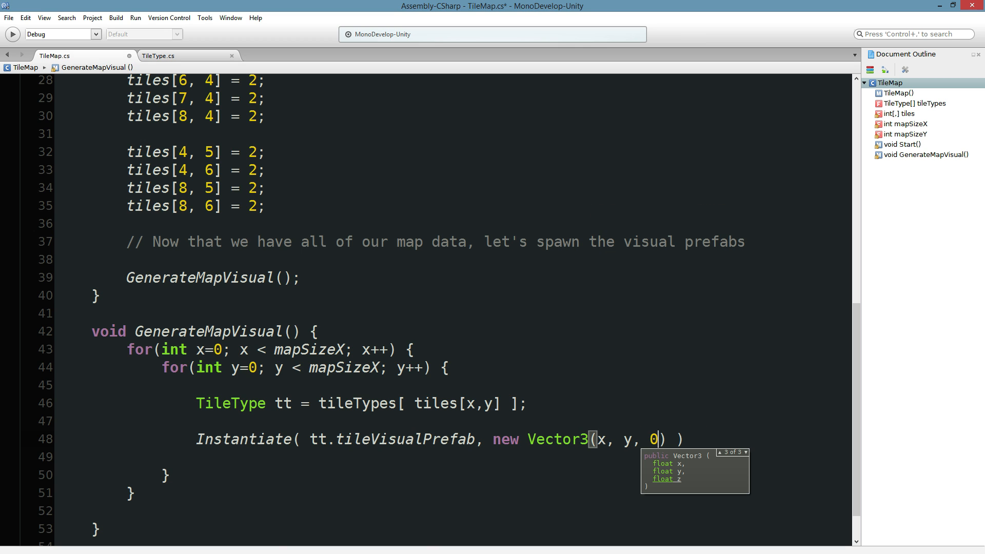
{"action": "type", "text": "), Qu"}
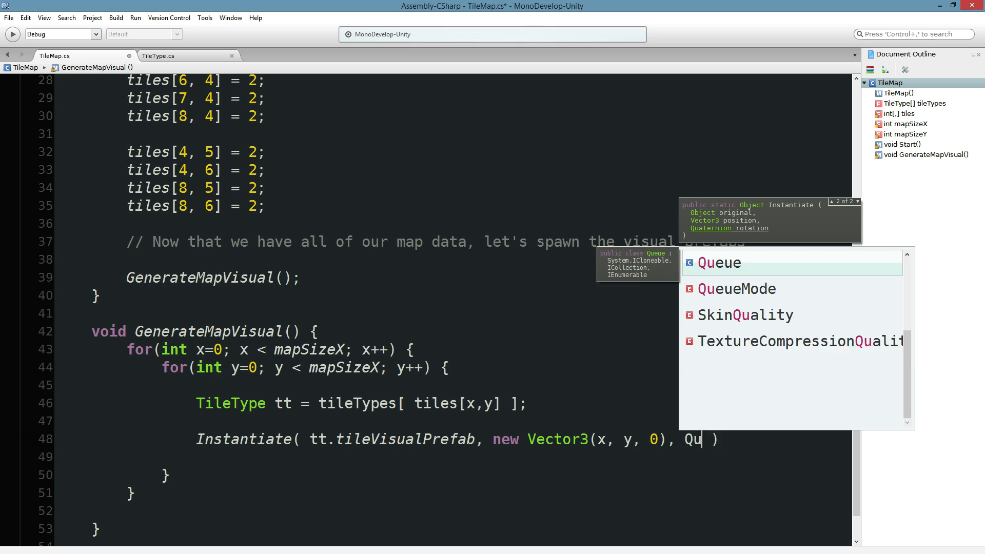
{"action": "type", "text": "aternion.identity"}
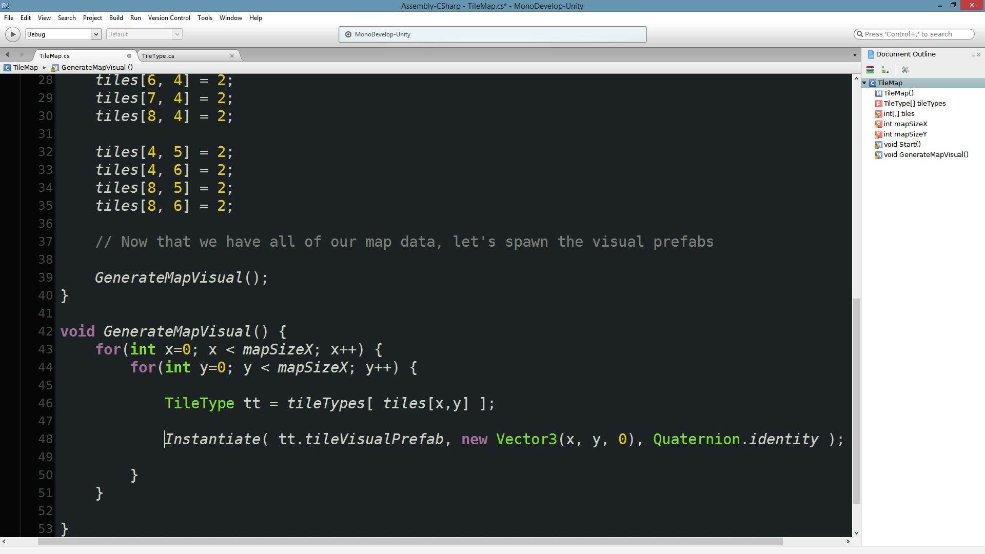
Store the spawned object by prefixing the call with GameObject go =.
{"action": "type", "text": "GameOb"}
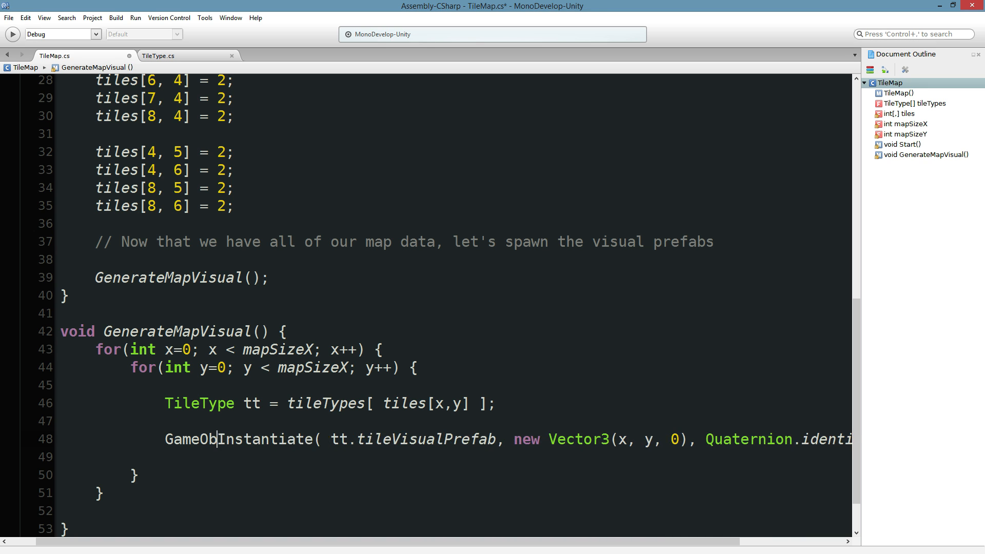
{"action": "type", "text": "ject go ="}
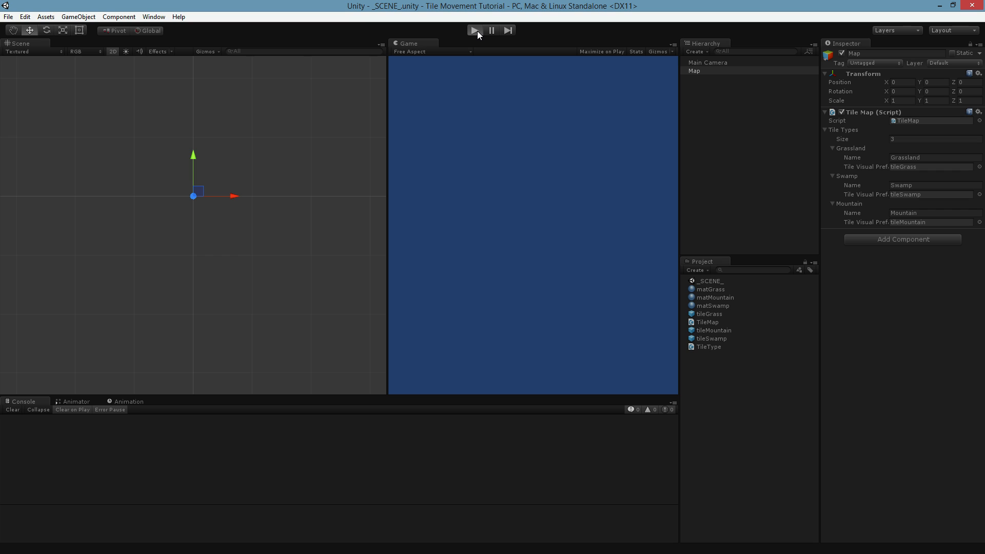
Play the scene to spawn the grass map with the grey U-shaped range and inspect a mountain tile.
{"action": "left_click", "coordinate": [475, 29]}
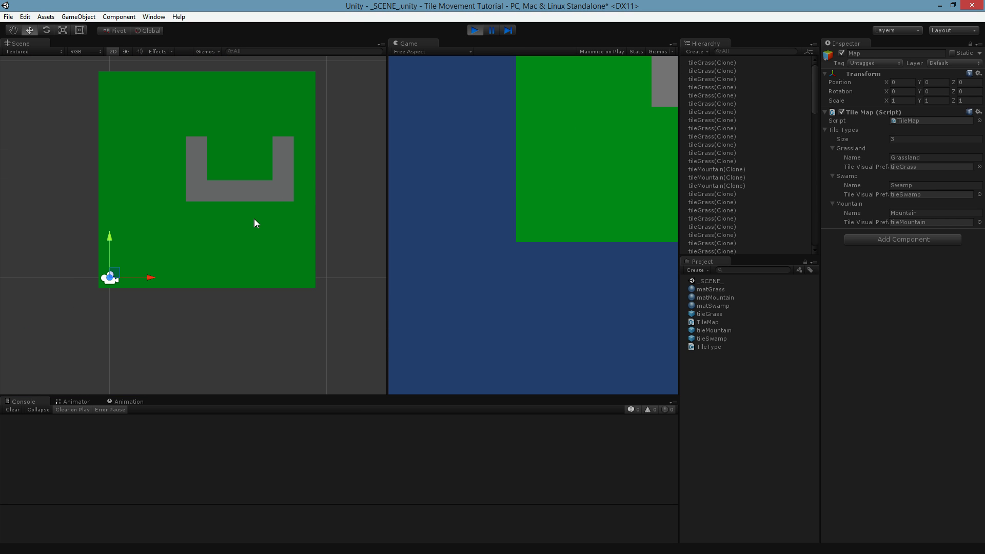
{"action": "left_click", "coordinate": [282, 147]}
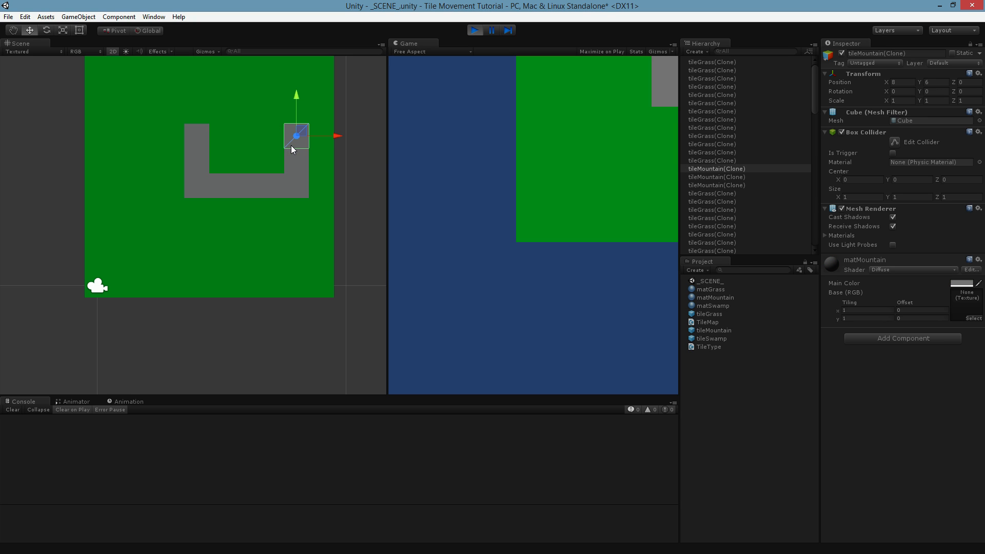
{"action": "left_click_drag", "start_coordinate": [296, 136], "coordinate": [307, 141]}
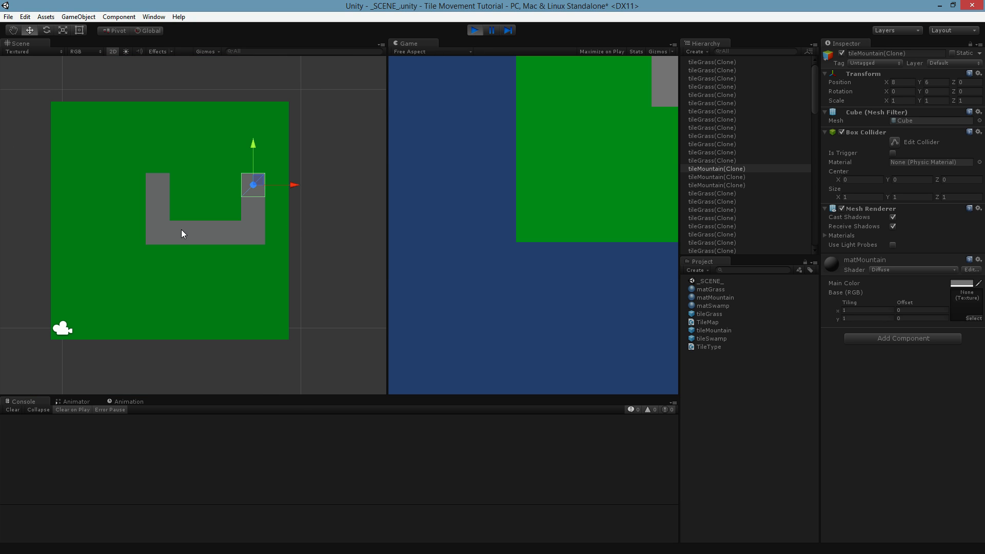
{"action": "left_click", "coordinate": [183, 235]}
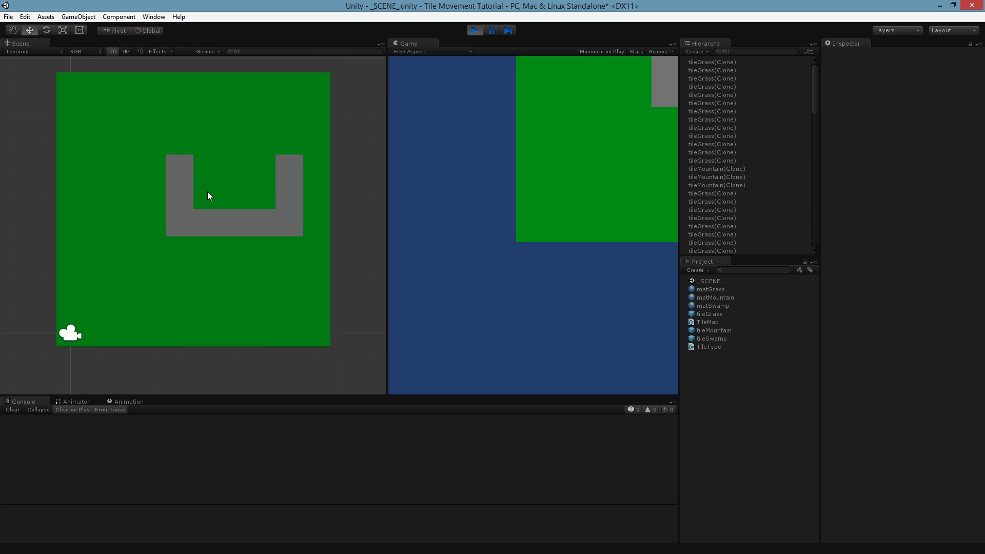
{"action": "mouse_move", "coordinate": [214, 197]}
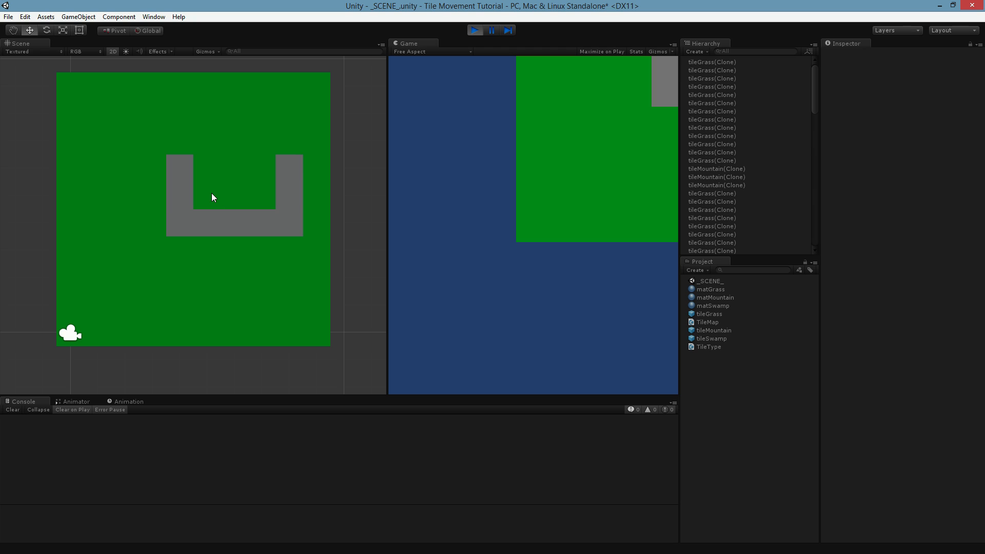
{"action": "mouse_move", "coordinate": [212, 308]}
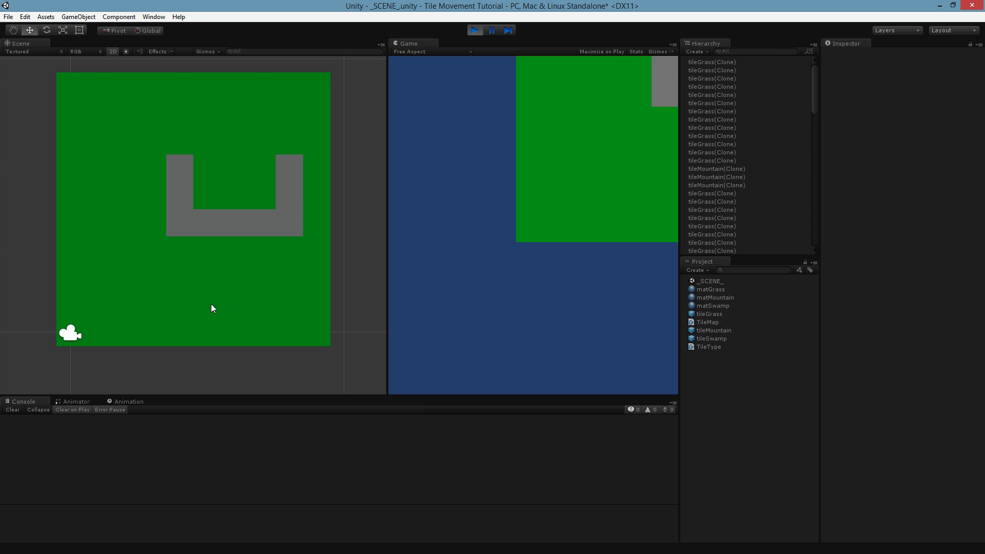
{"action": "mouse_move", "coordinate": [225, 301]}
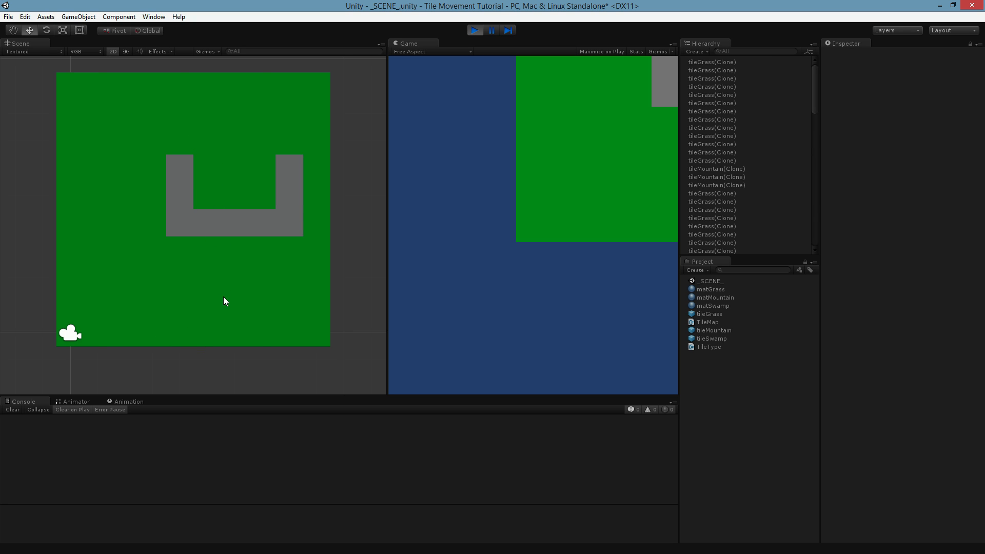
{"action": "mouse_move", "coordinate": [309, 121]}
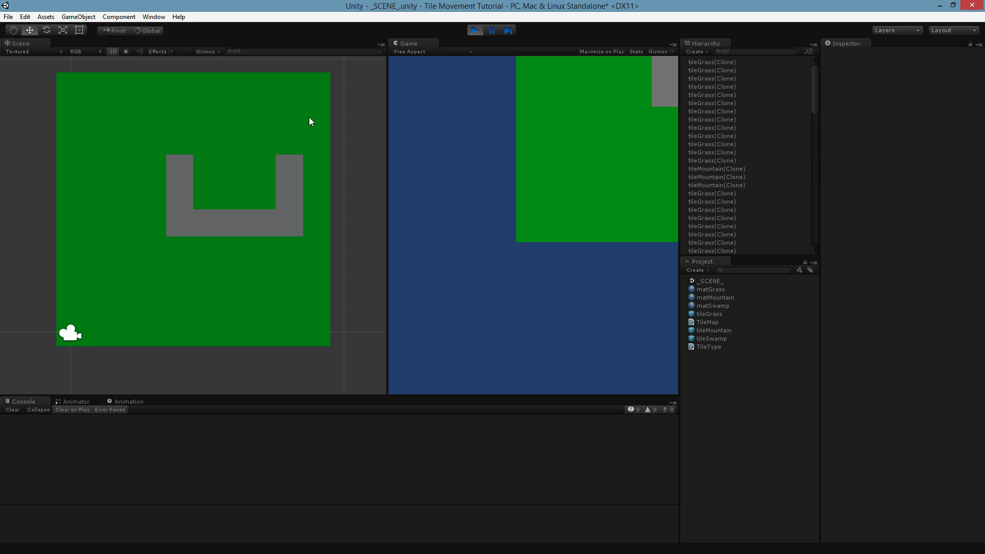
{"action": "mouse_move", "coordinate": [478, 54]}
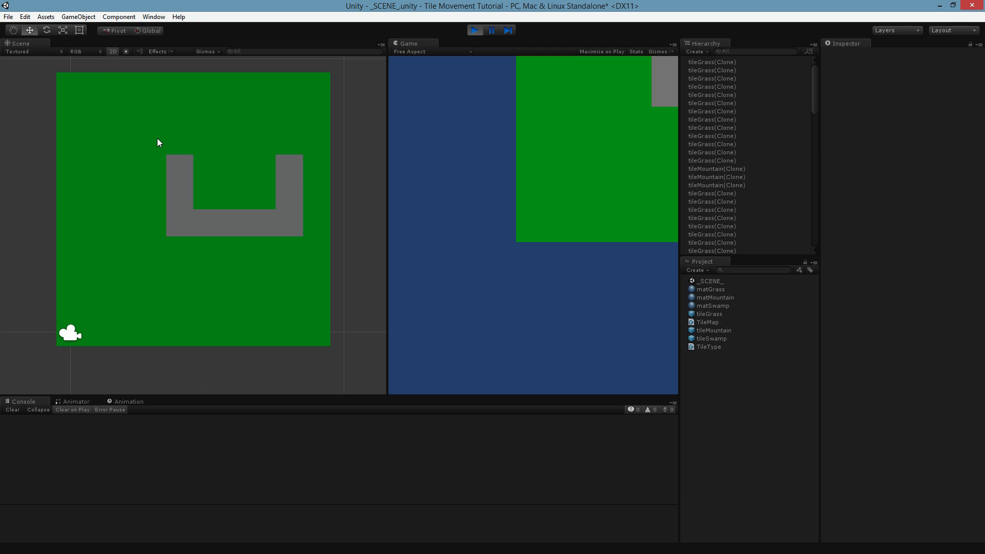
{"action": "mouse_move", "coordinate": [210, 192]}
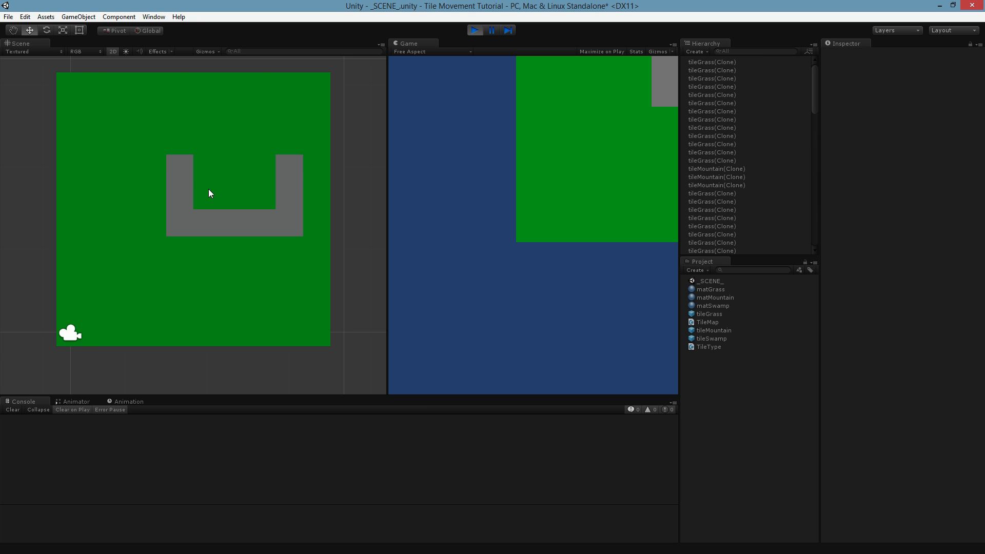
{"action": "mouse_move", "coordinate": [197, 200]}
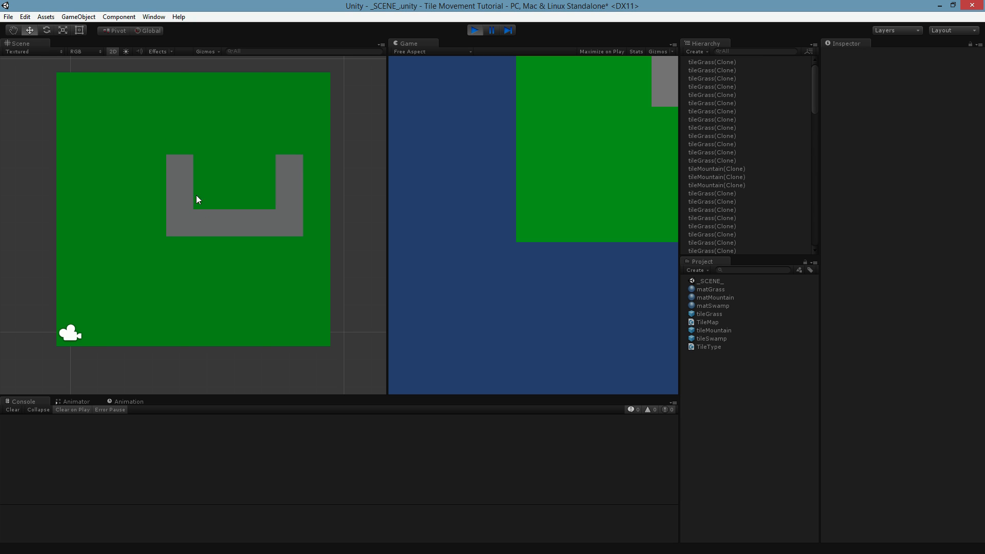
{"action": "mouse_move", "coordinate": [209, 202]}
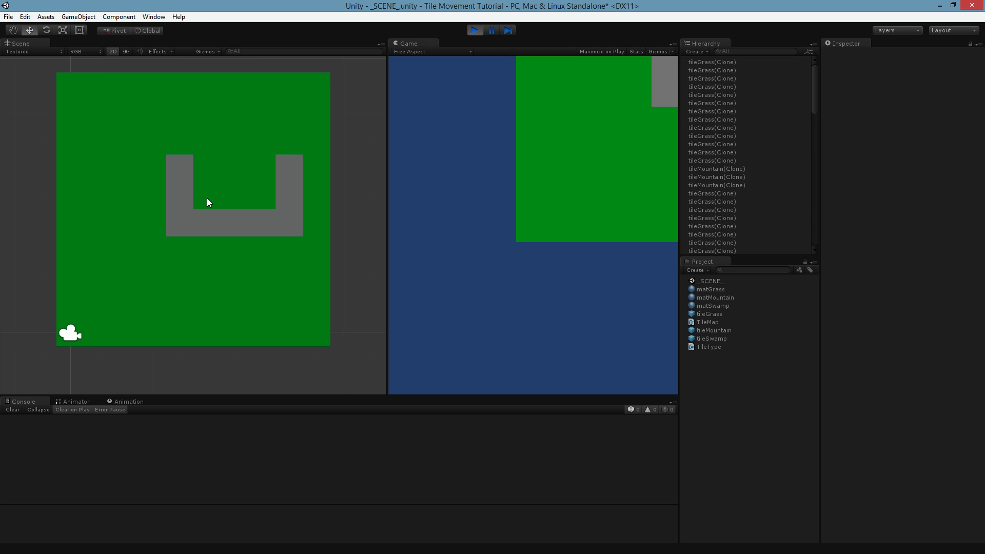